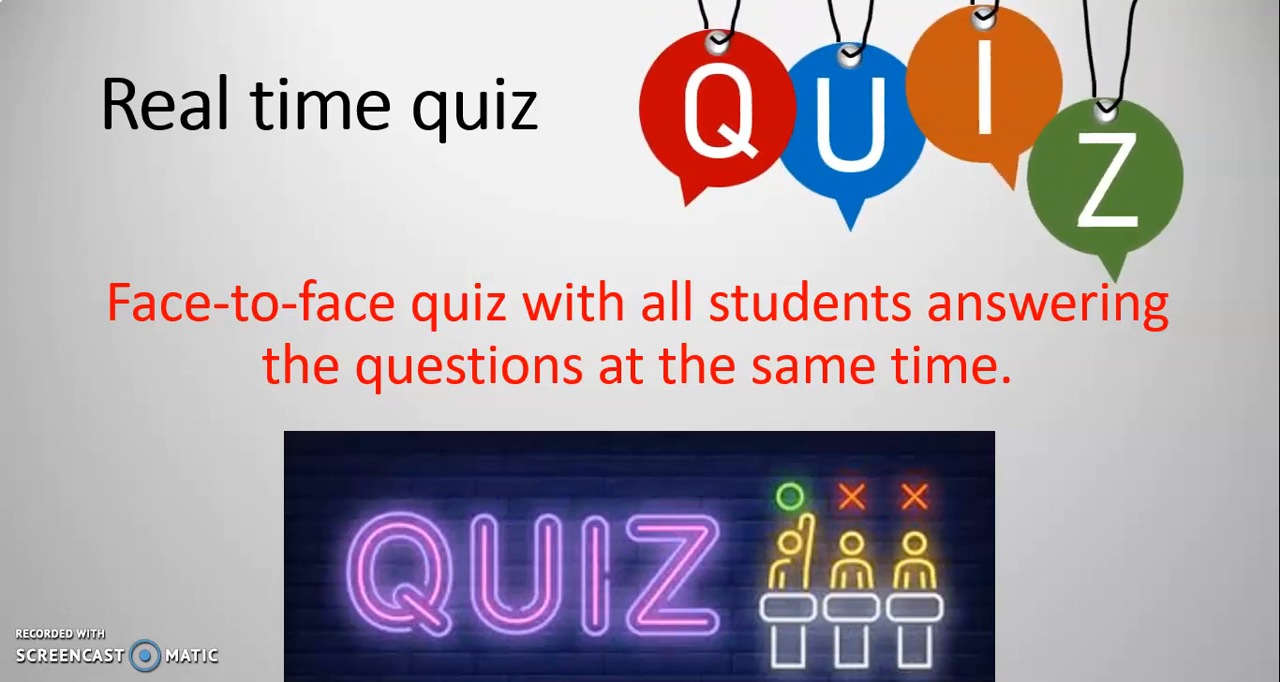
# - Advance past the last Real time quiz introduction slide
pyautogui.press('right')
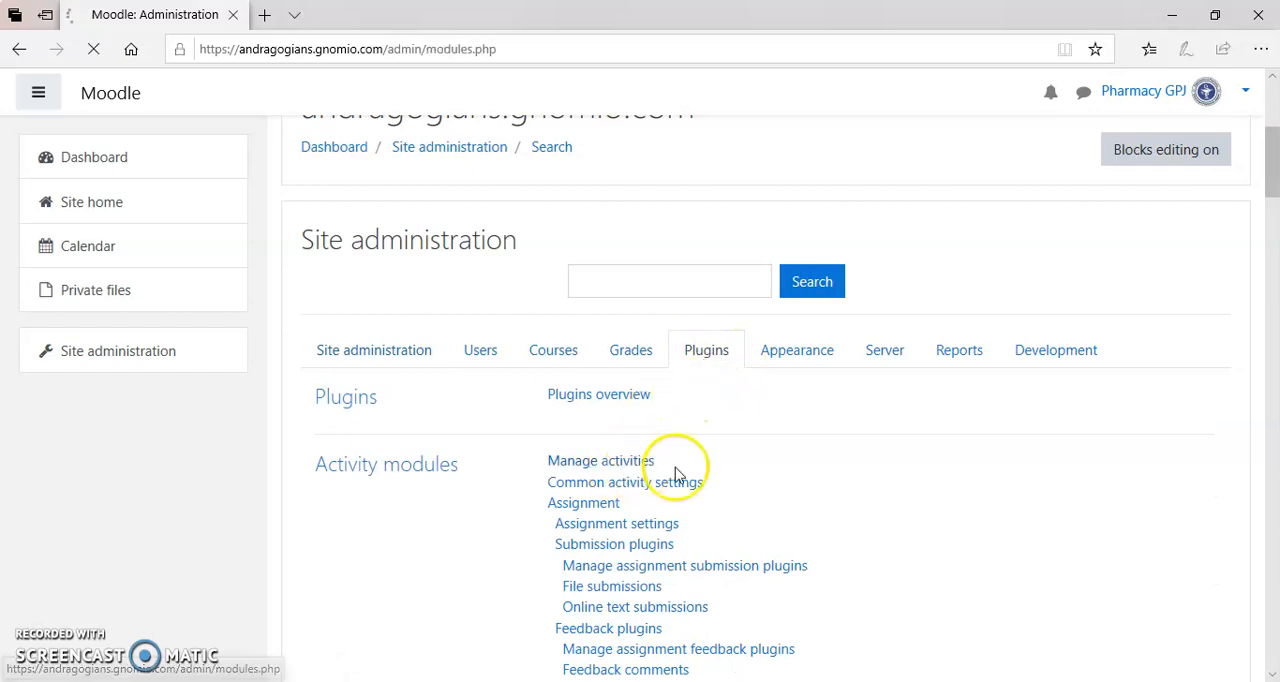
# - Enable the Realtime quiz module from the Manage activities list
pyautogui.click(600, 460)
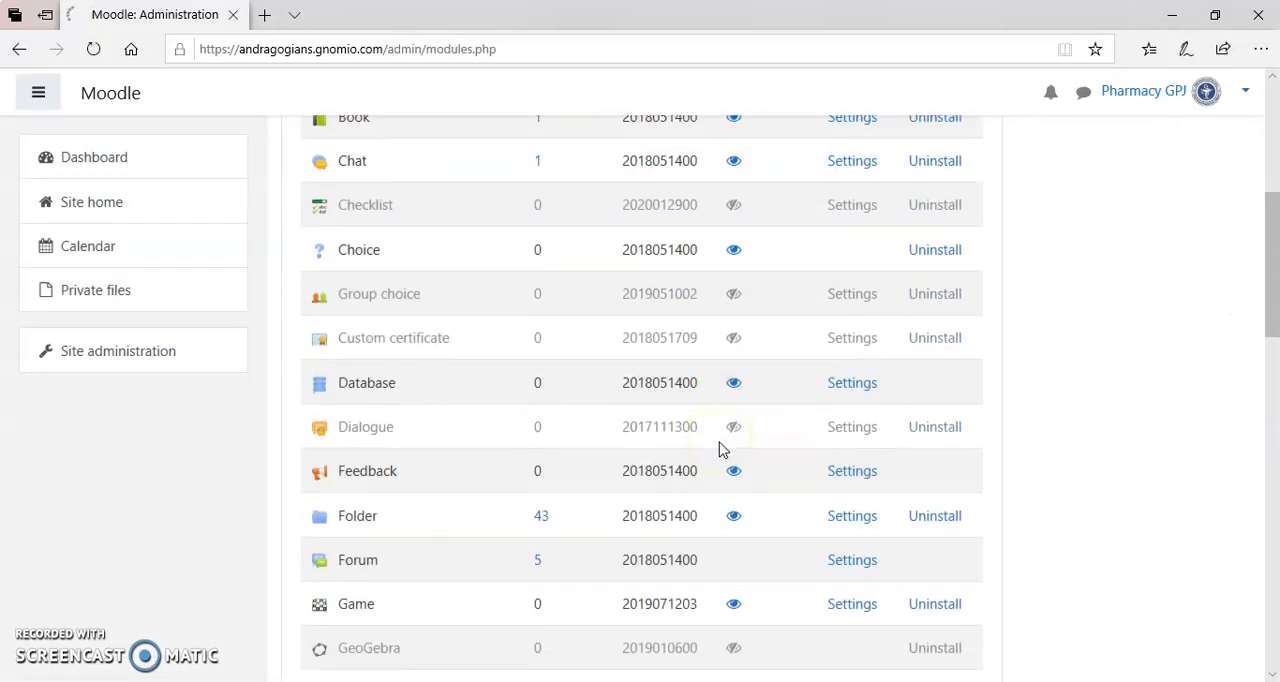
pyautogui.scroll(-3)
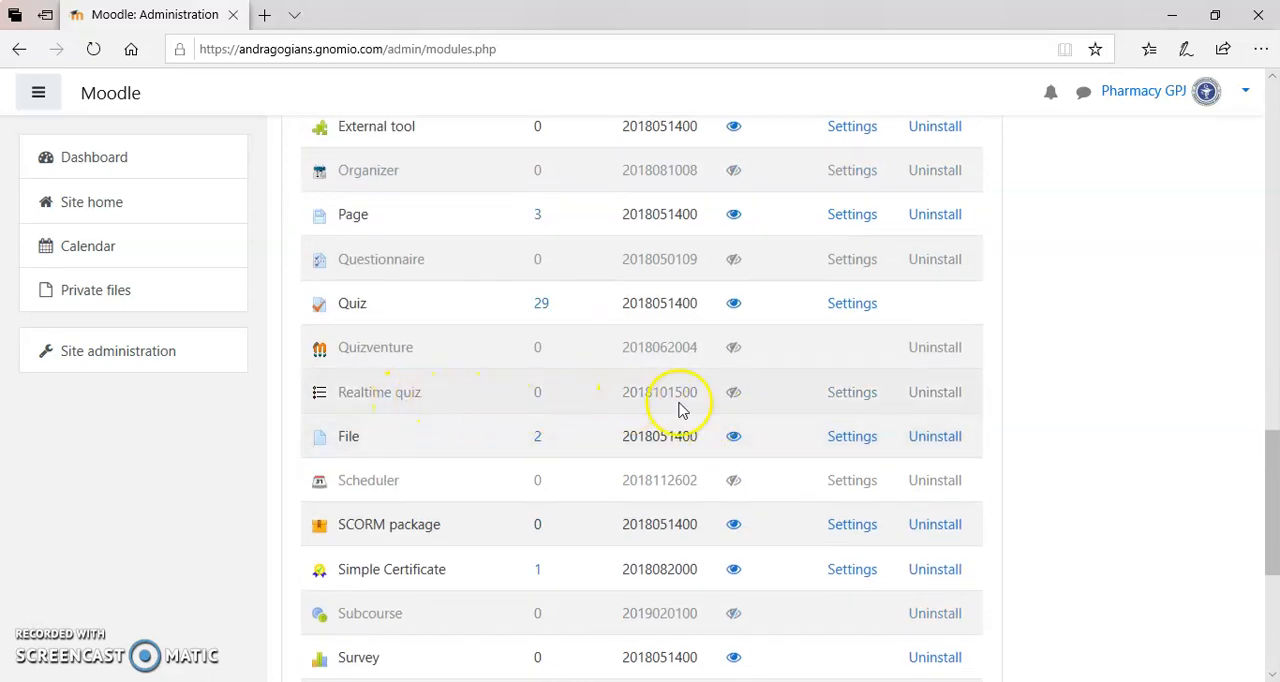
pyautogui.moveTo(732, 392)
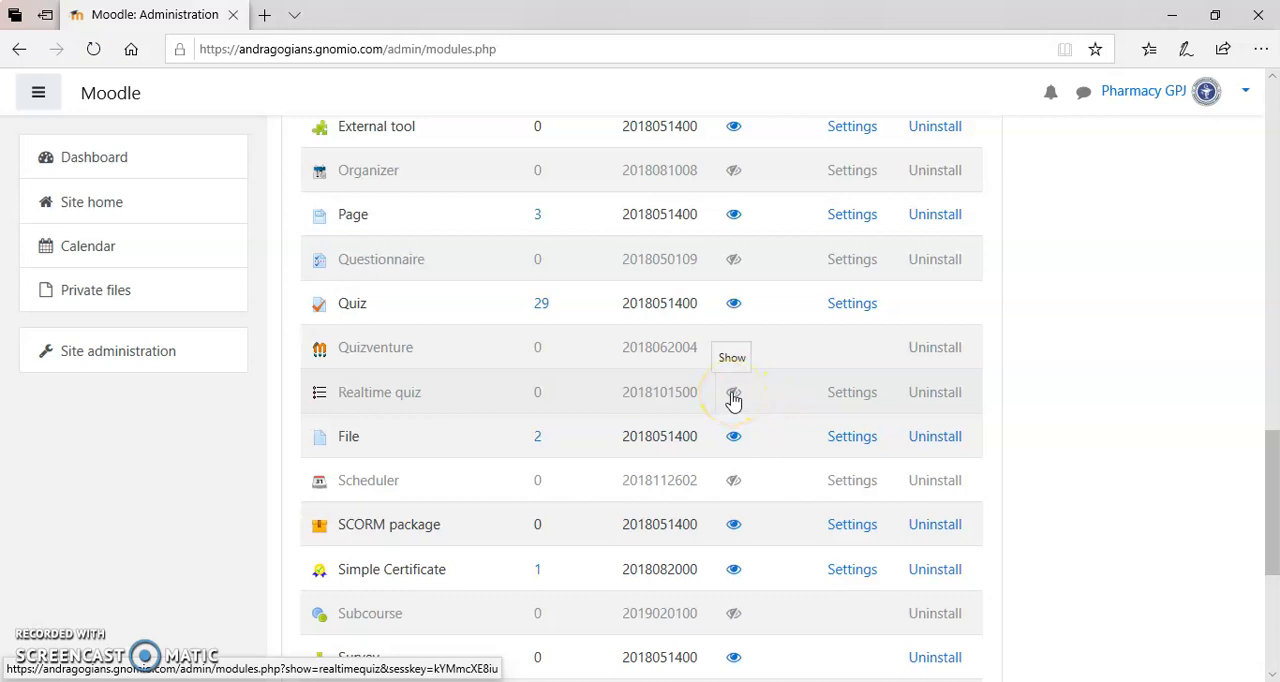
pyautogui.click(732, 392)
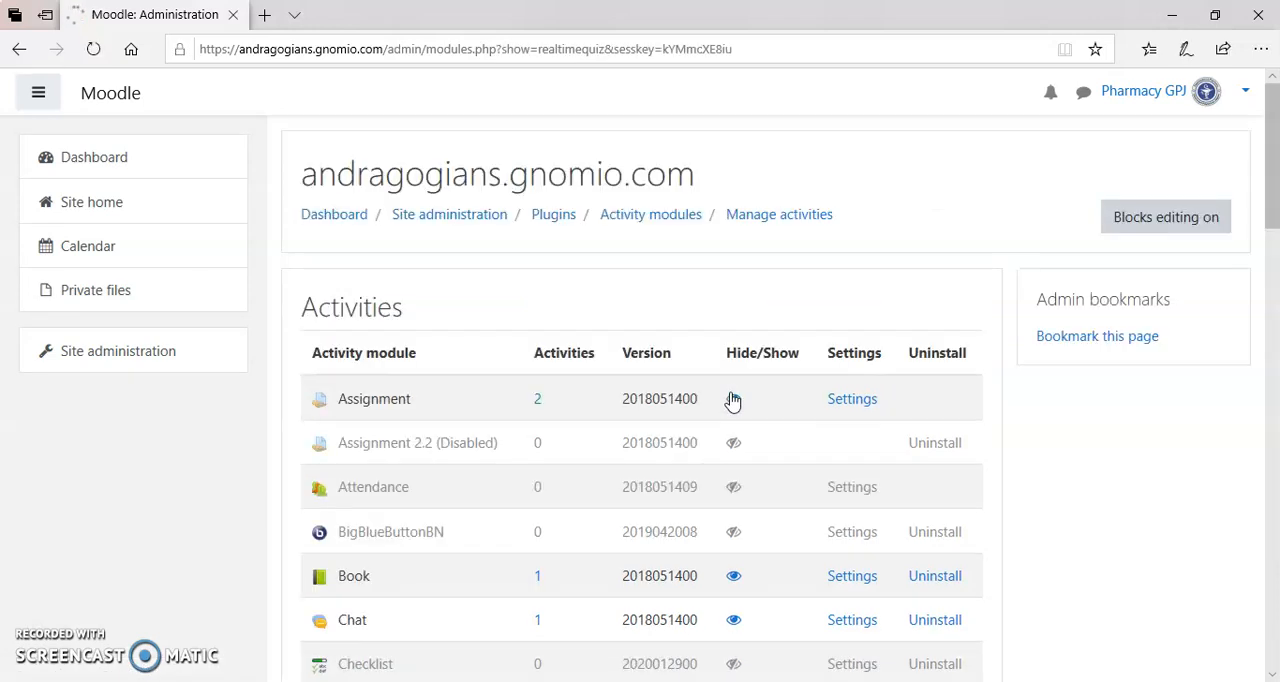
pyautogui.scroll(-3)
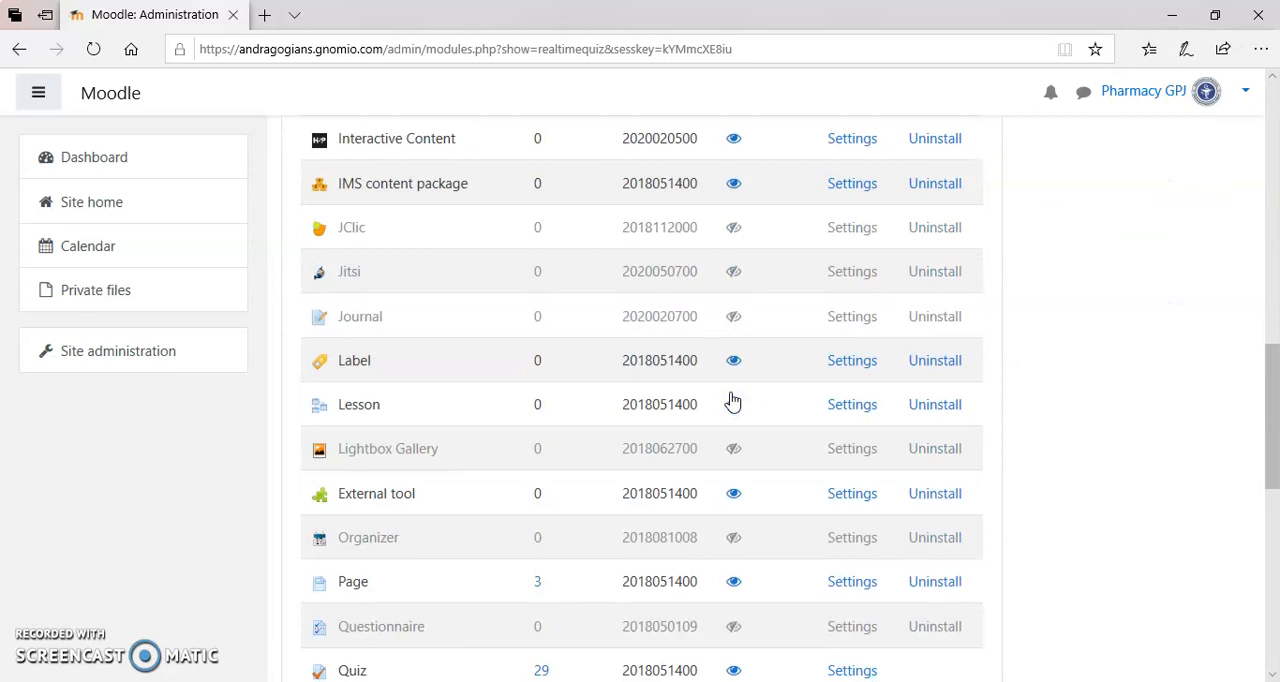
pyautogui.scroll(-3)
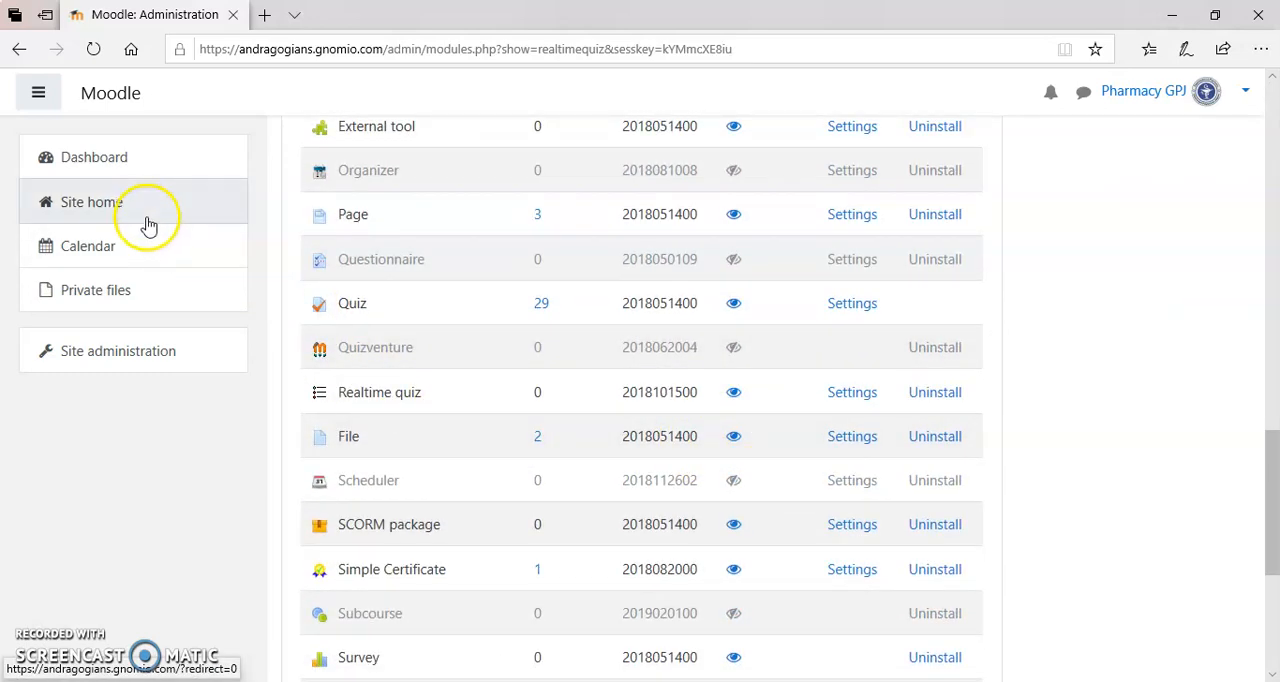
# - Turn editing on in the Pharmacology course from Site home
pyautogui.click(92, 200)
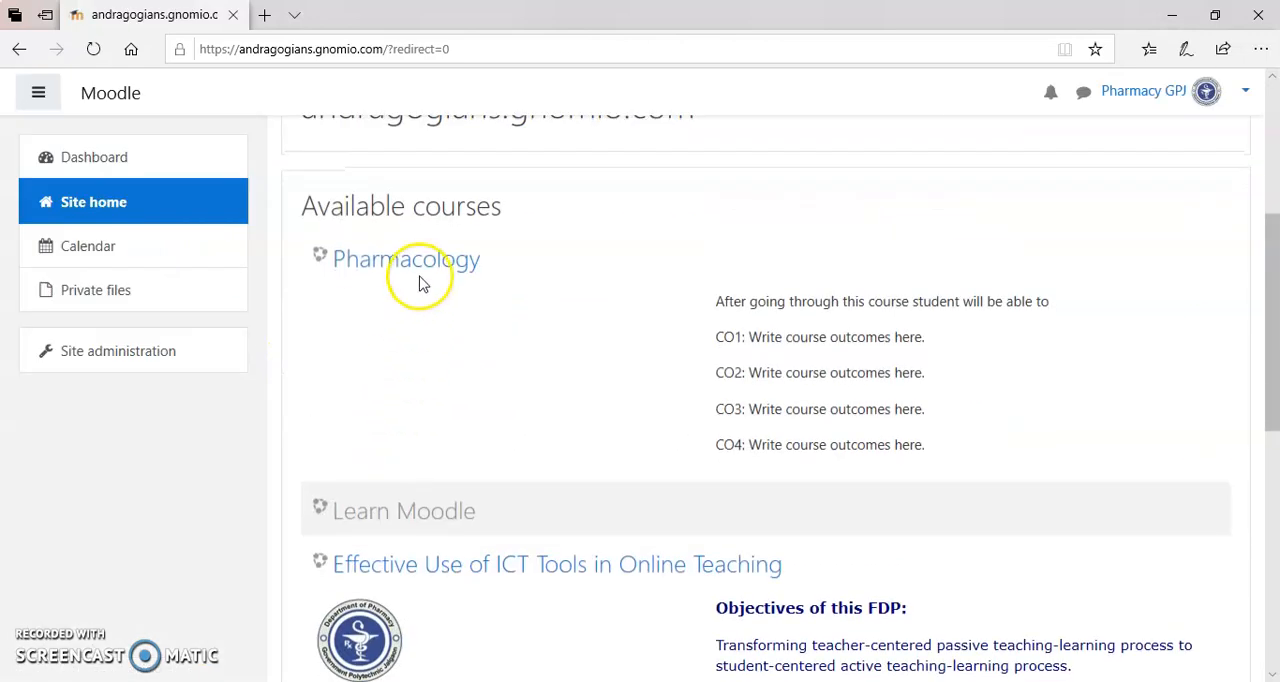
pyautogui.click(404, 258)
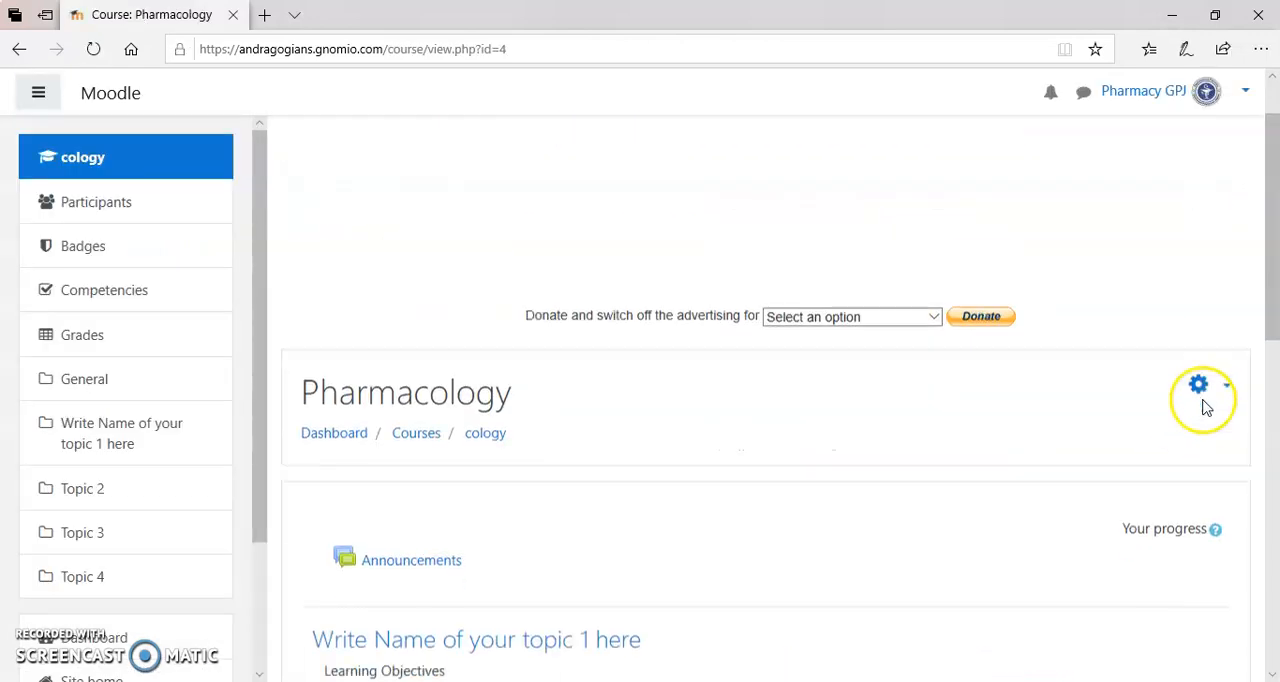
pyautogui.click(1198, 386)
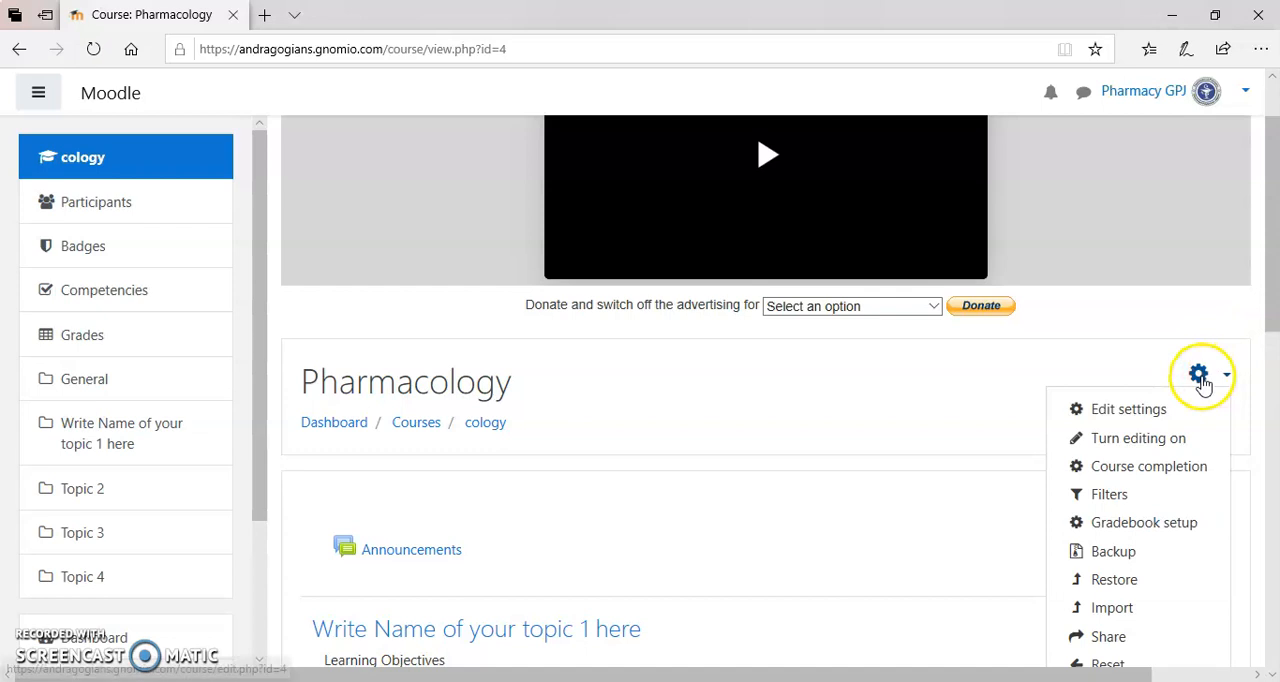
pyautogui.click(1136, 438)
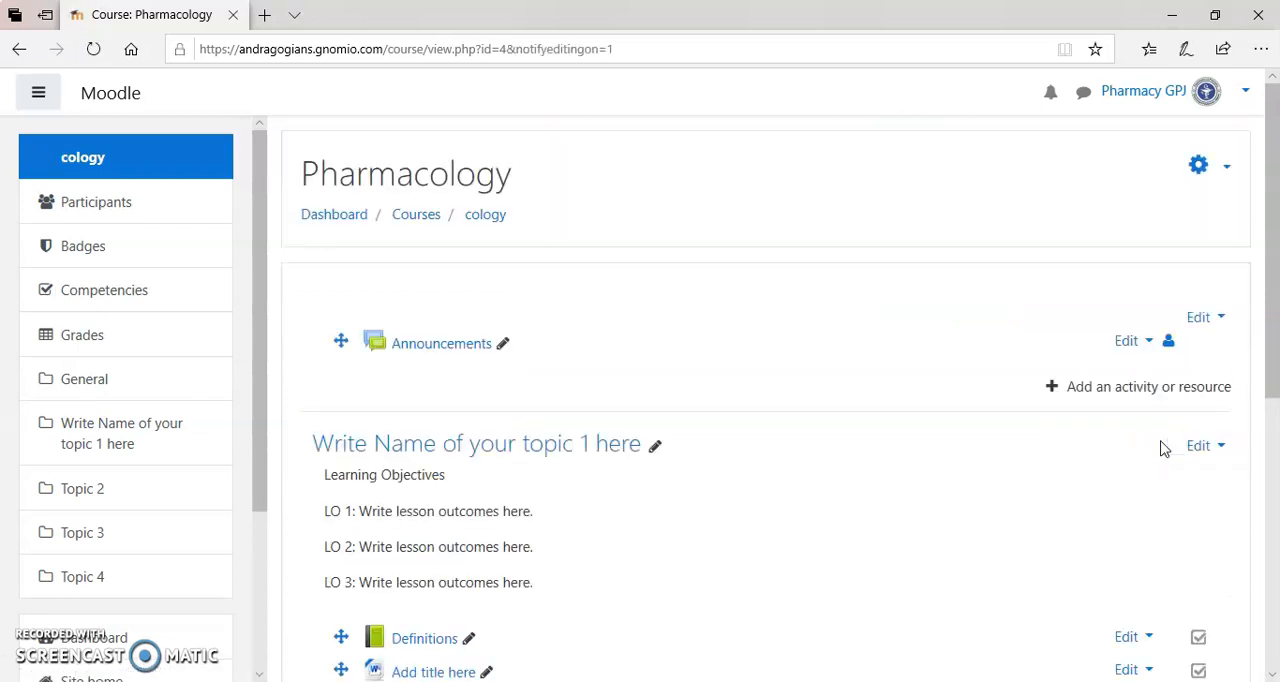
# - Add a new Realtime quiz activity to topic 1
pyautogui.scroll(-3)
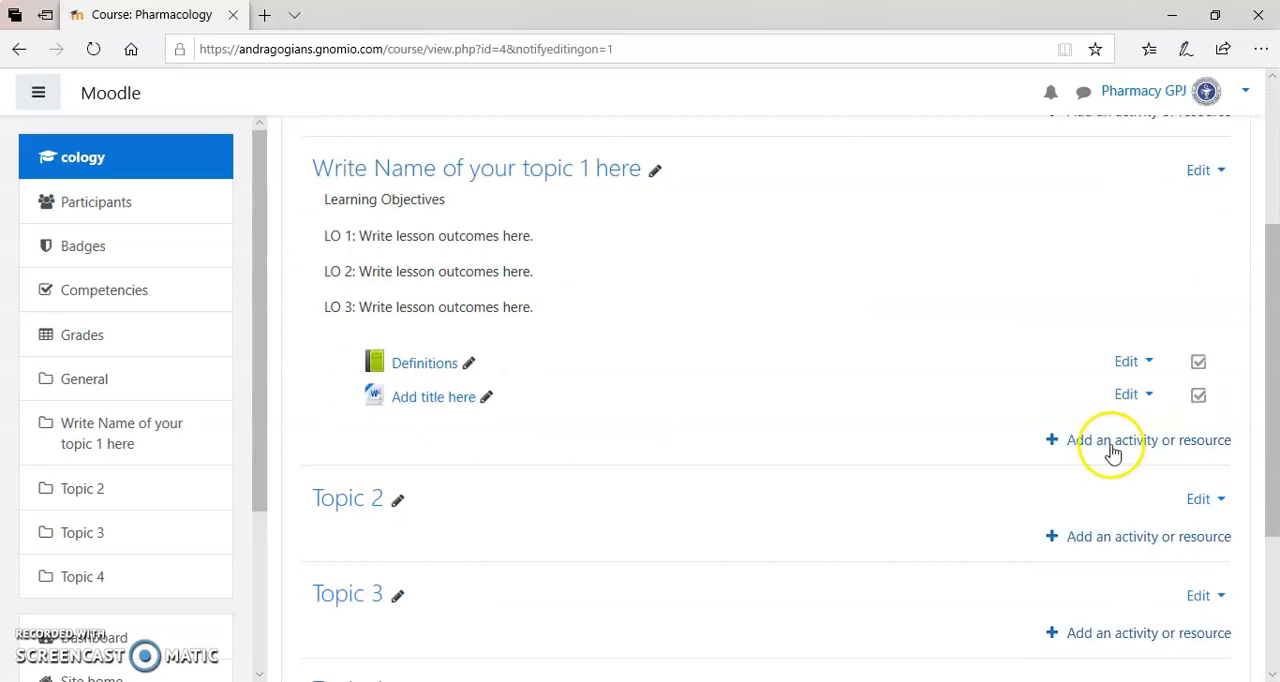
pyautogui.click(1148, 440)
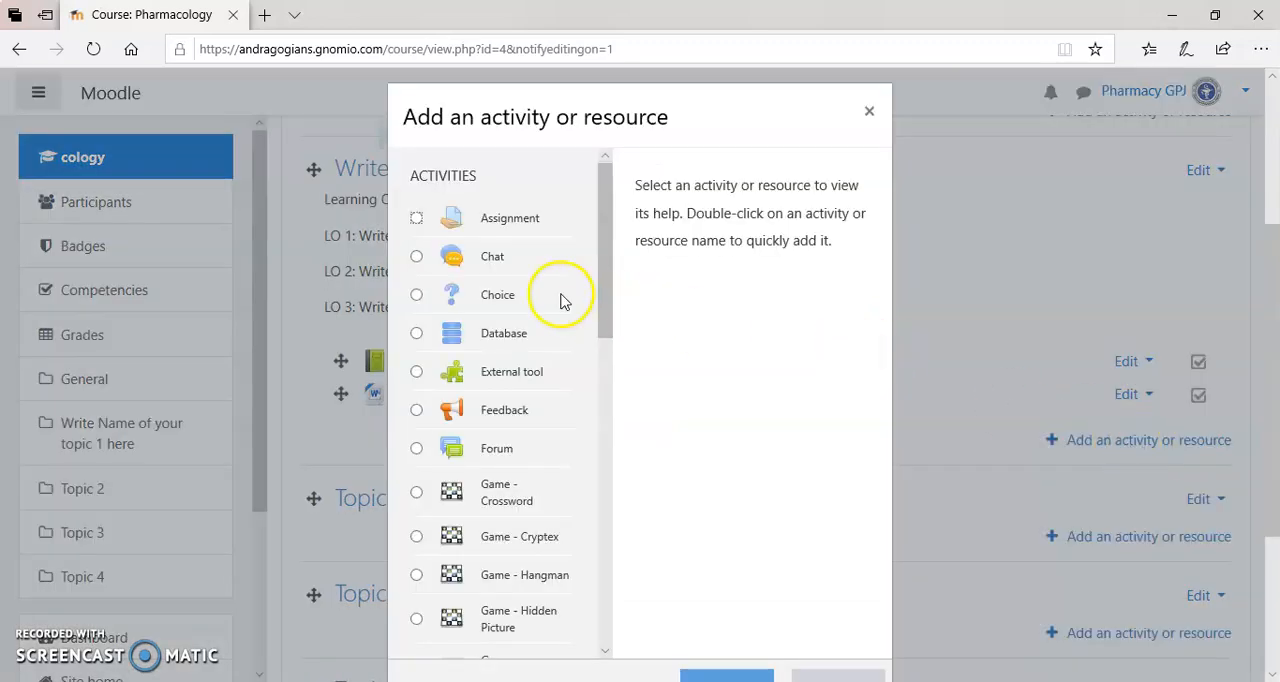
pyautogui.moveTo(436, 216)
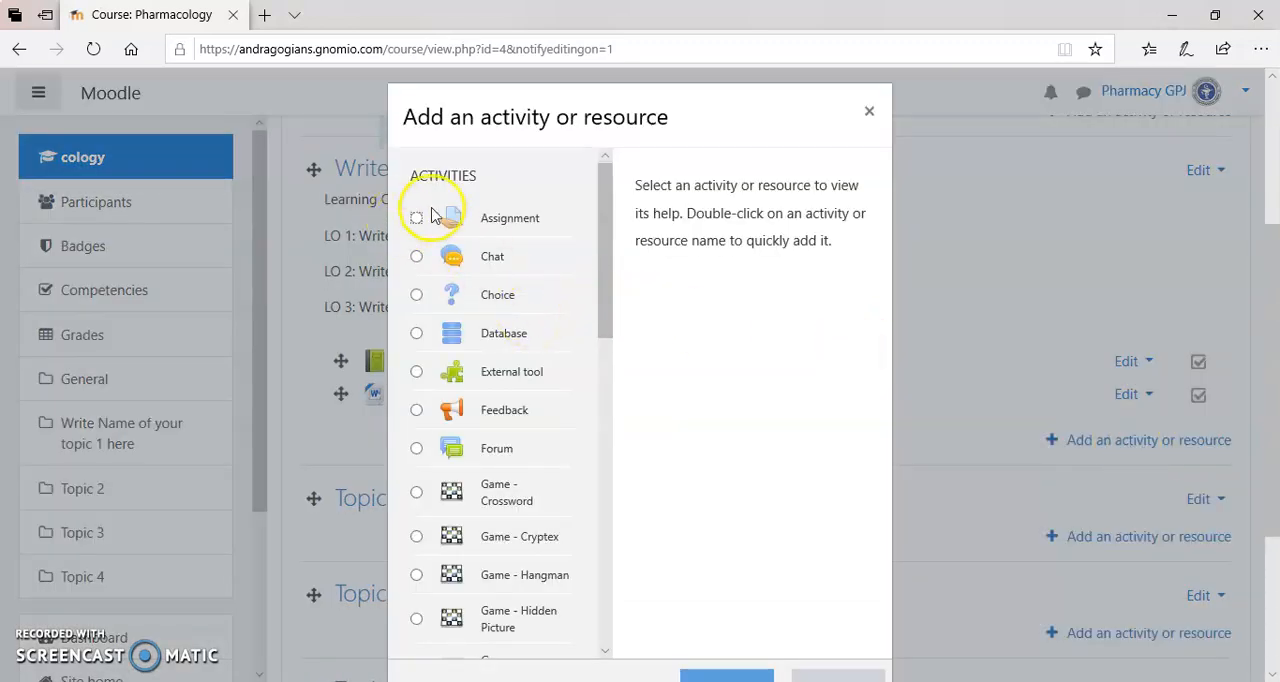
pyautogui.scroll(-3)
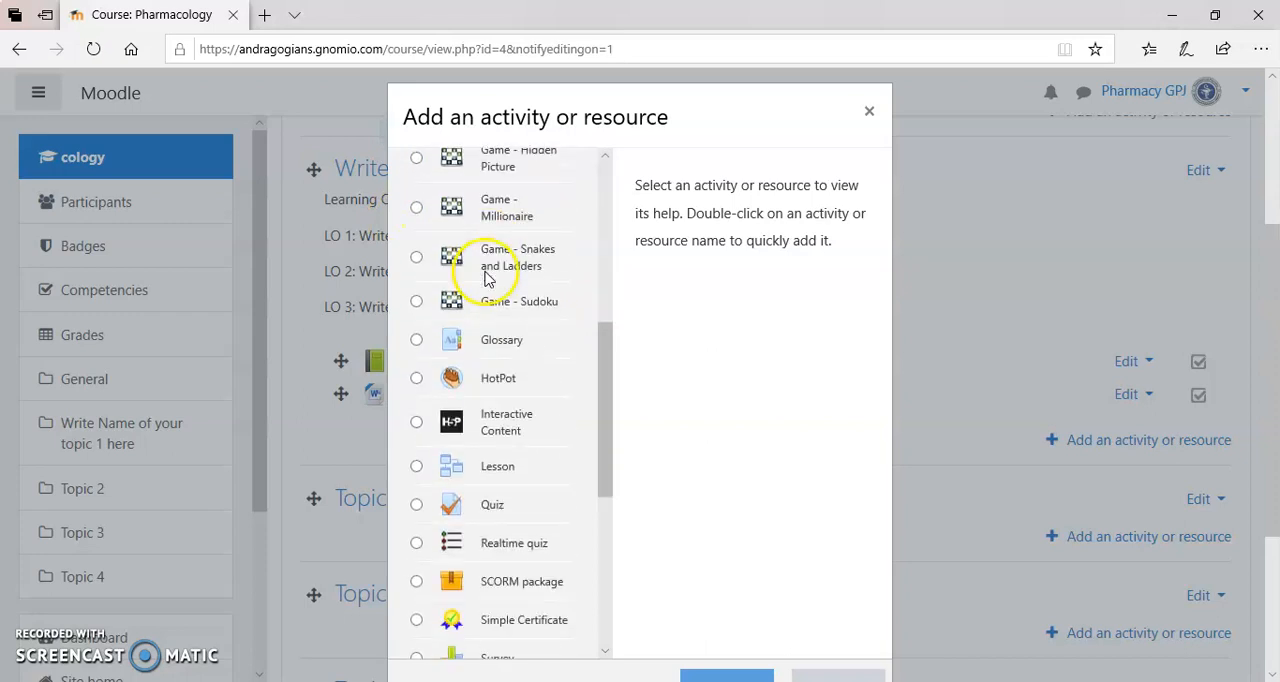
pyautogui.moveTo(418, 550)
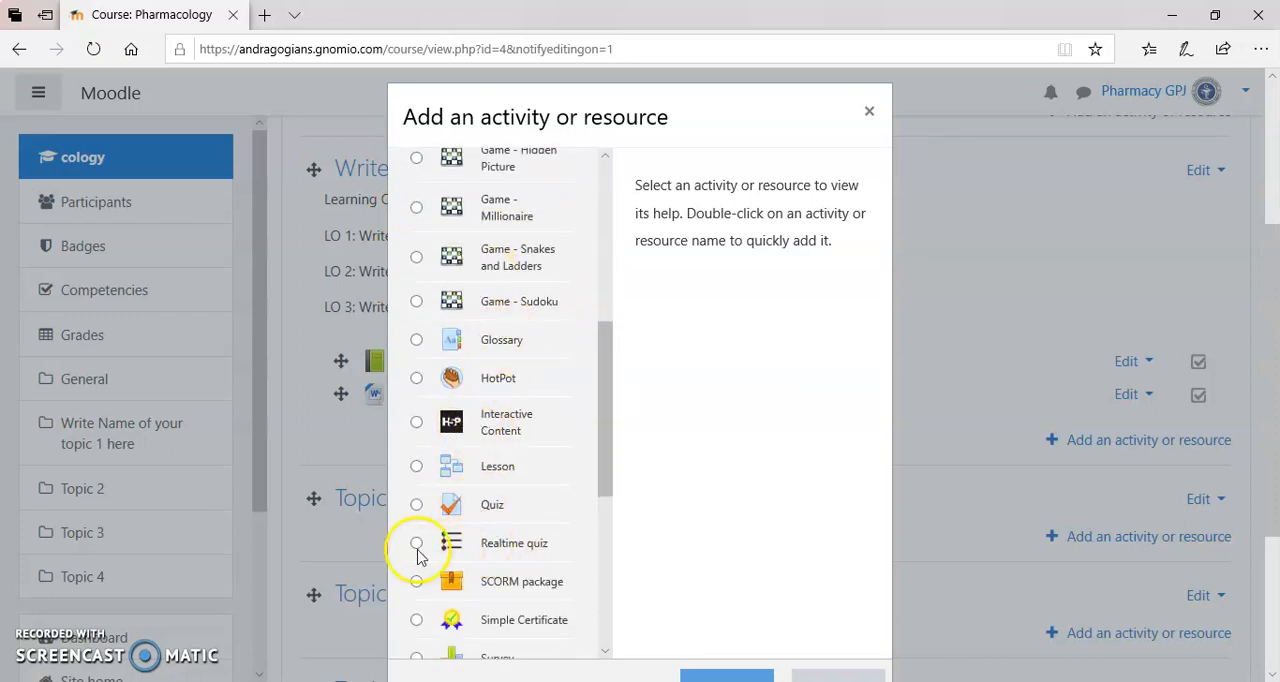
pyautogui.click(416, 544)
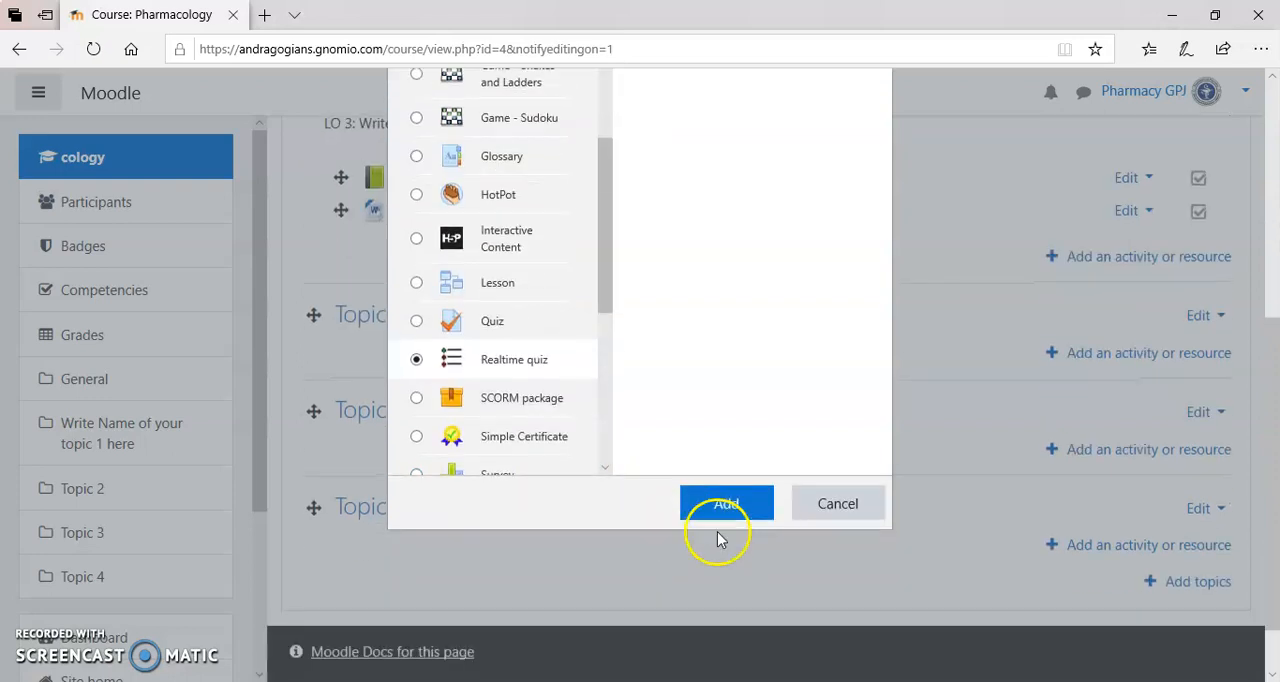
pyautogui.click(726, 504)
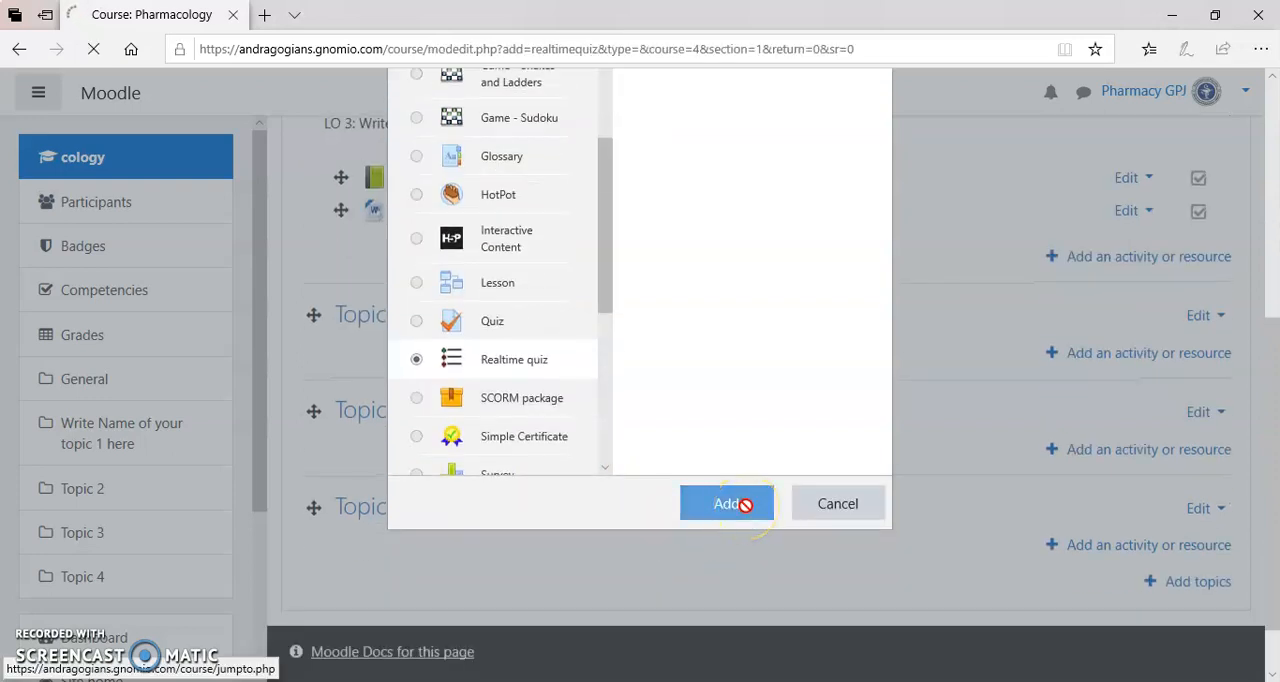
pyautogui.click(728, 504)
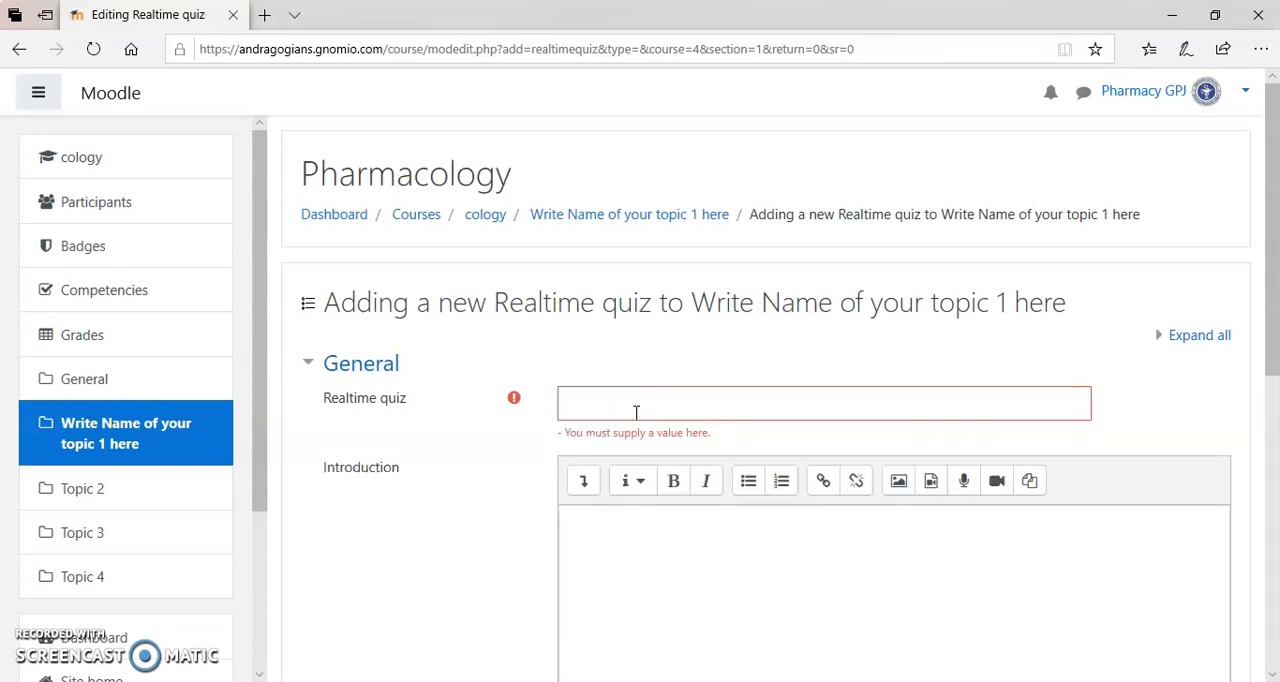
# - Name the quiz 'Real ti...' with description 'Solve the quiz'
pyautogui.scroll(-3)
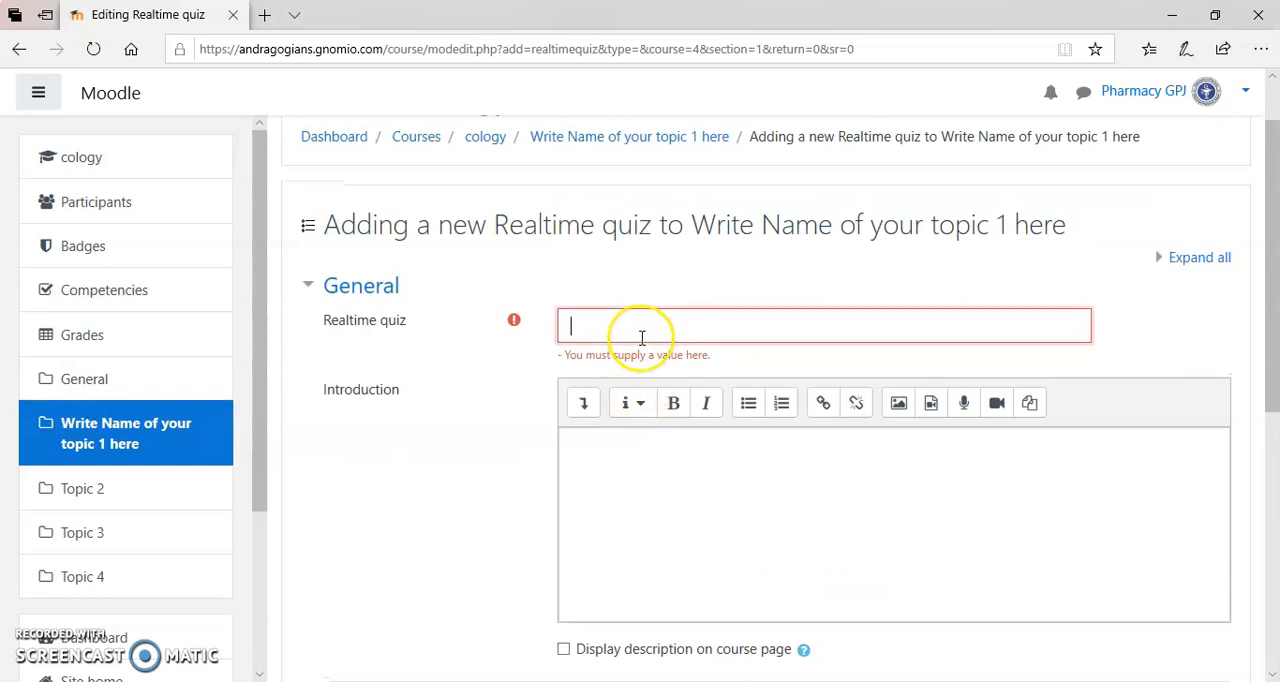
pyautogui.write('Real time quiz')
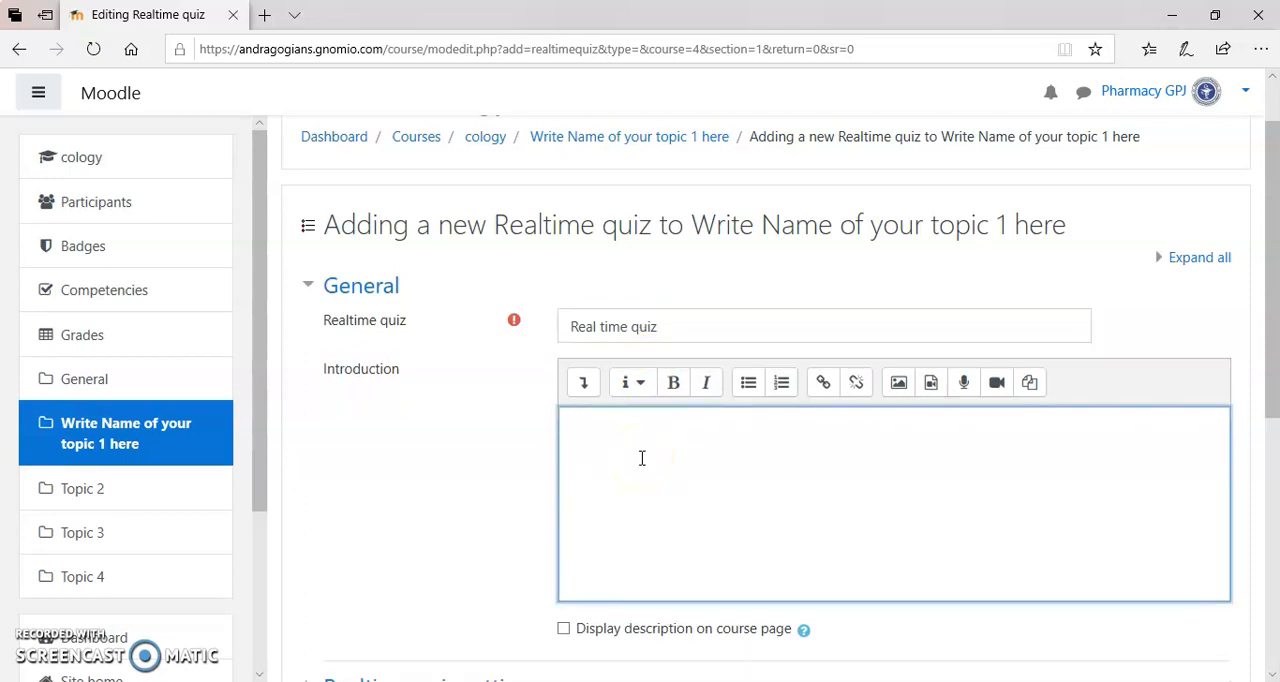
pyautogui.write('Solve the')
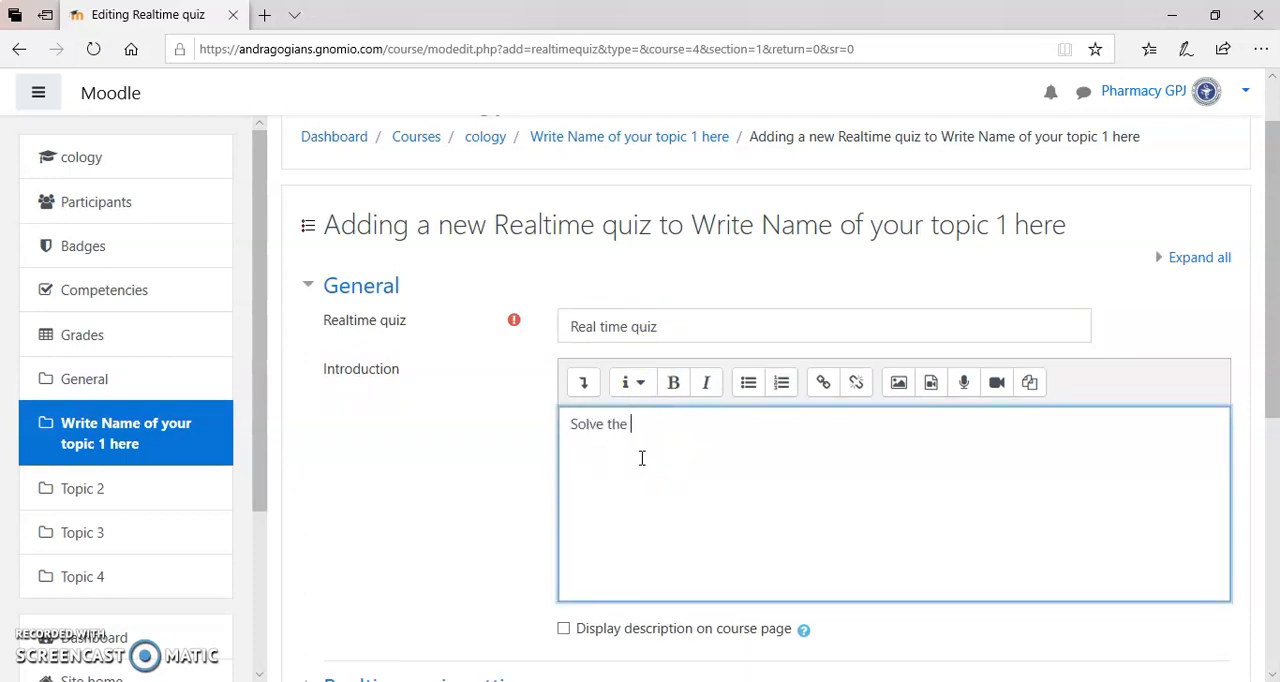
pyautogui.write('quiz')
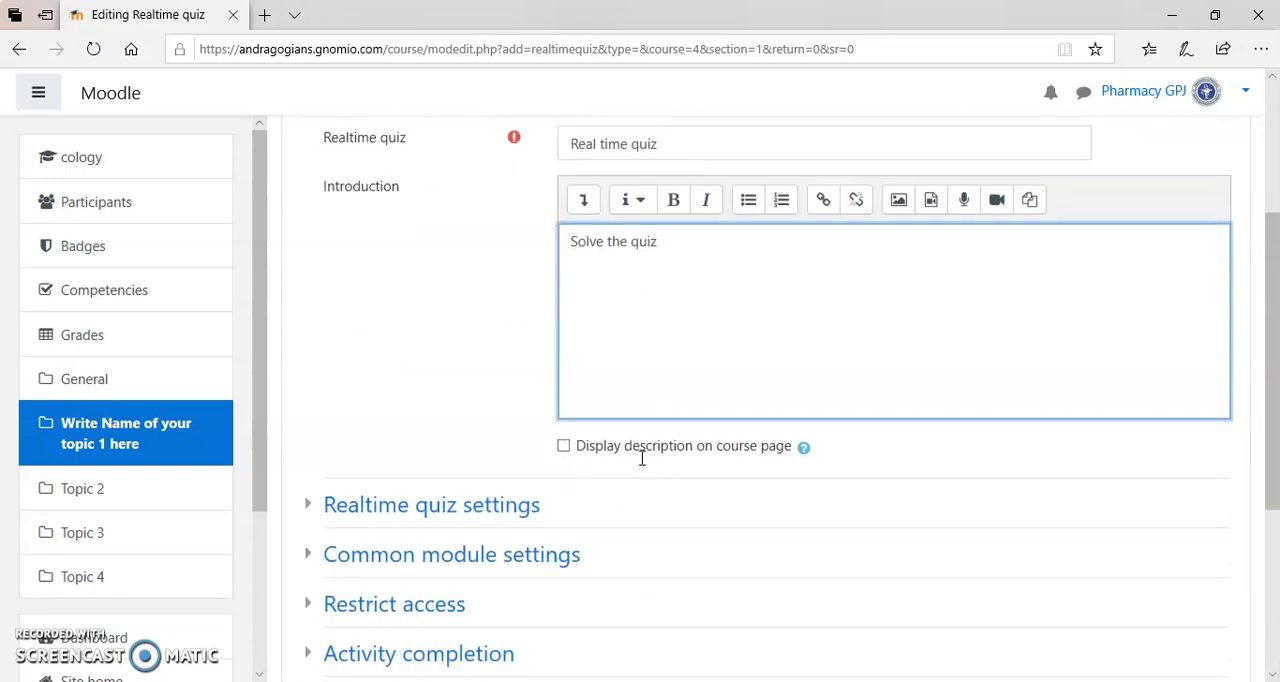
# - Set the default question time to 15 seconds, then save and display the quiz
pyautogui.scroll(-3)
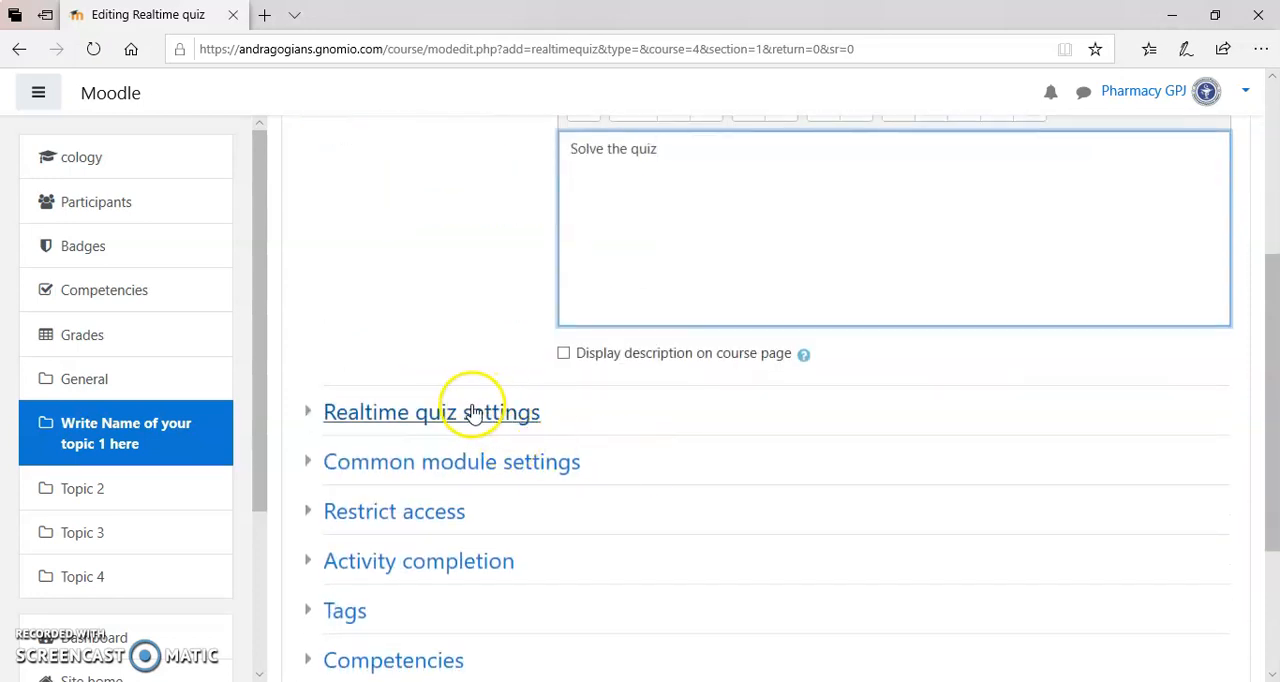
pyautogui.moveTo(490, 418)
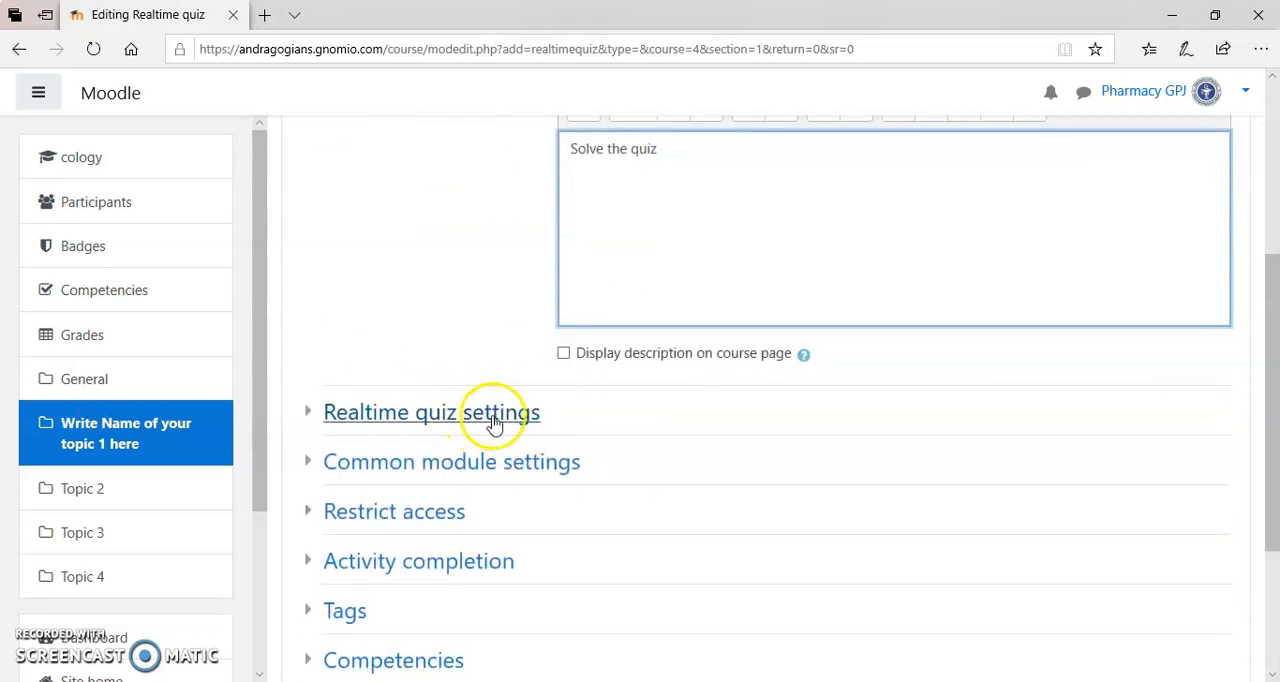
pyautogui.click(432, 412)
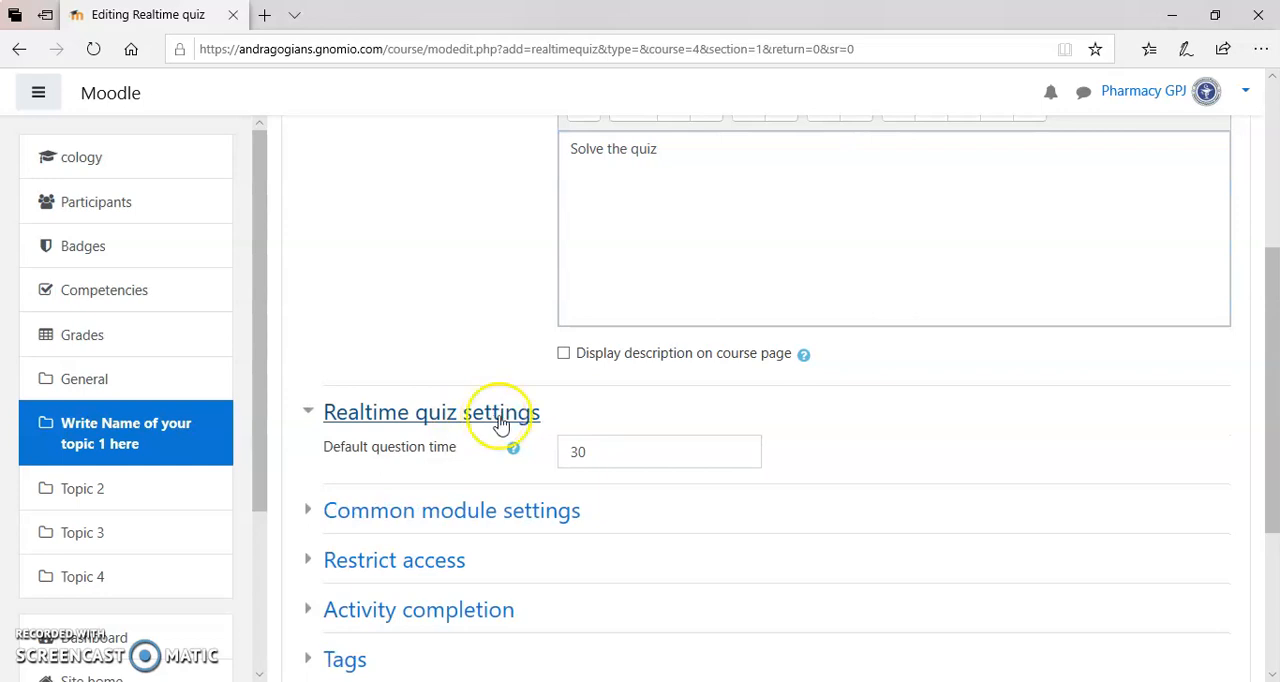
pyautogui.moveTo(436, 460)
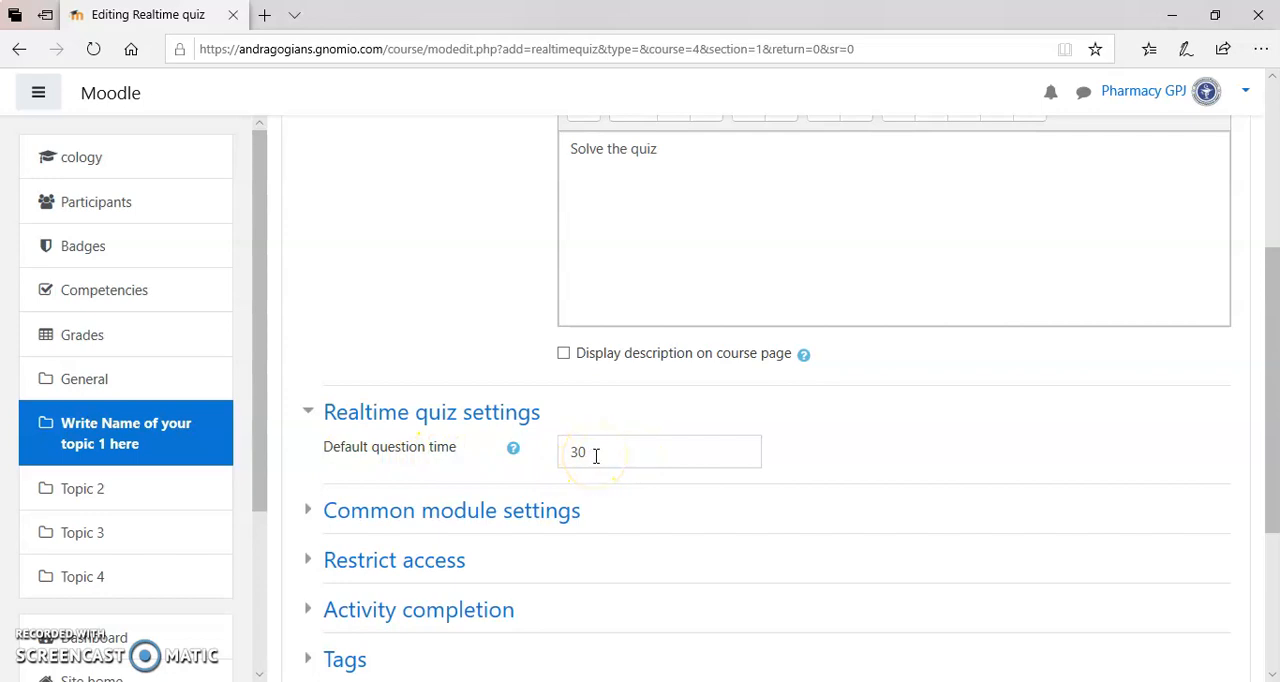
pyautogui.click(660, 452)
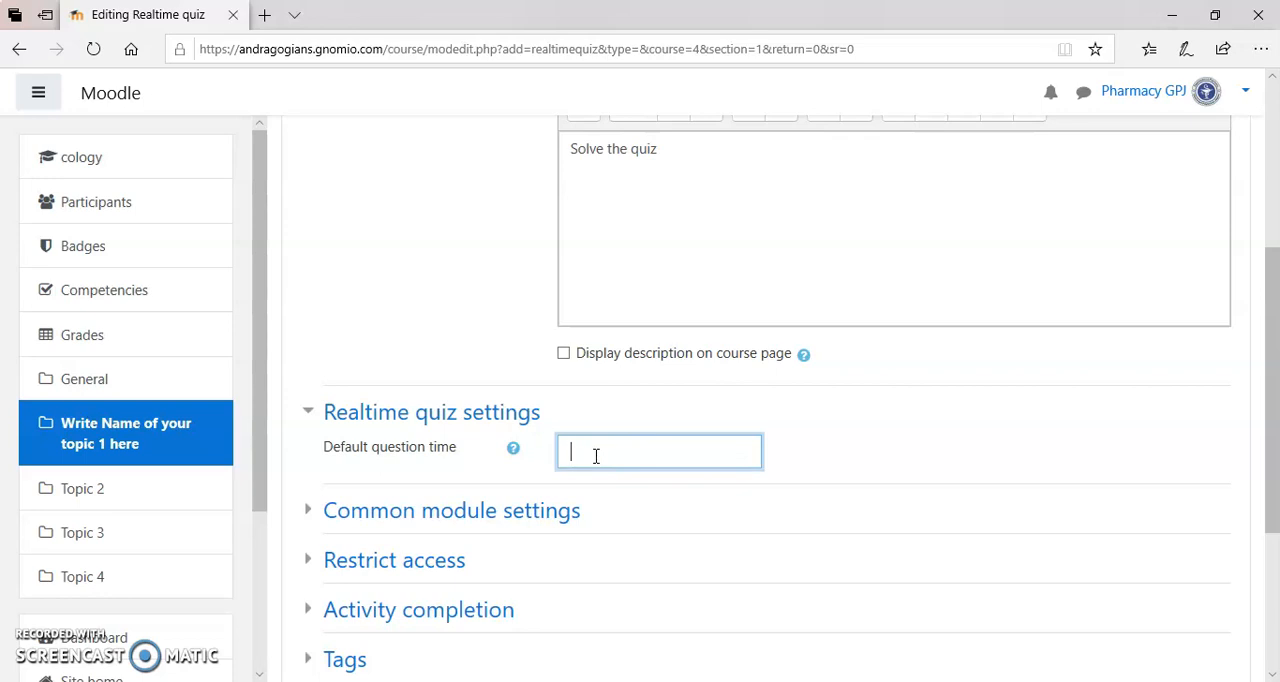
pyautogui.write('15')
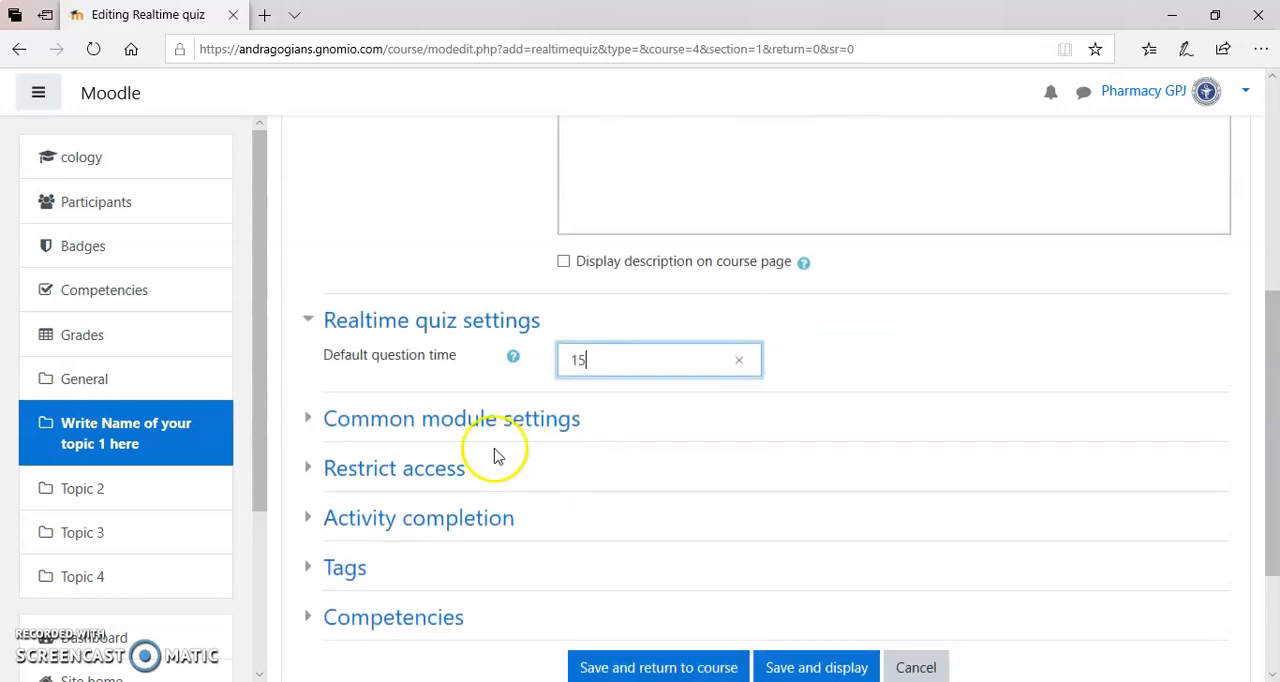
pyautogui.click(452, 418)
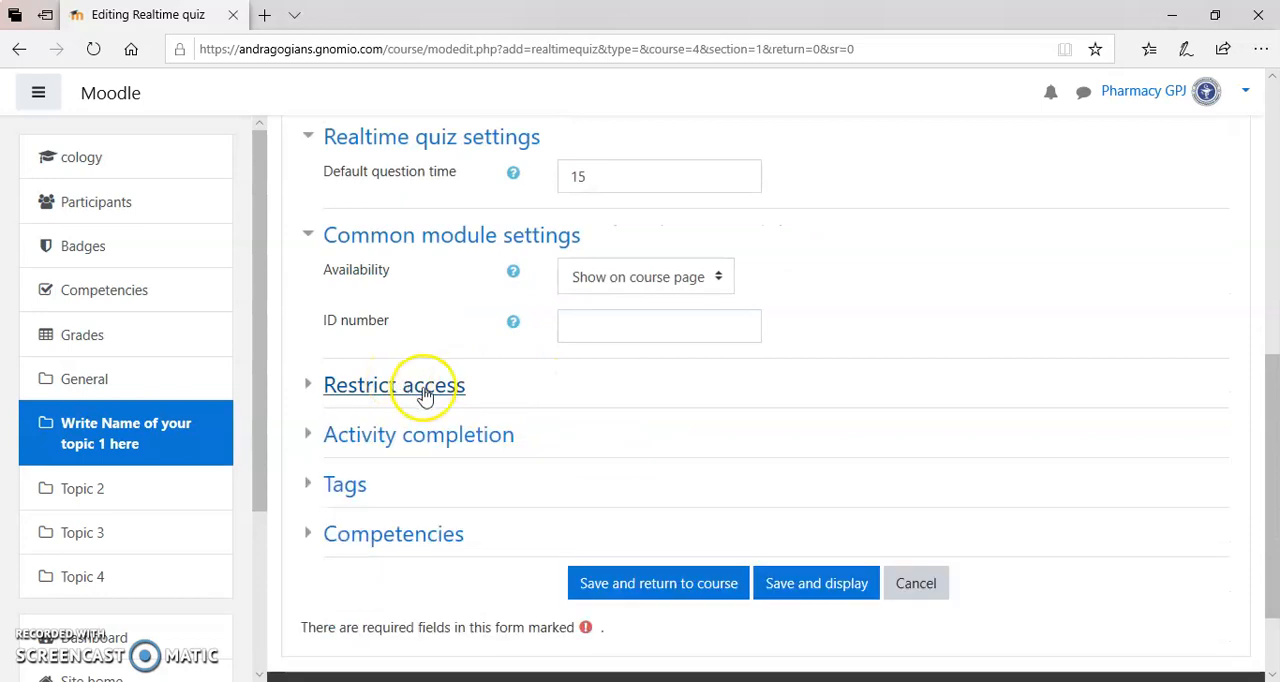
pyautogui.moveTo(408, 450)
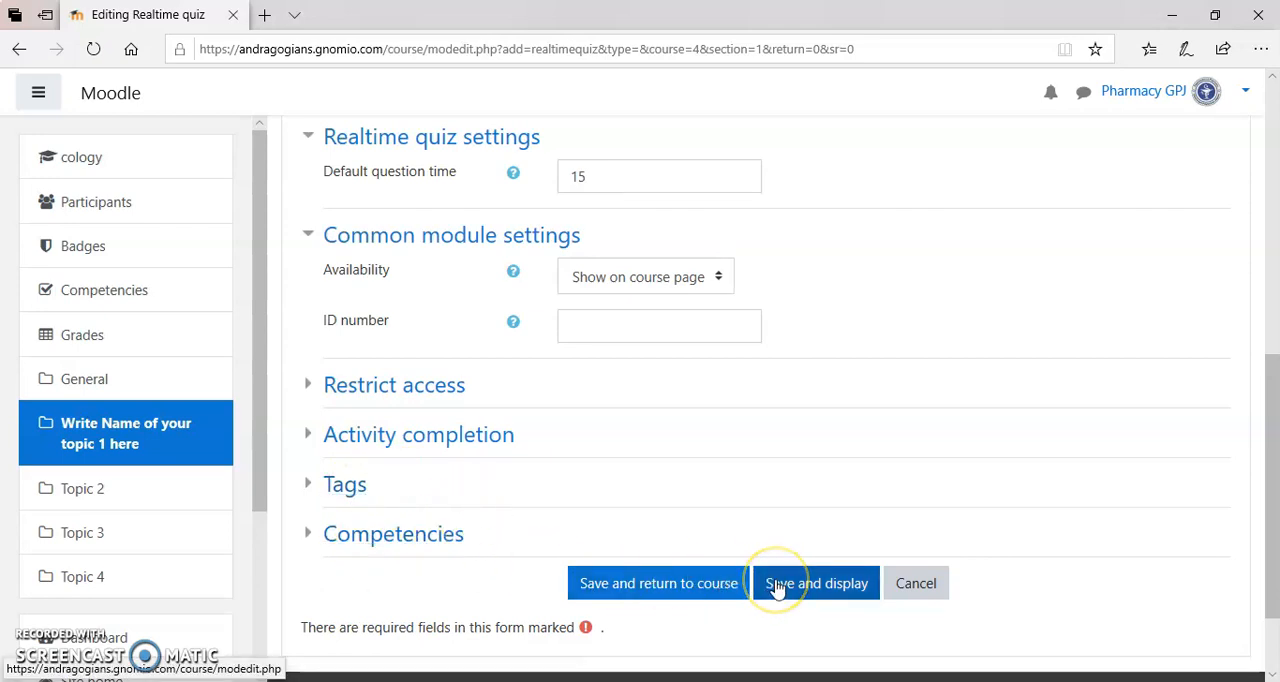
pyautogui.click(816, 584)
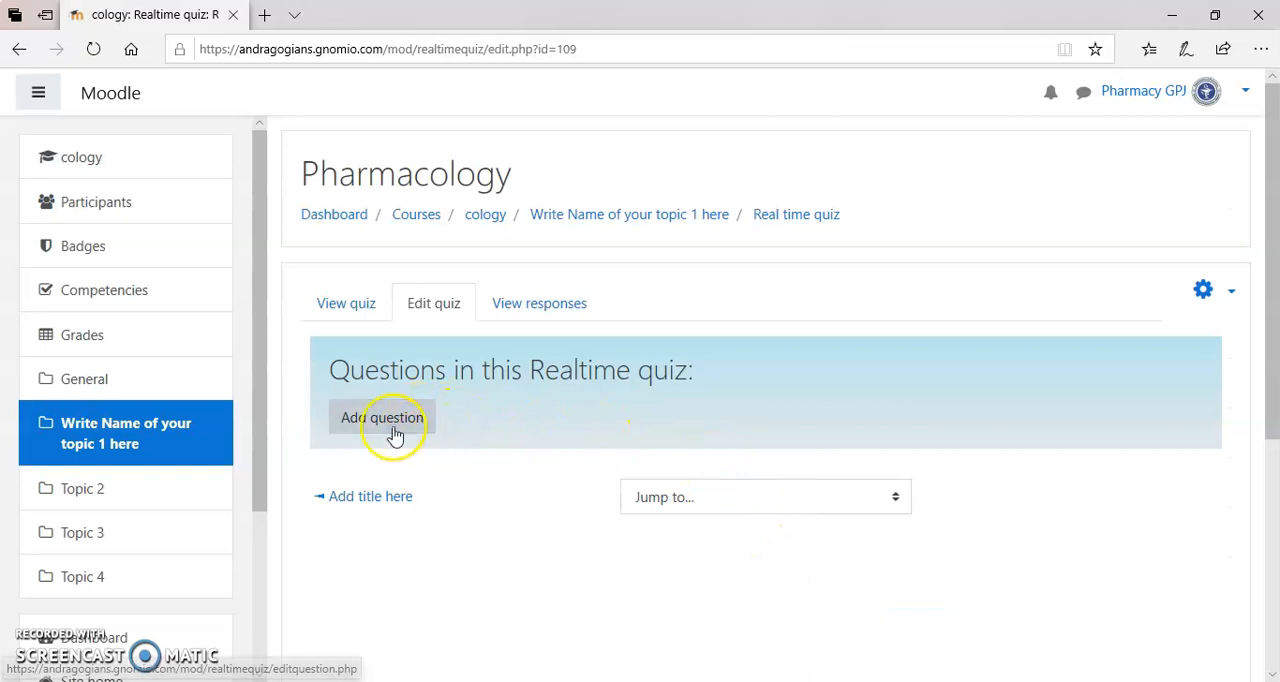
# - Start a new question and bring in the prepared 'Select path to add blocks in course...' text
pyautogui.click(382, 416)
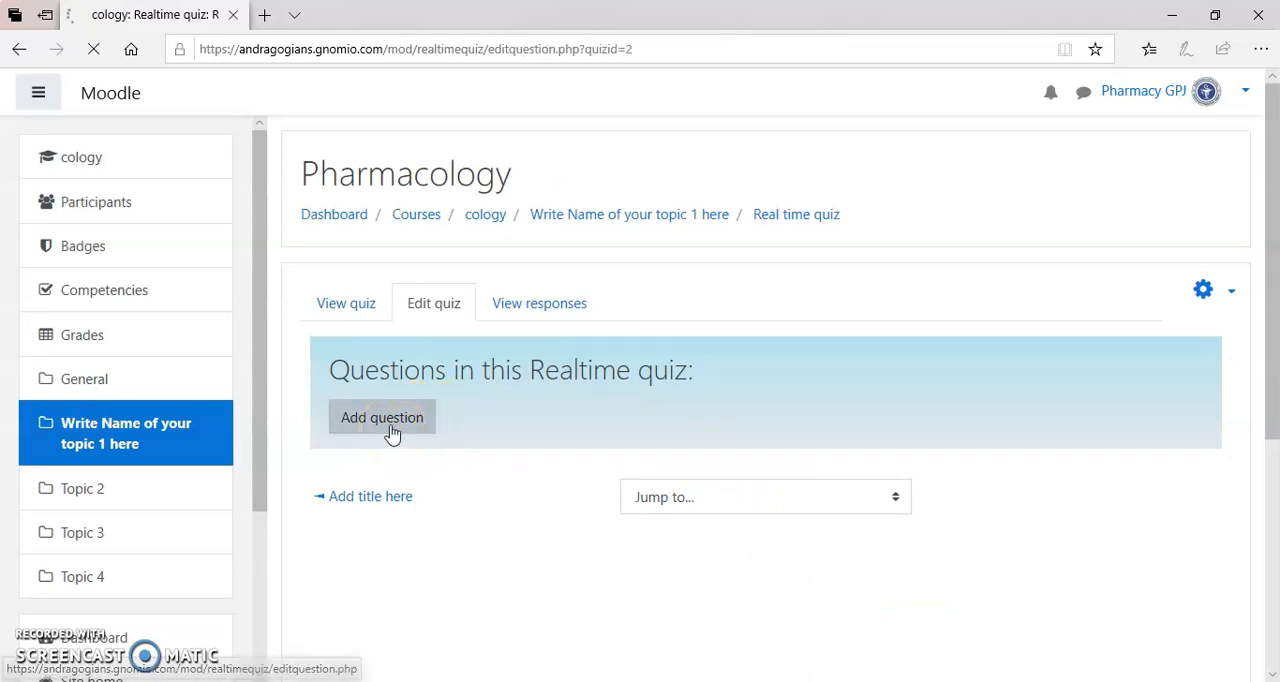
pyautogui.click(382, 416)
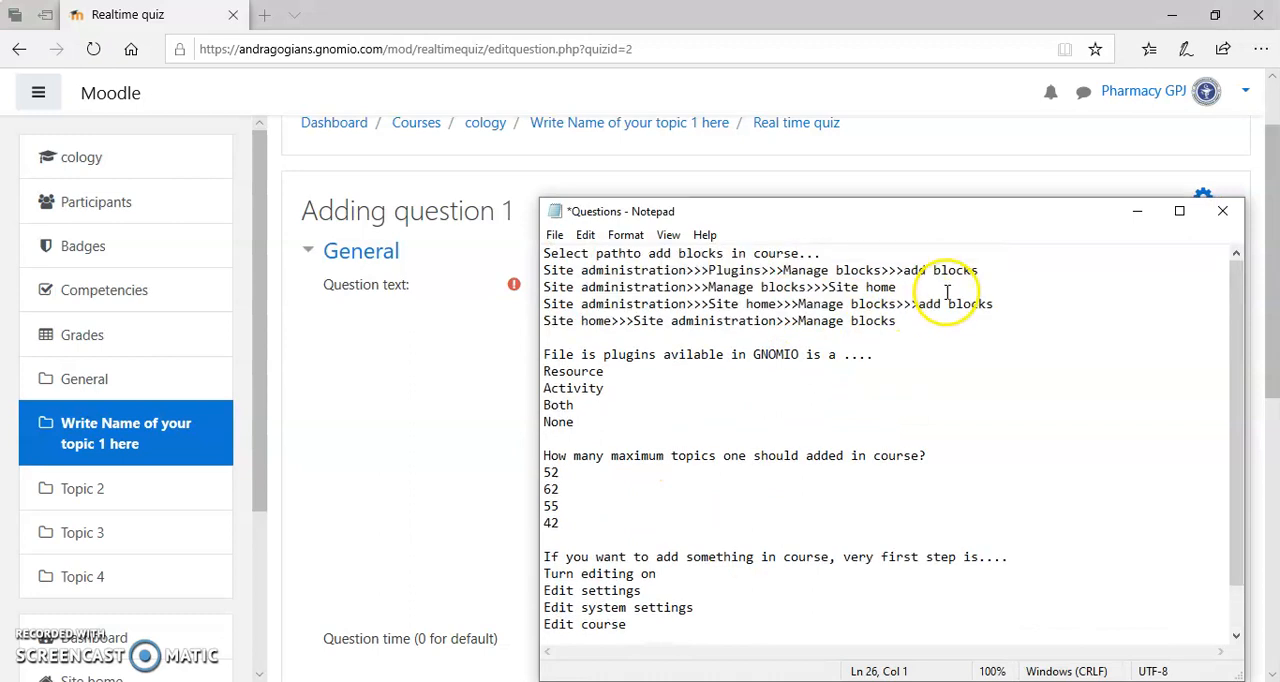
pyautogui.tripleClick(680, 252)
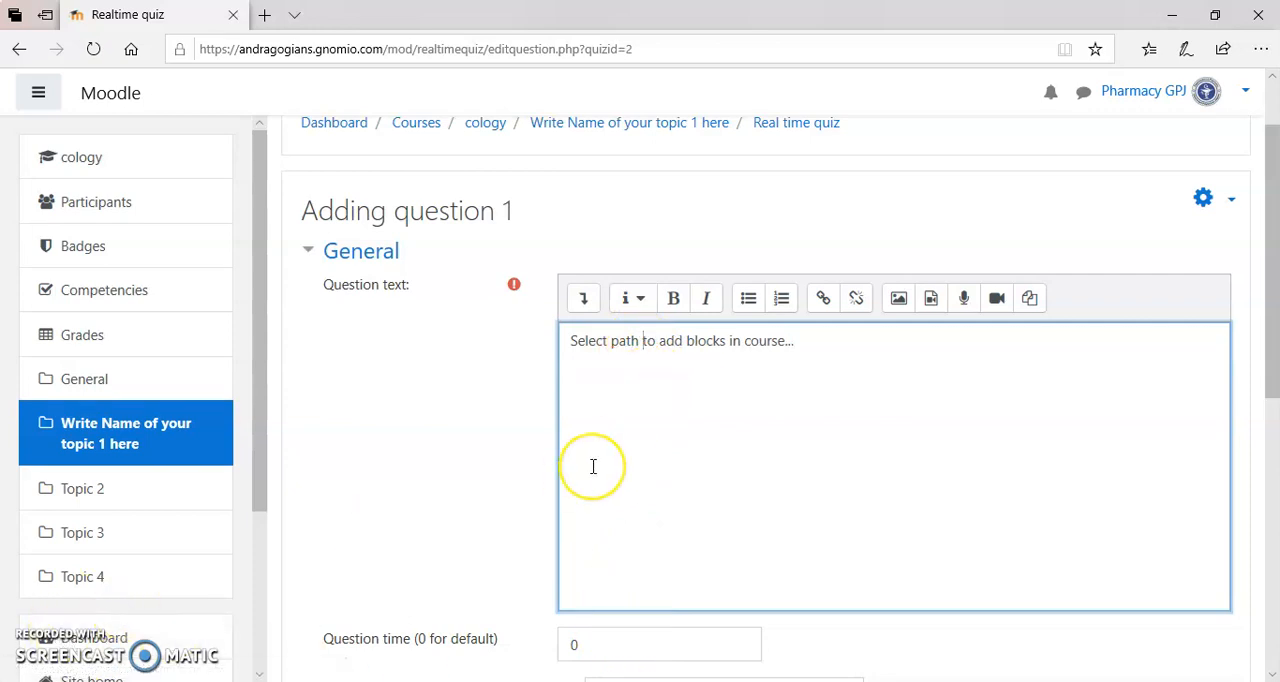
pyautogui.scroll(-3)
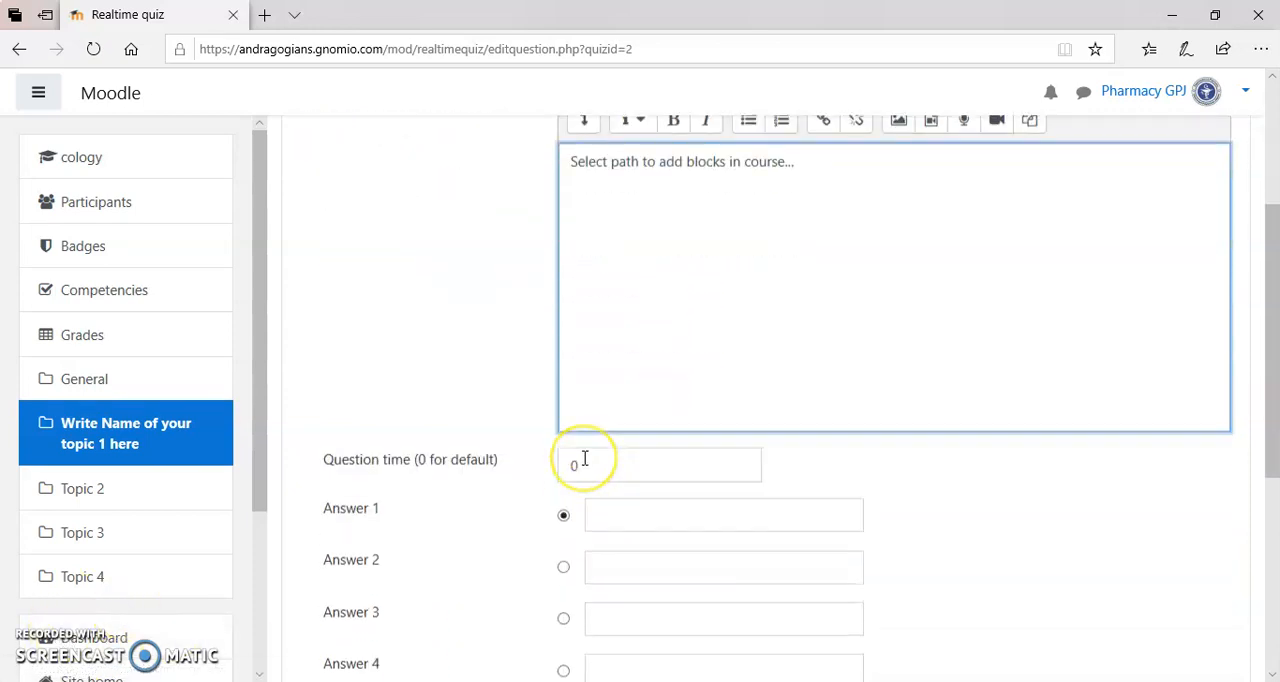
pyautogui.scroll(-3)
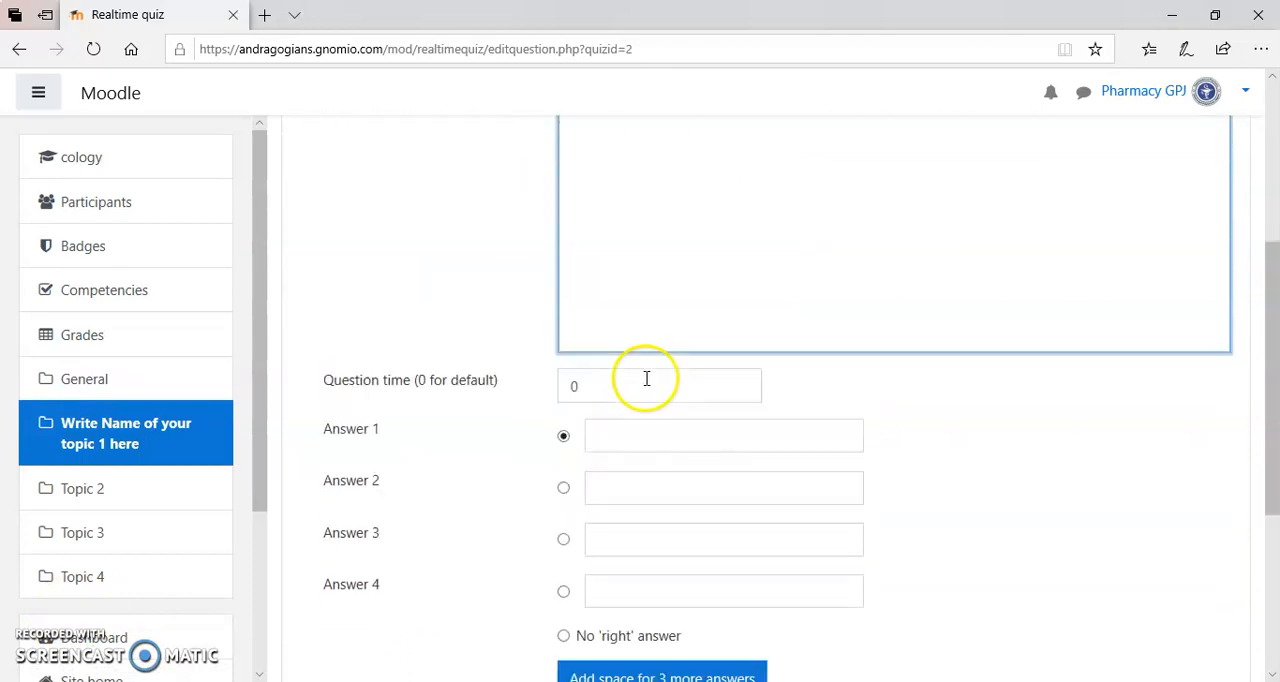
pyautogui.scroll(-3)
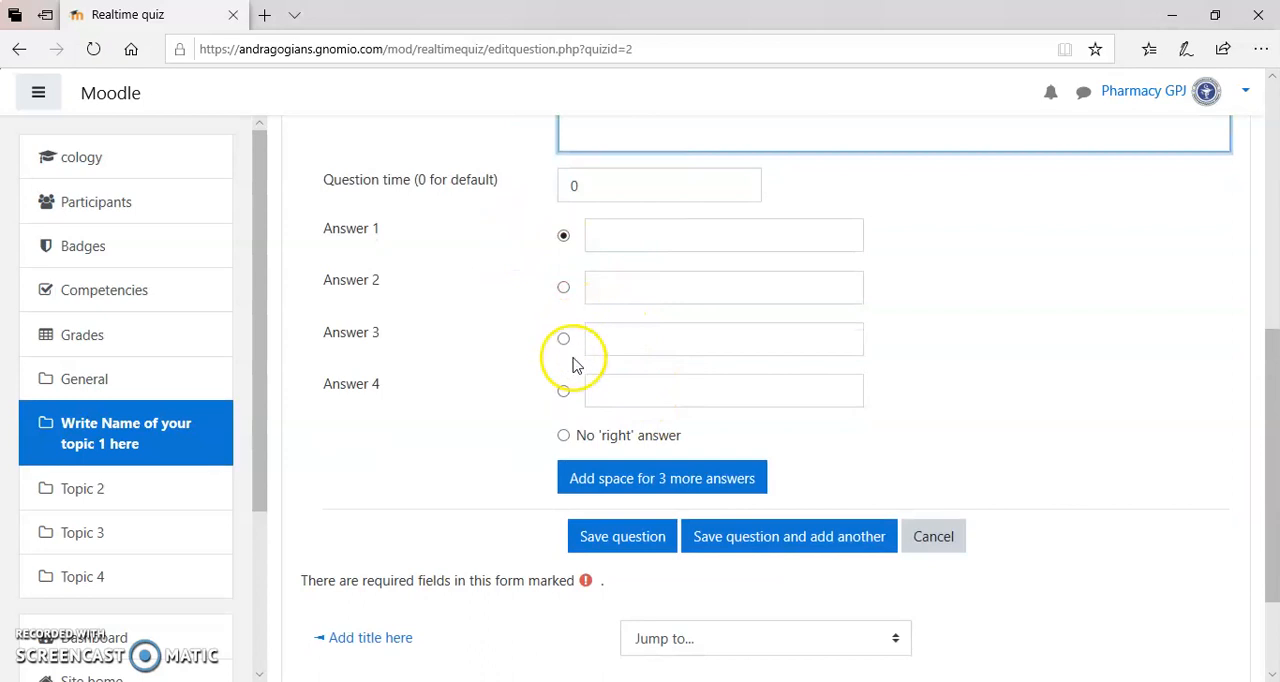
pyautogui.moveTo(344, 210)
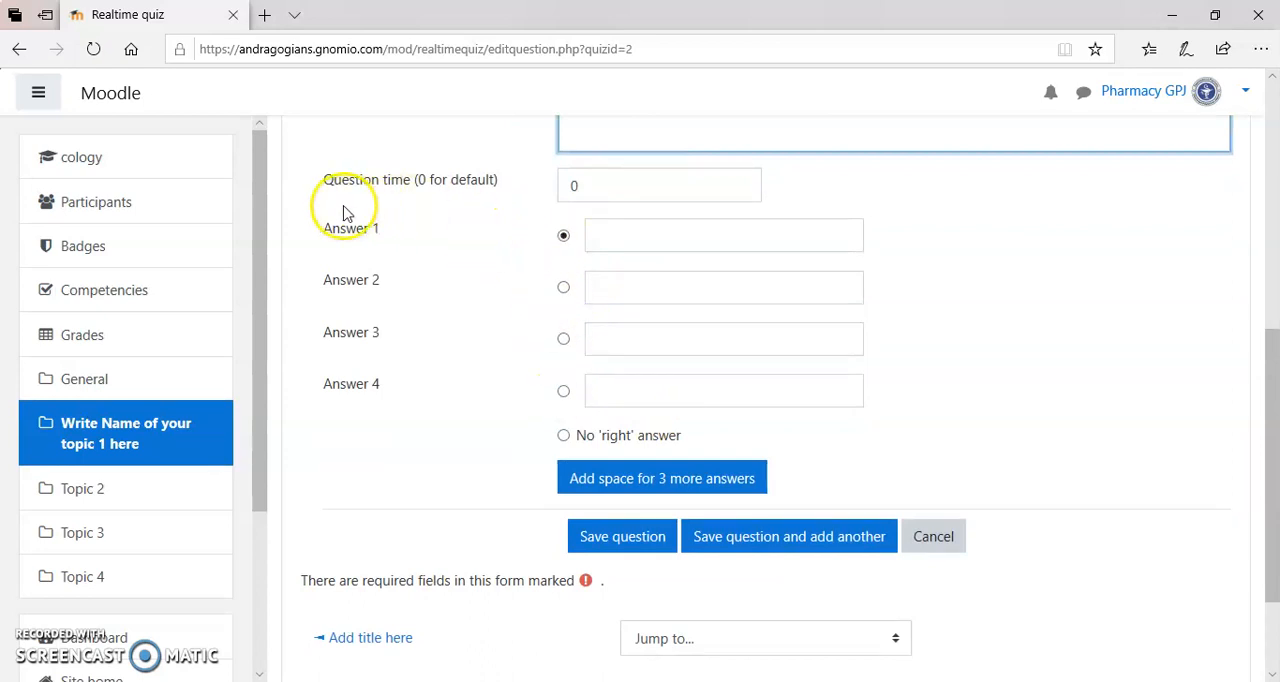
pyautogui.moveTo(556, 190)
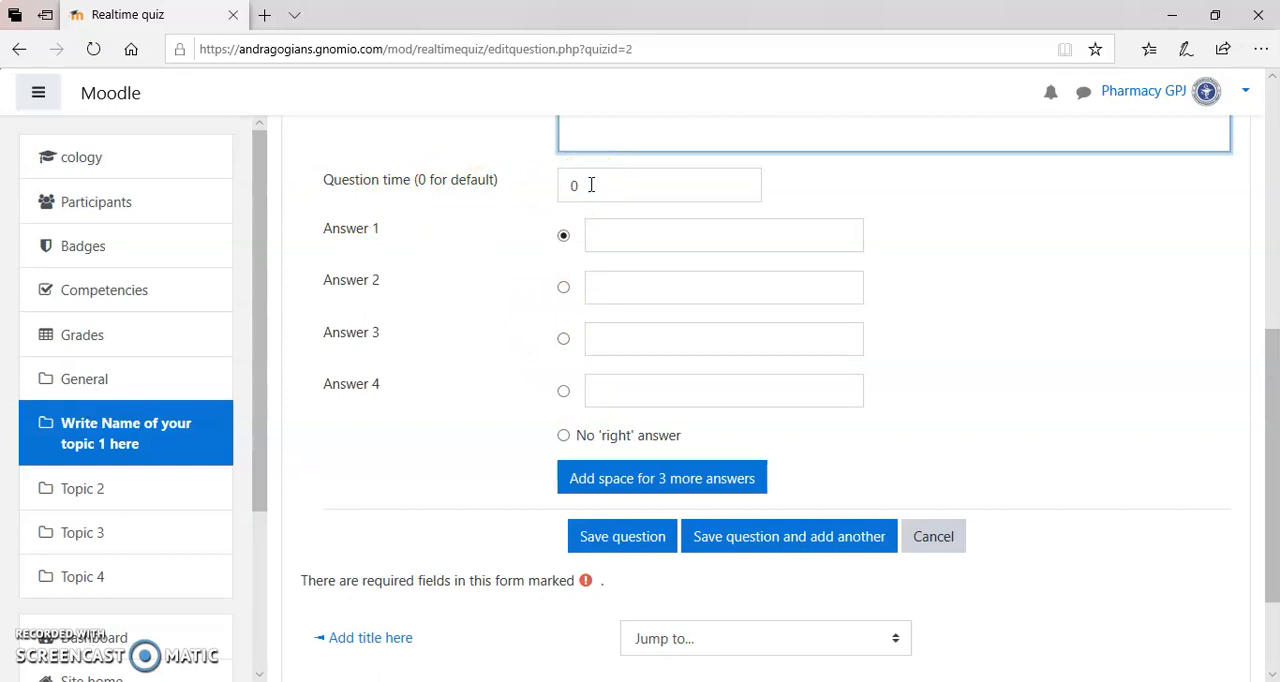
# - Set the question time and save the question
pyautogui.click(658, 184)
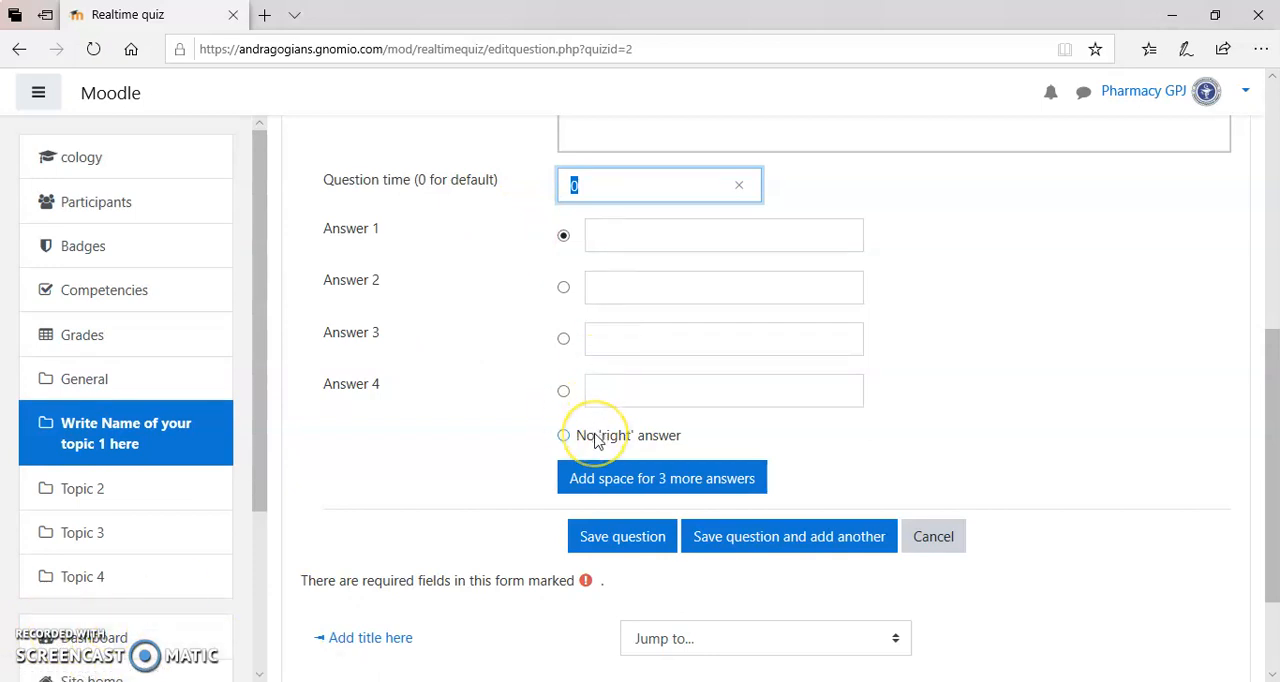
pyautogui.moveTo(516, 496)
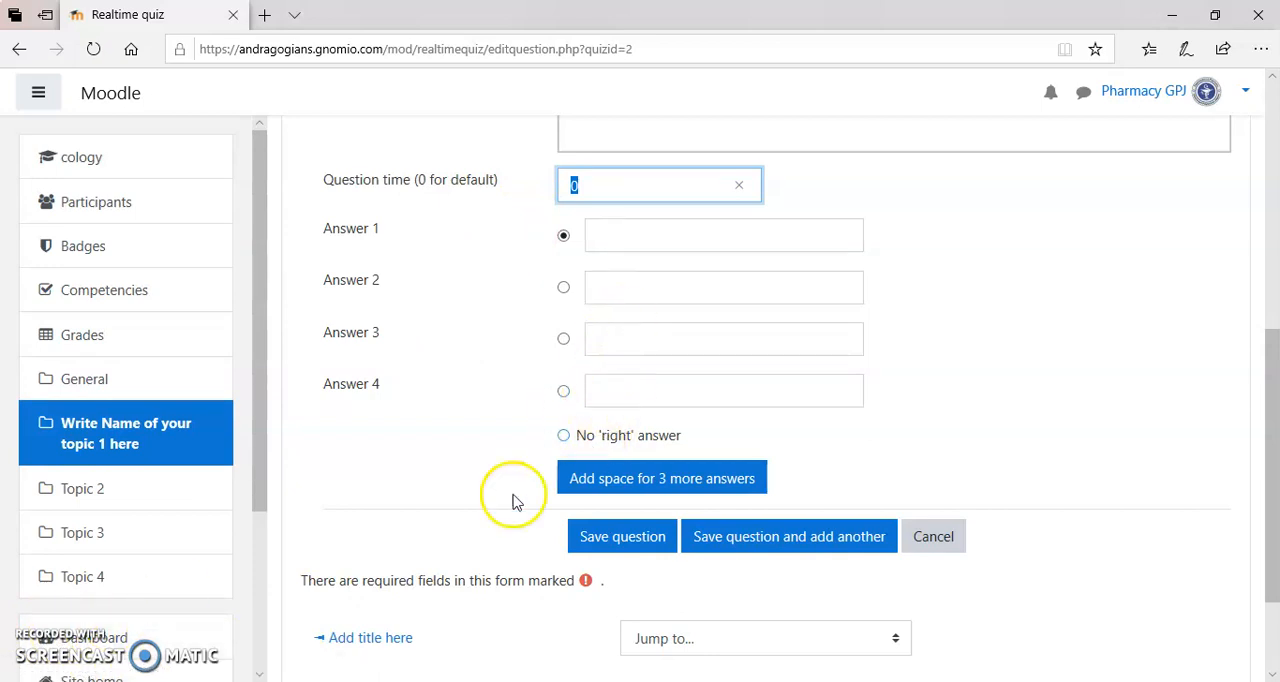
pyautogui.click(932, 536)
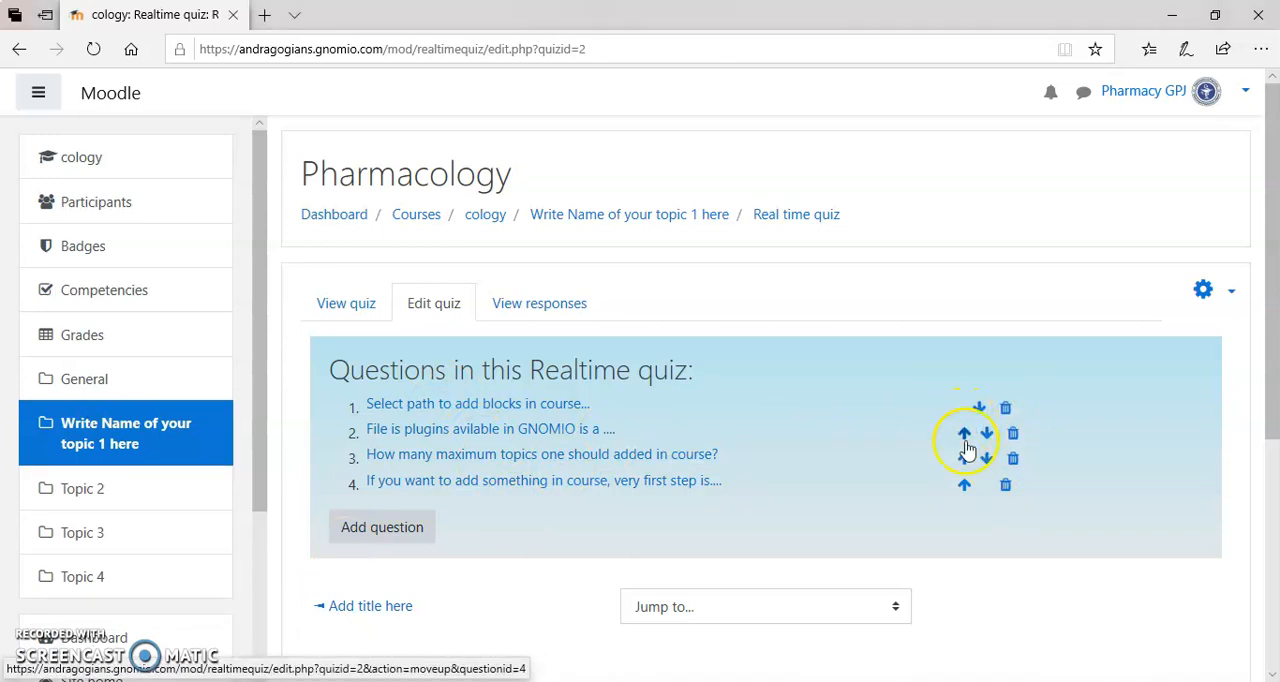
# - Move the GNOMIO plugins question up to first position
pyautogui.click(964, 434)
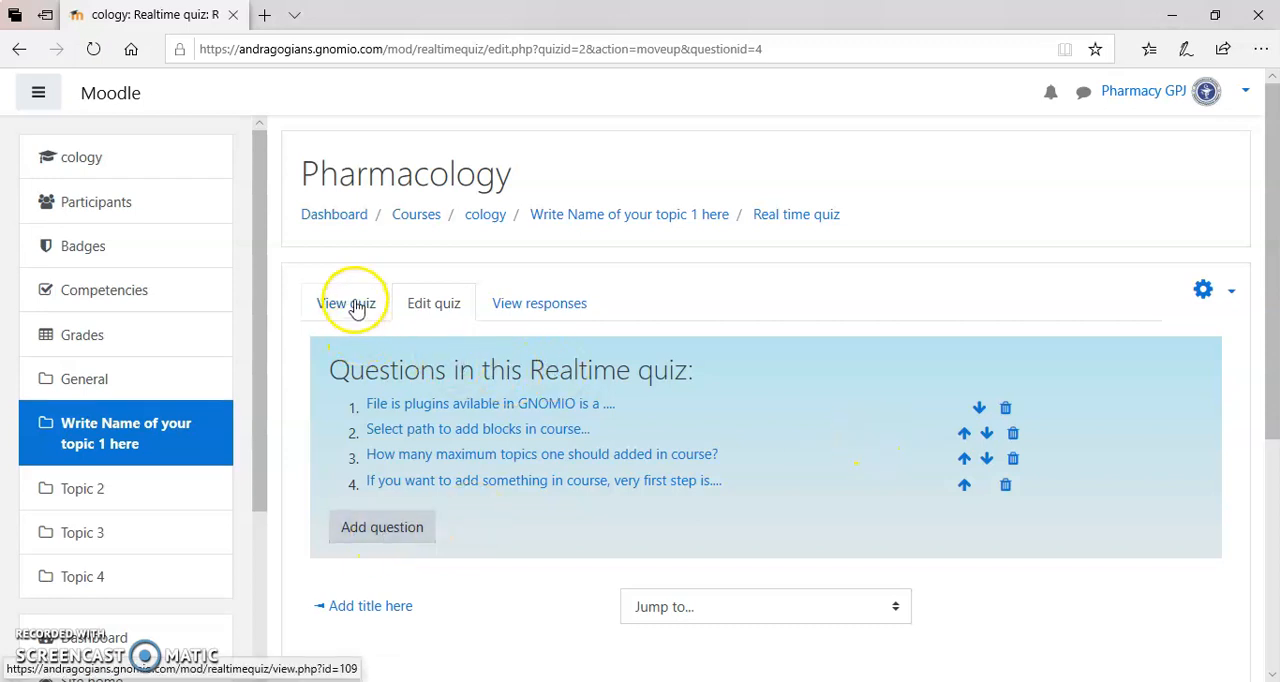
# - Start quiz session 'Demos', join it as the student, and send the first question
pyautogui.click(346, 304)
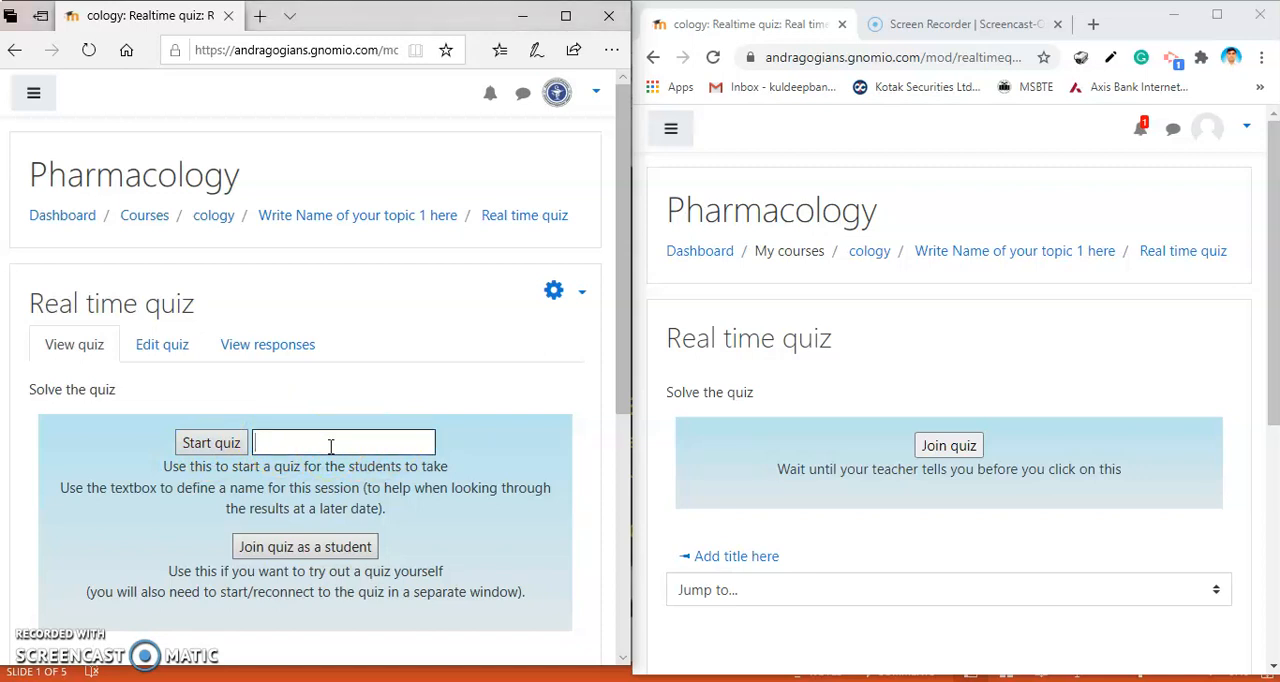
pyautogui.write('Demos')
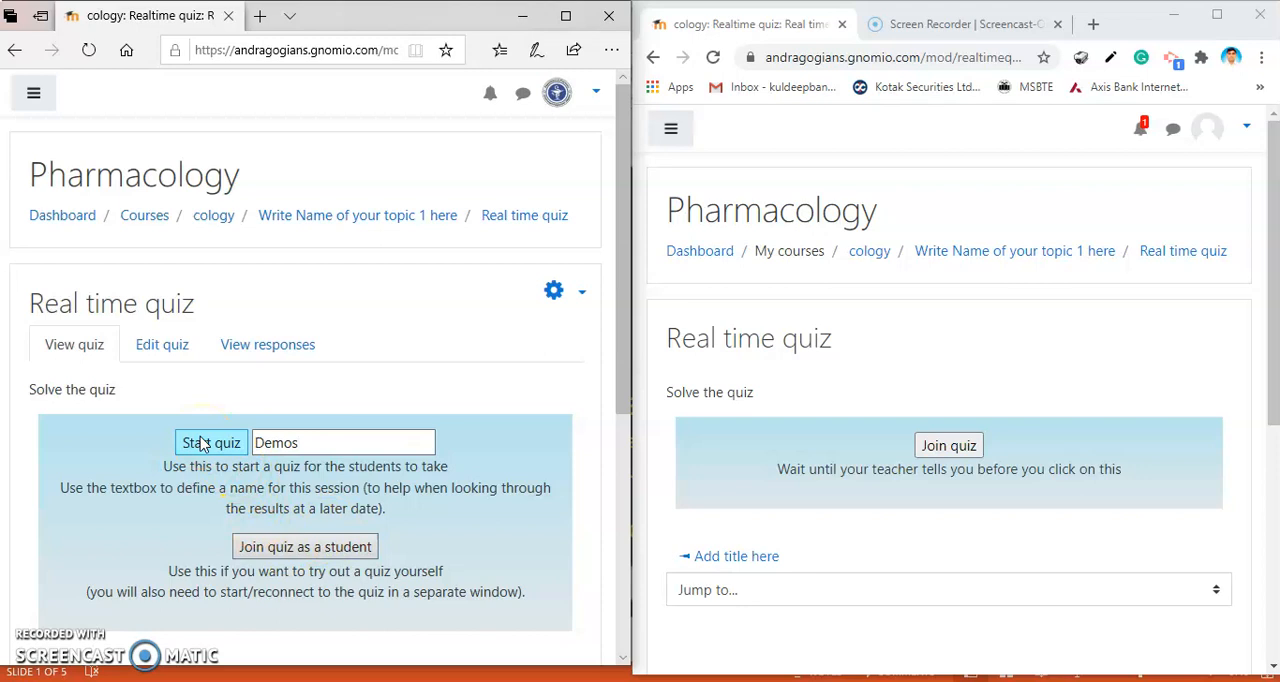
pyautogui.click(210, 442)
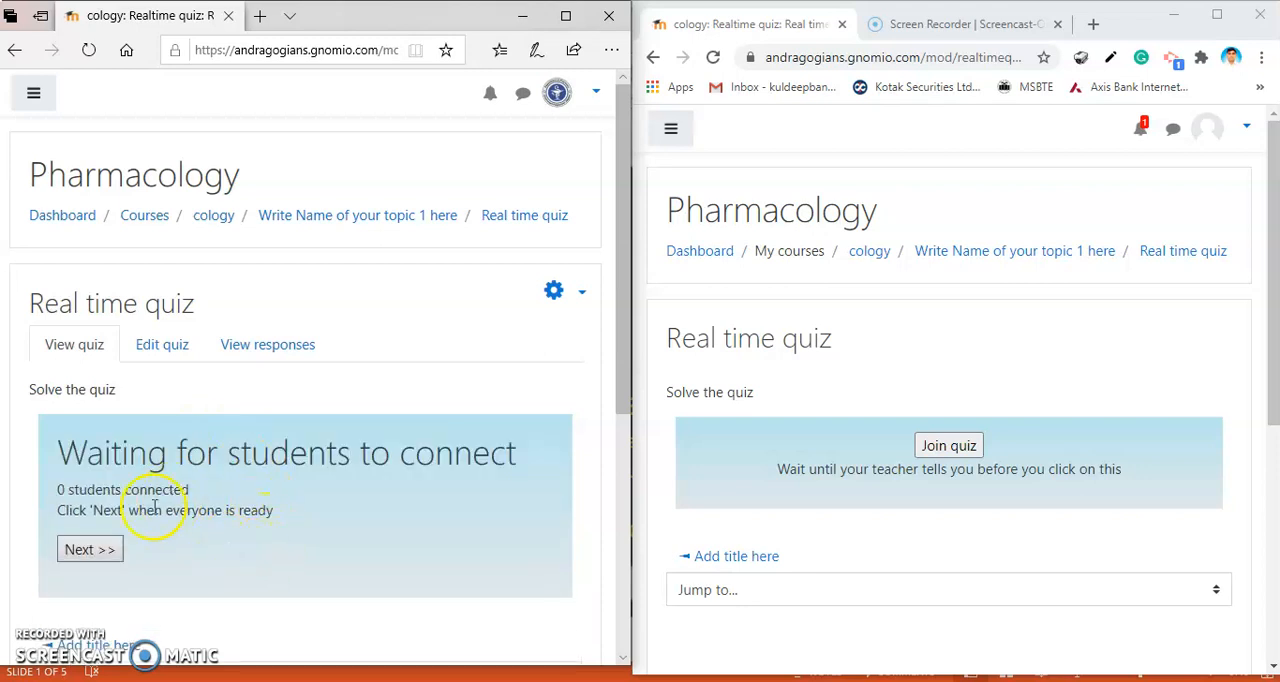
pyautogui.moveTo(308, 500)
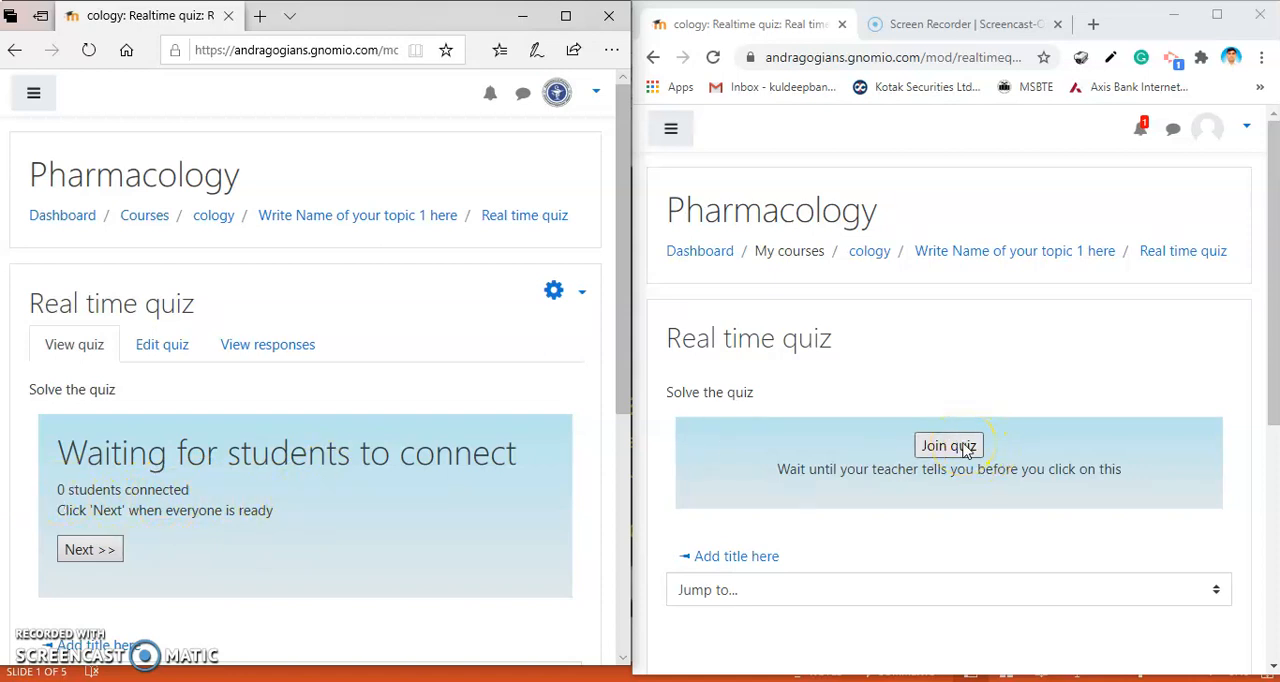
pyautogui.click(948, 444)
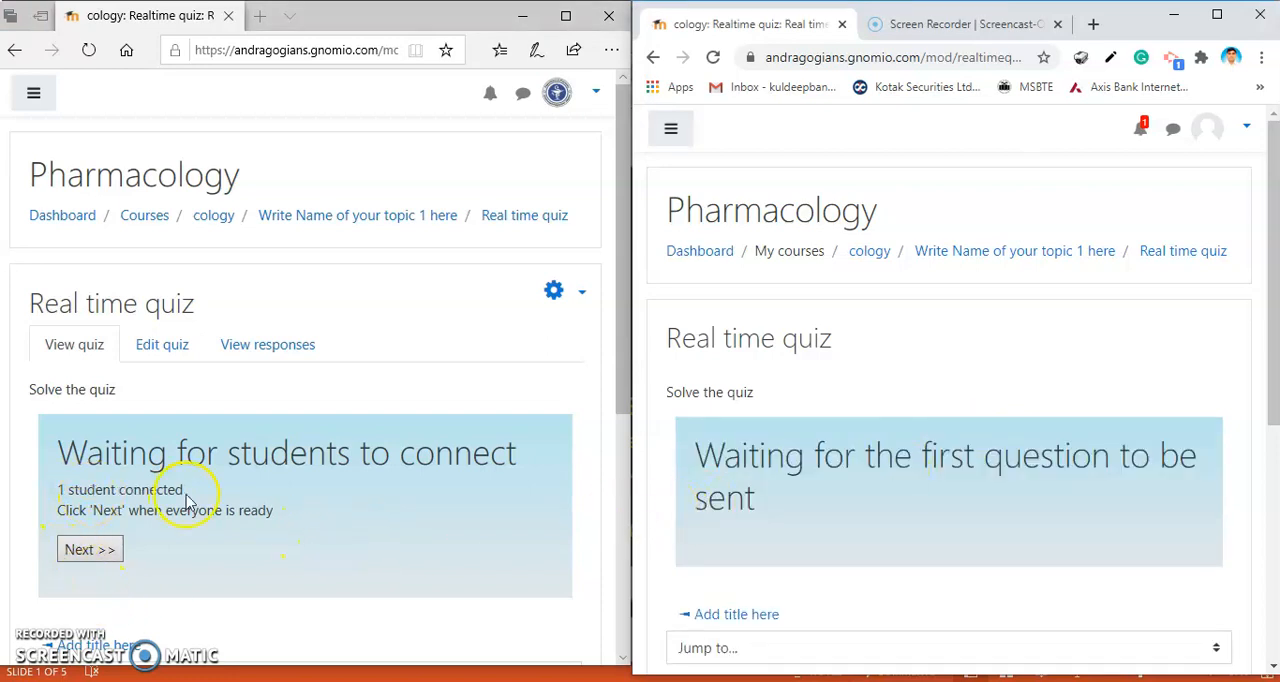
pyautogui.moveTo(896, 496)
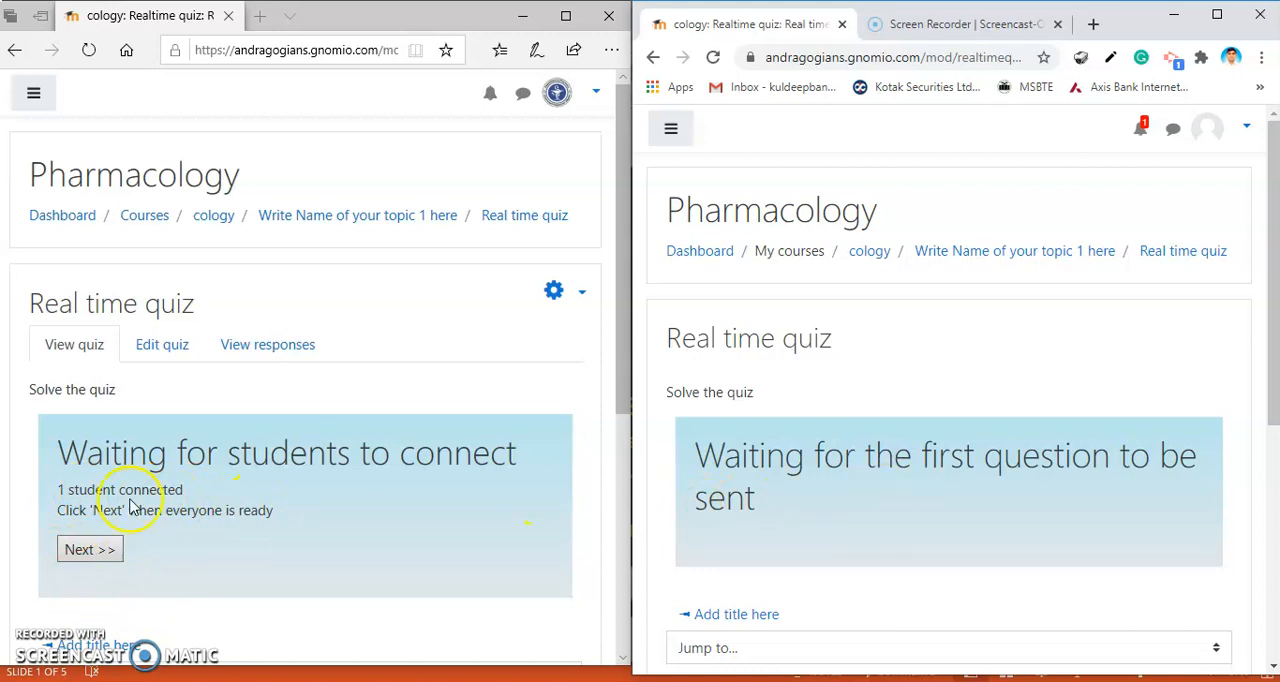
pyautogui.click(90, 548)
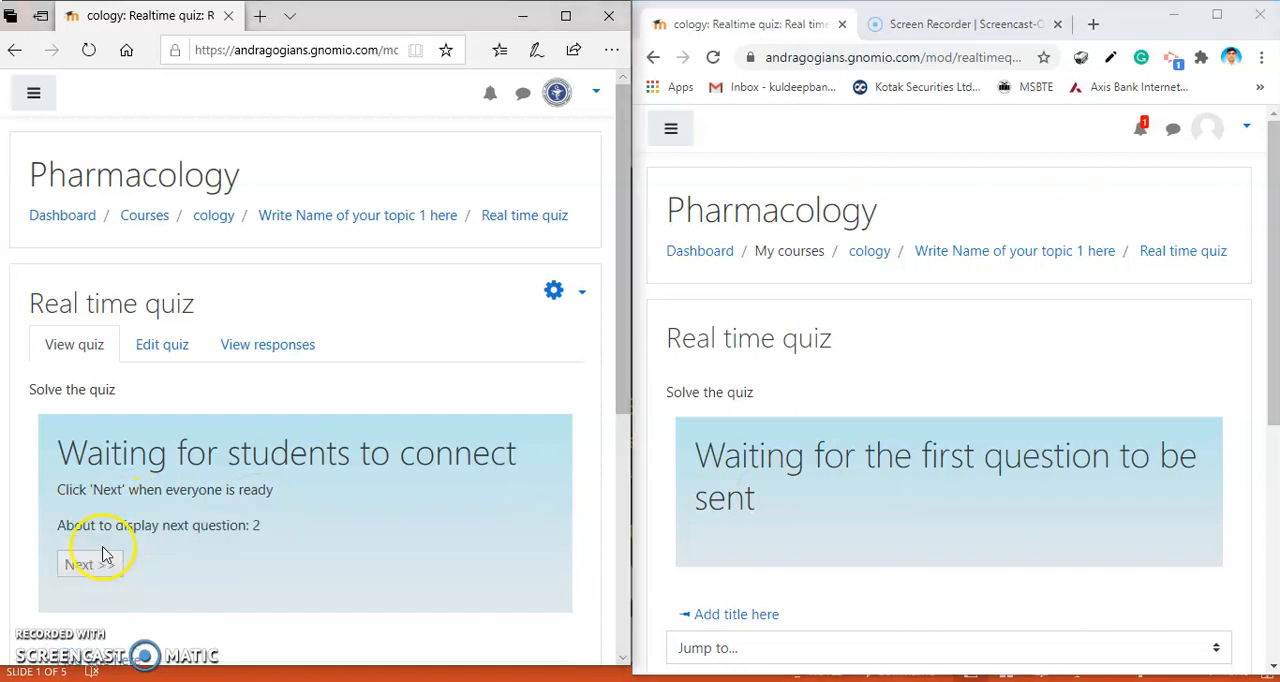
# - Answer question 1 with Resource as the student and advance to question 2
pyautogui.click(78, 564)
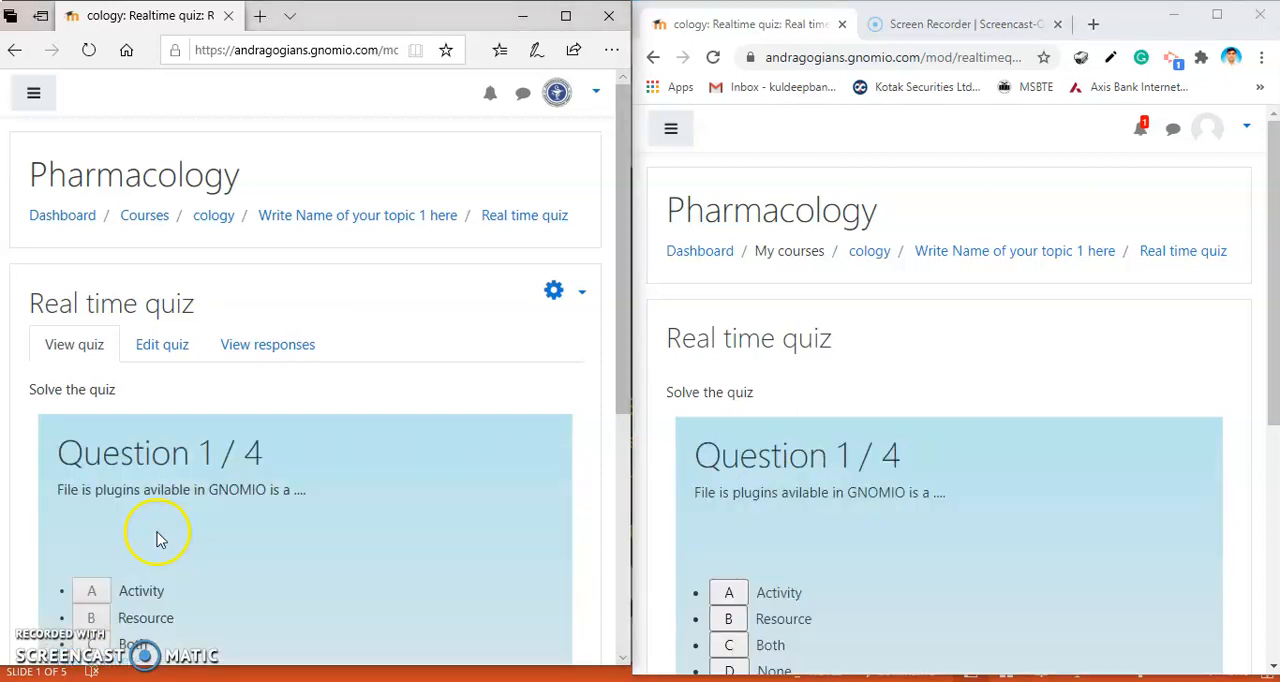
pyautogui.scroll(-3)
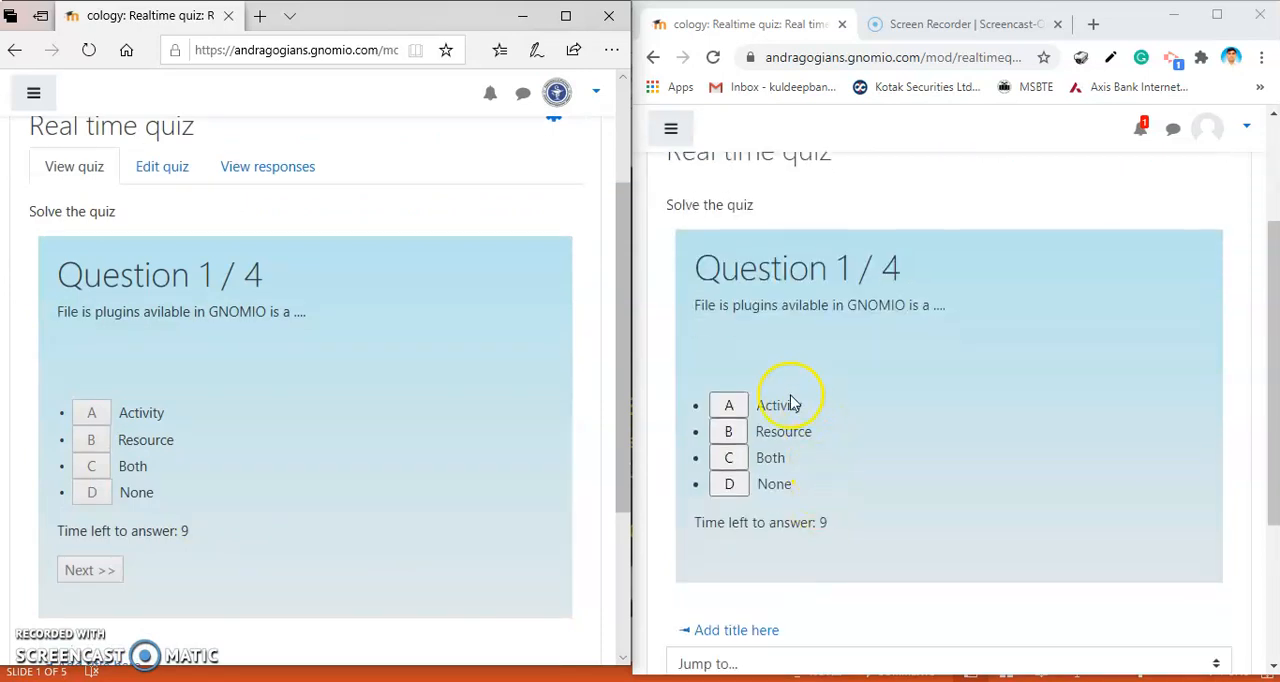
pyautogui.click(728, 432)
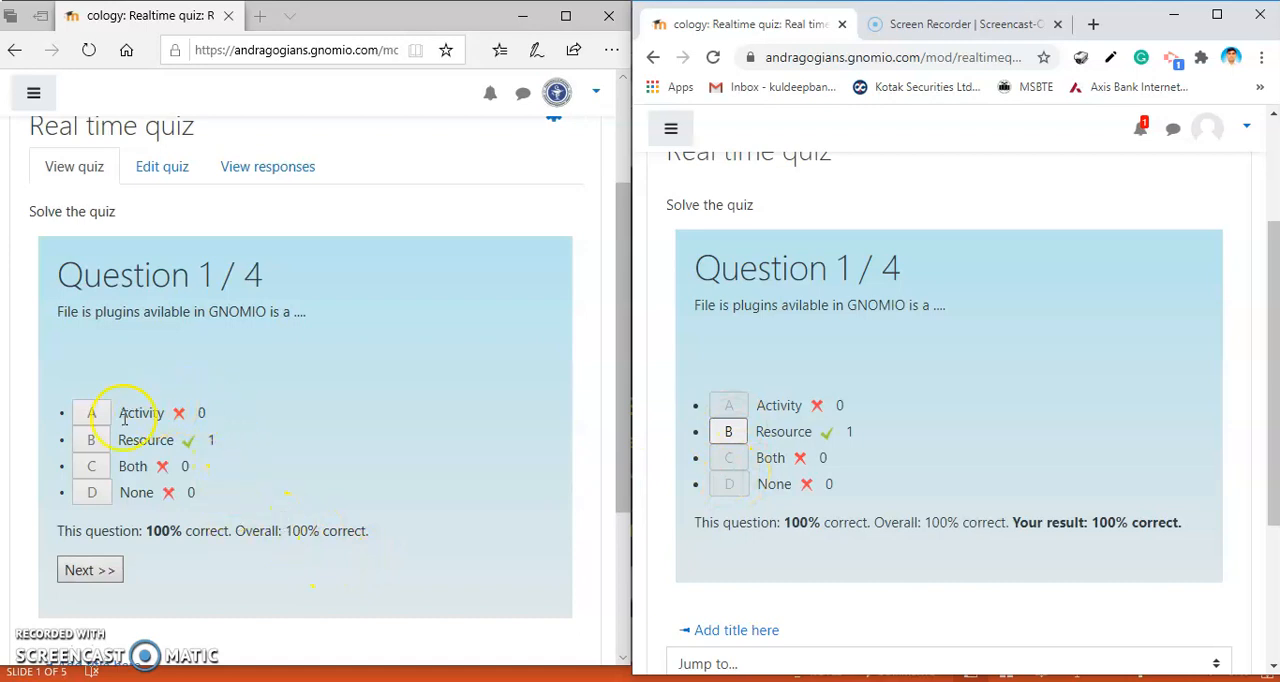
pyautogui.moveTo(236, 498)
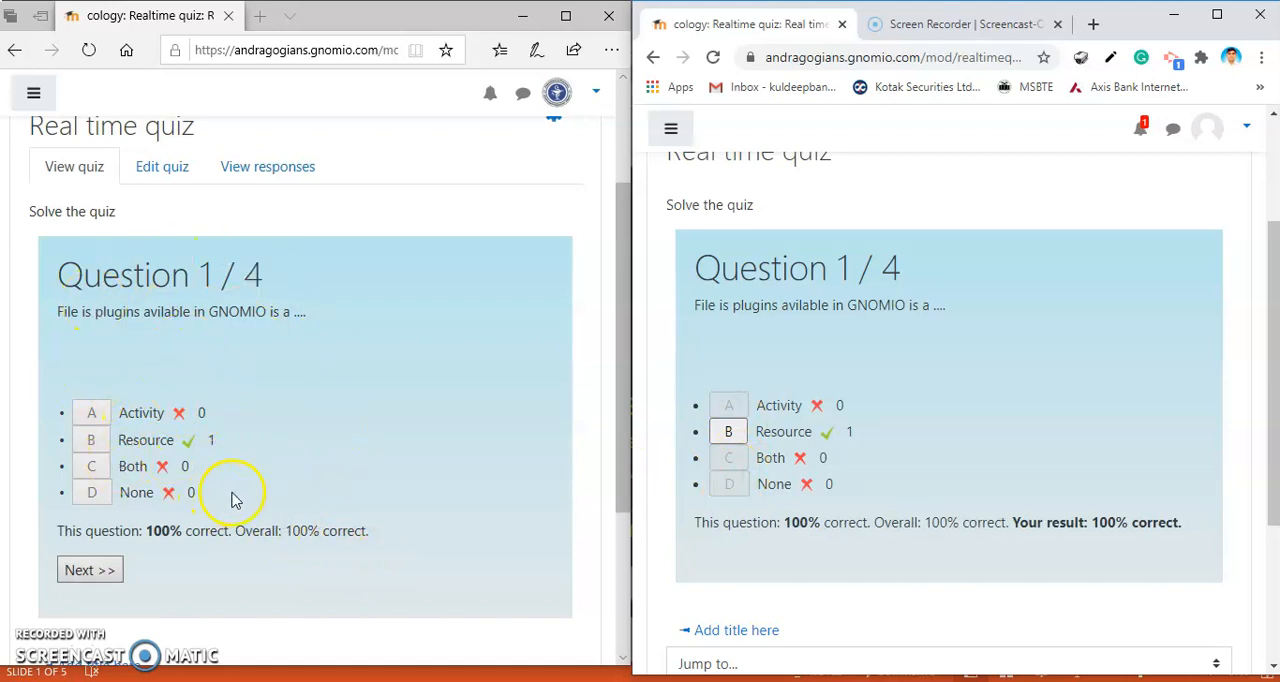
pyautogui.moveTo(212, 552)
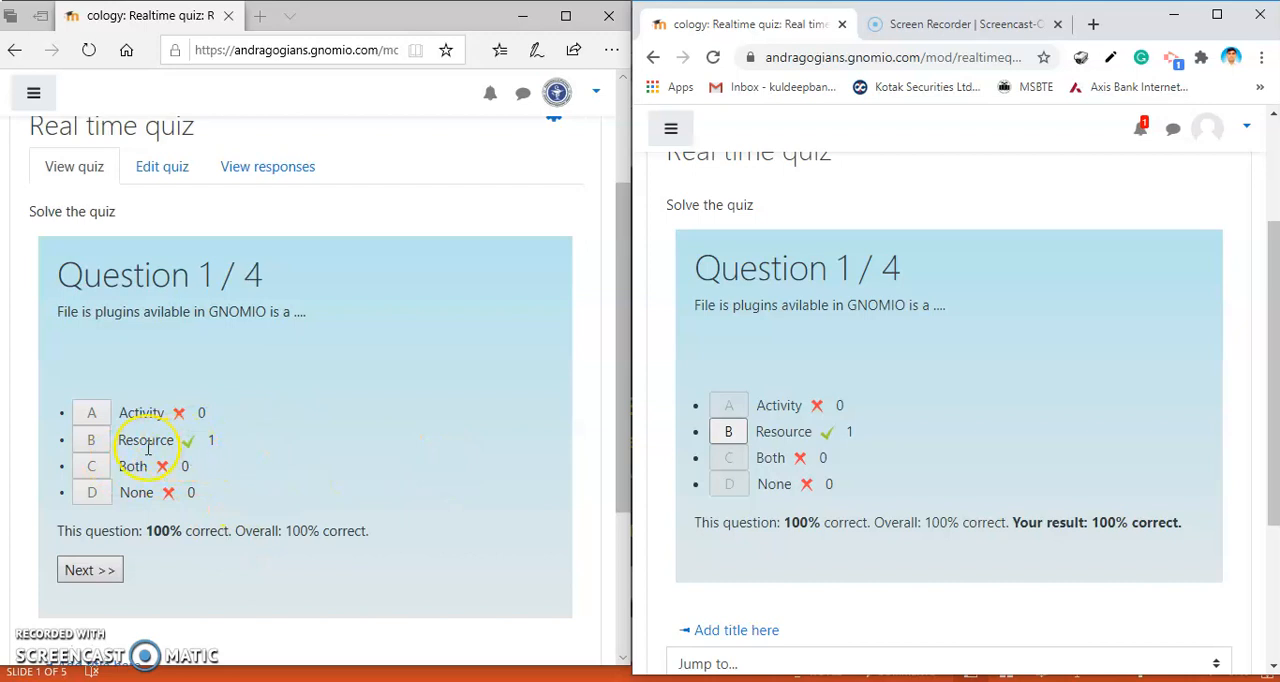
pyautogui.moveTo(240, 496)
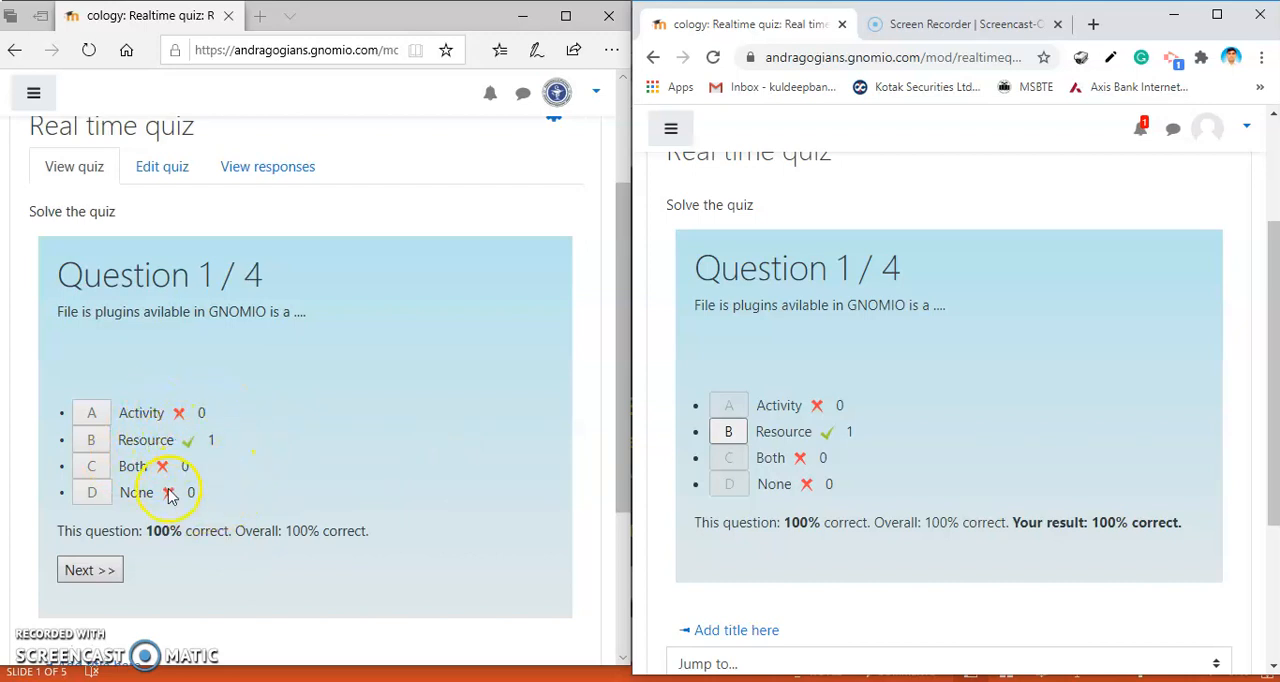
pyautogui.moveTo(212, 548)
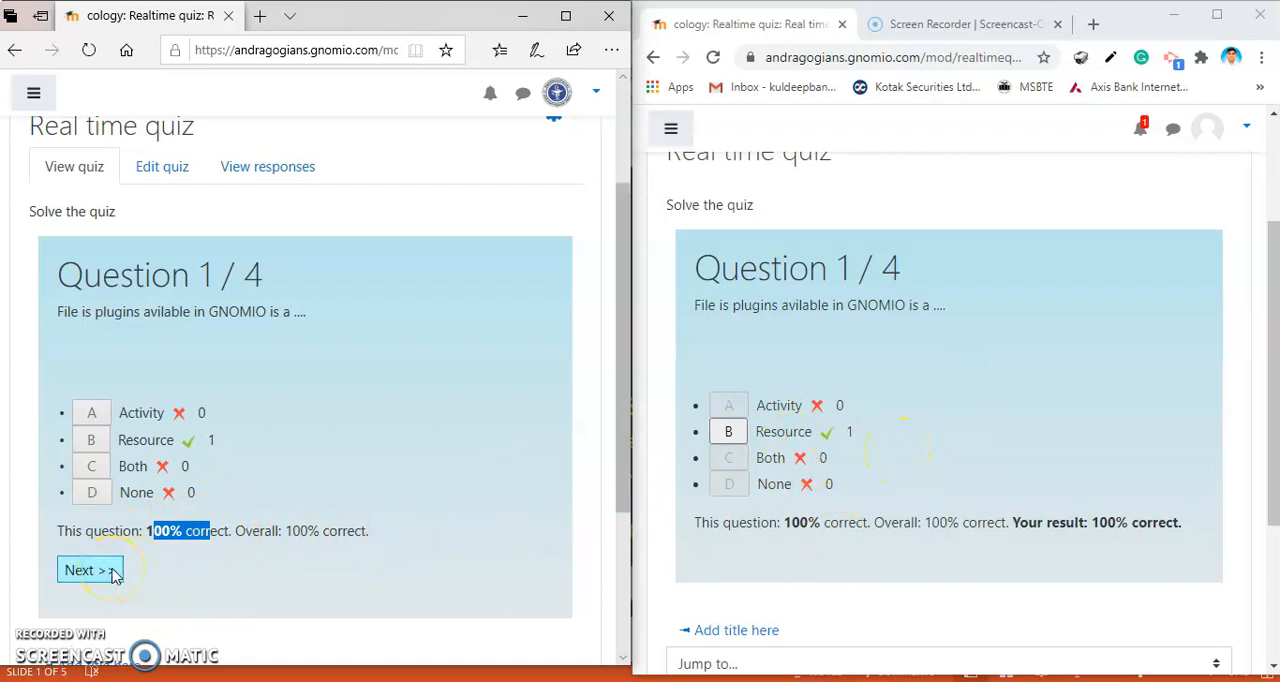
pyautogui.click(84, 568)
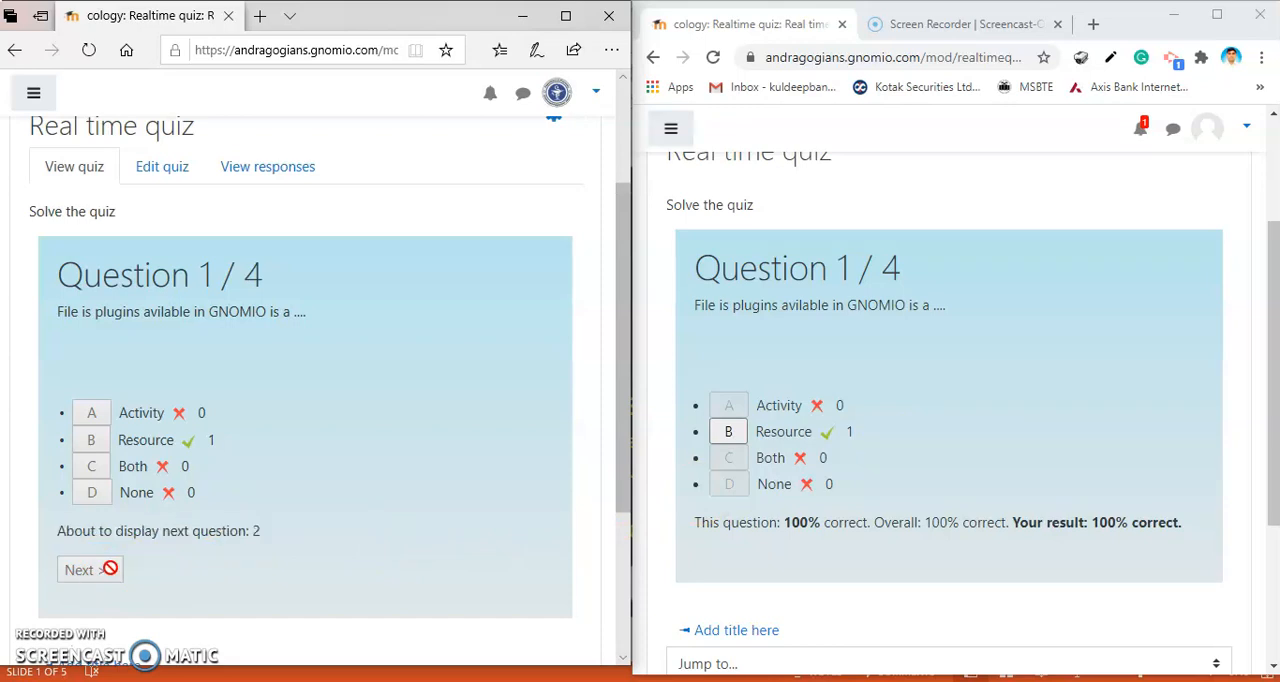
# - Answer question 2 with the Plugins>>>Manage blocks>>>add blocks path and advance to question 3
pyautogui.click(84, 568)
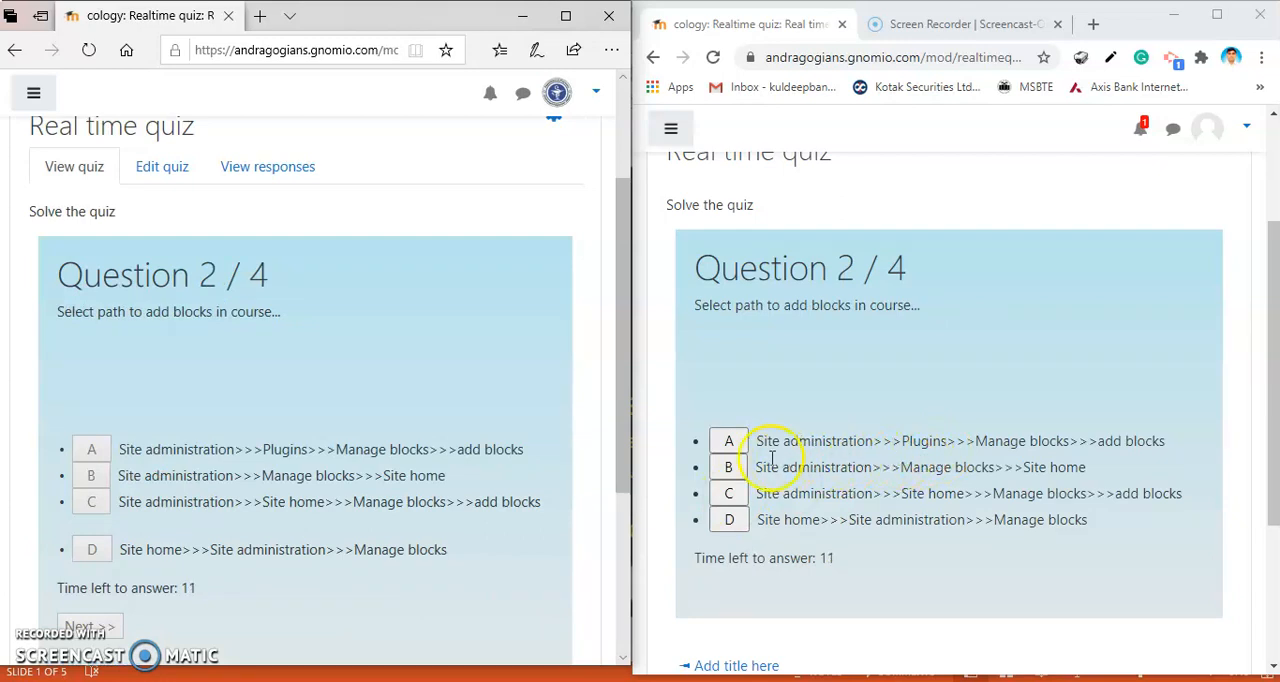
pyautogui.click(728, 440)
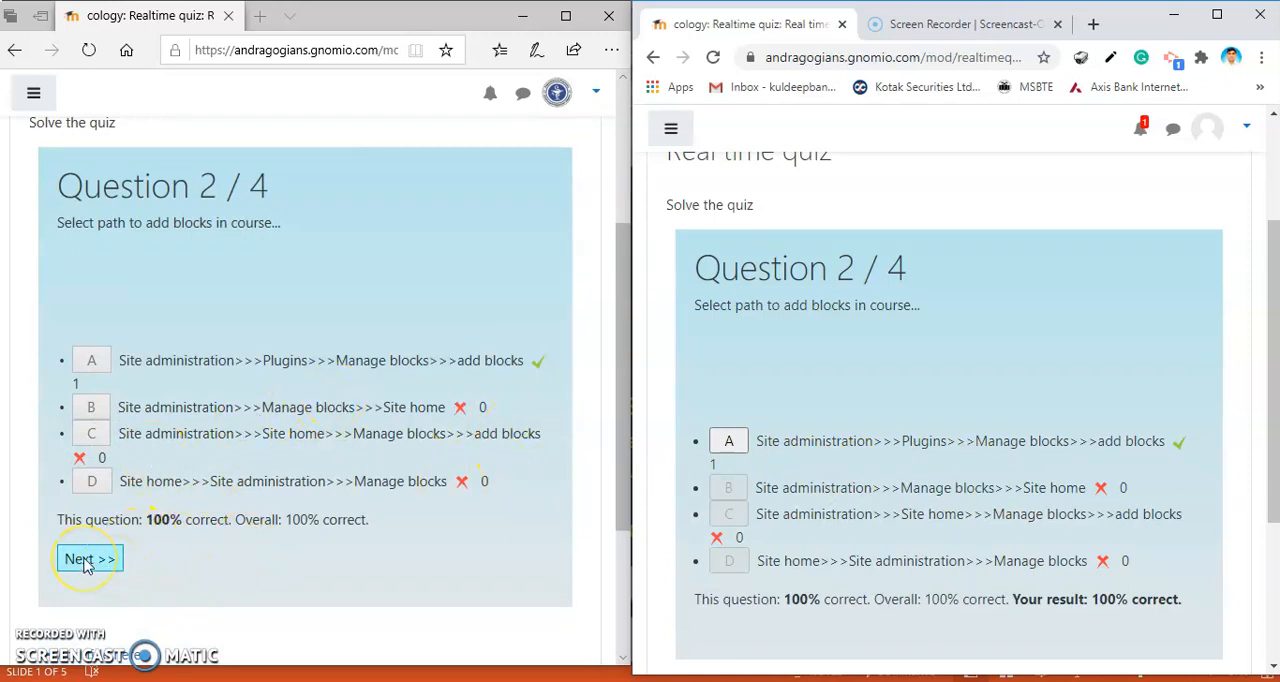
pyautogui.click(88, 558)
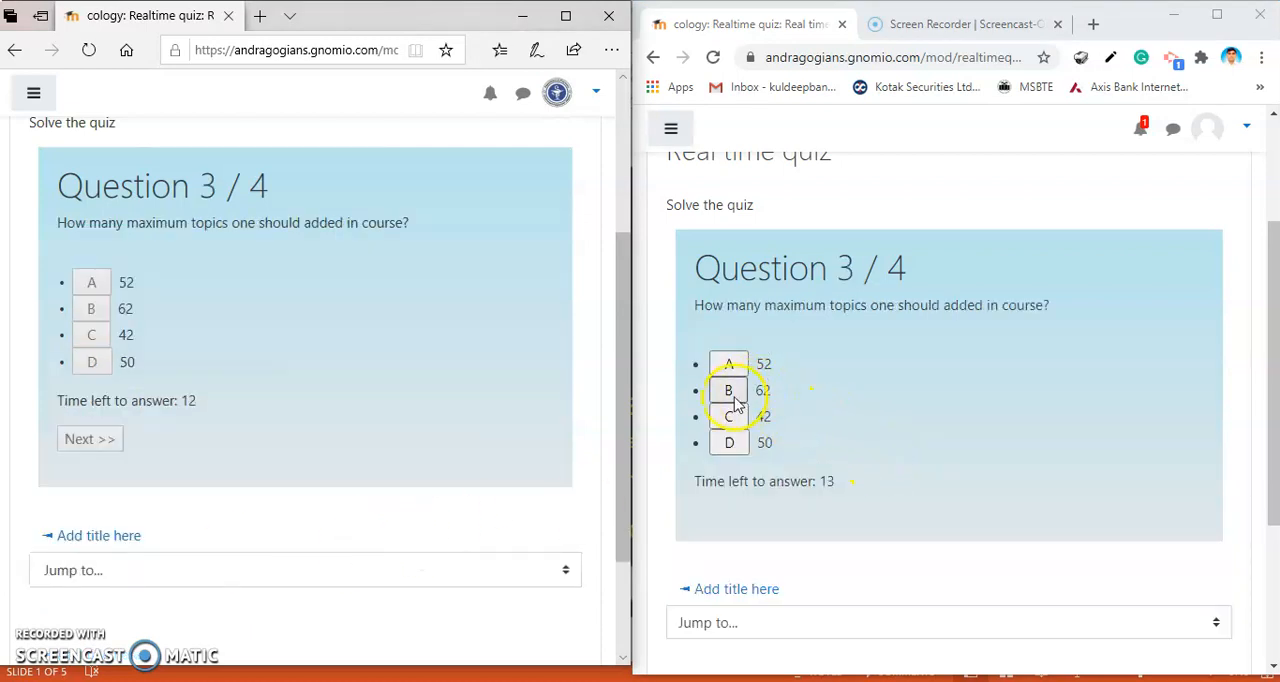
# - Answer question 3 with 62, note the 66% overall figure, and advance to question 4
pyautogui.click(728, 390)
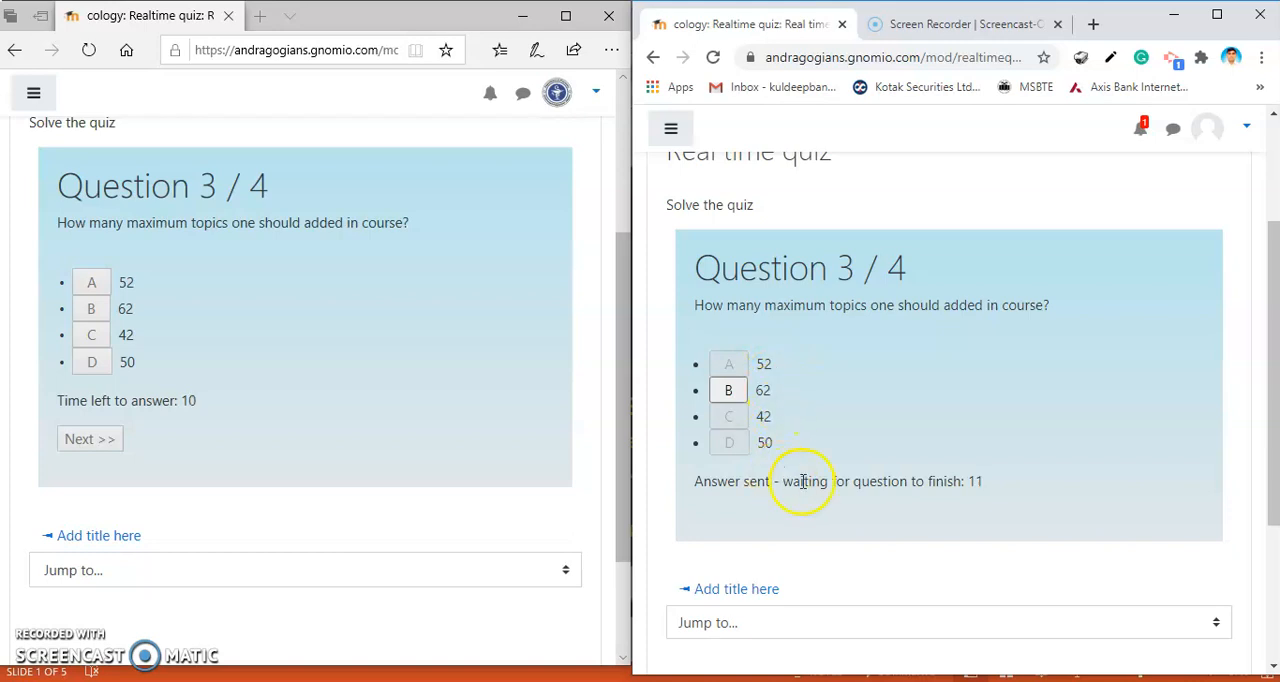
pyautogui.moveTo(276, 432)
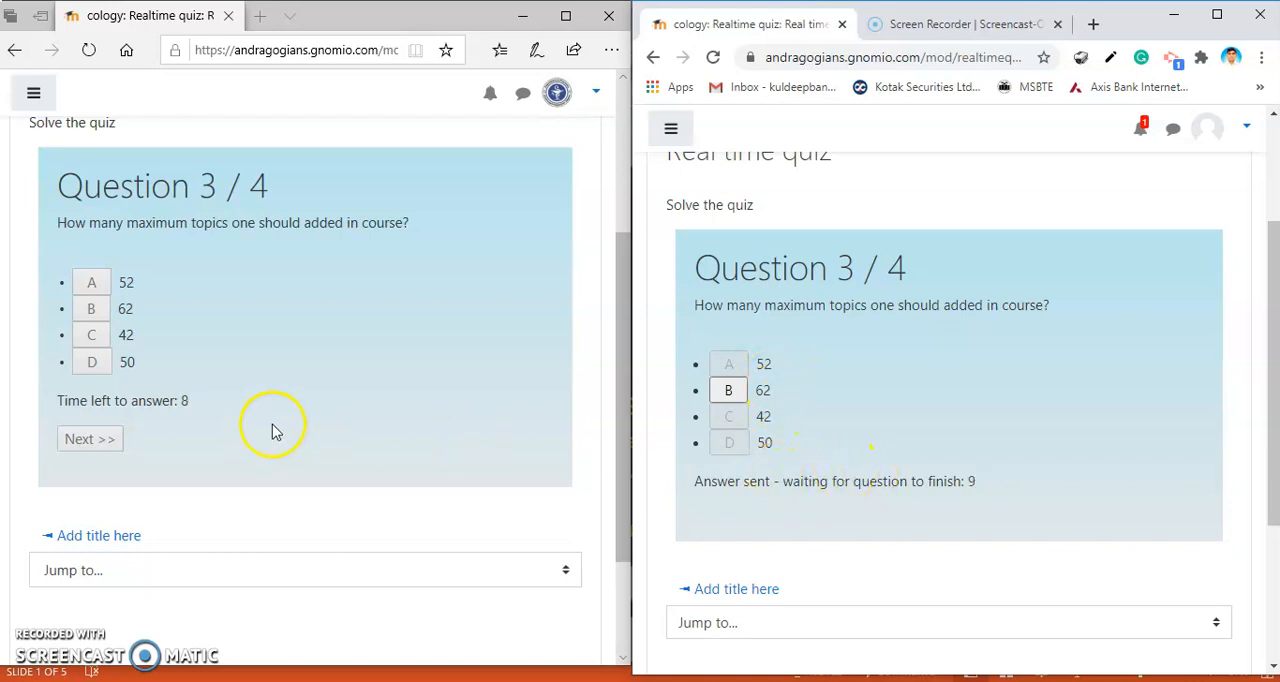
pyautogui.moveTo(88, 424)
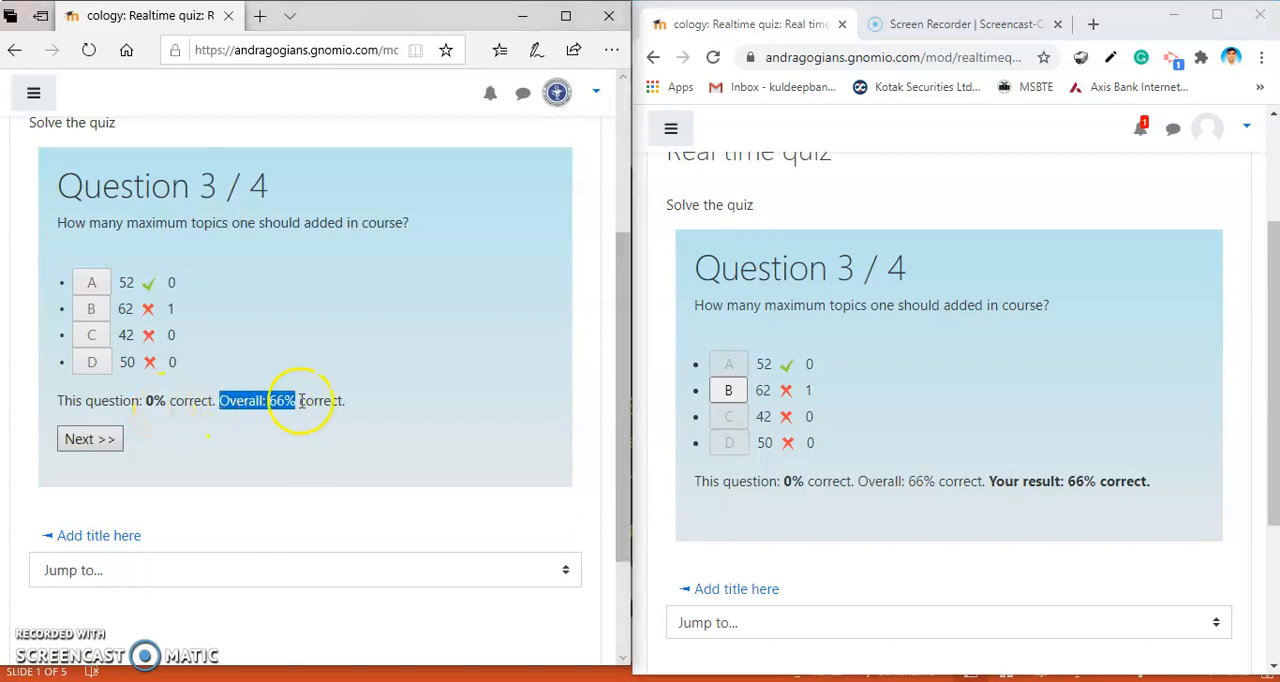
pyautogui.moveTo(296, 400); pyautogui.dragTo(344, 400)
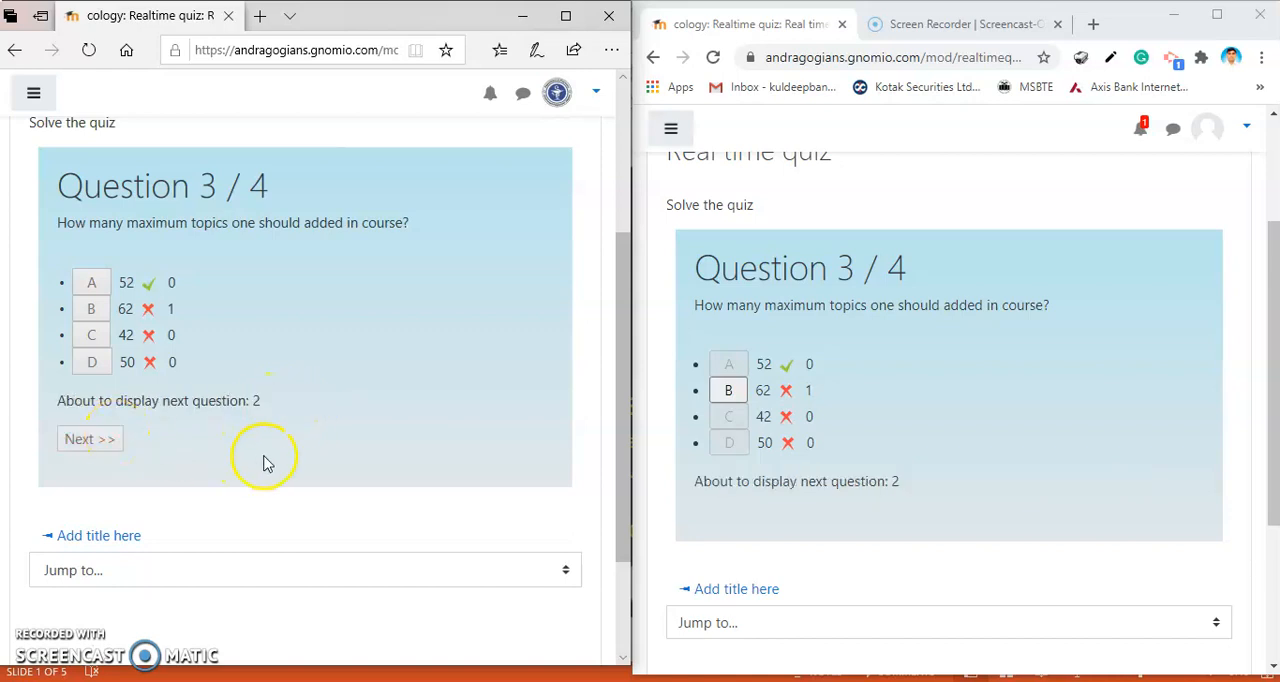
pyautogui.click(88, 438)
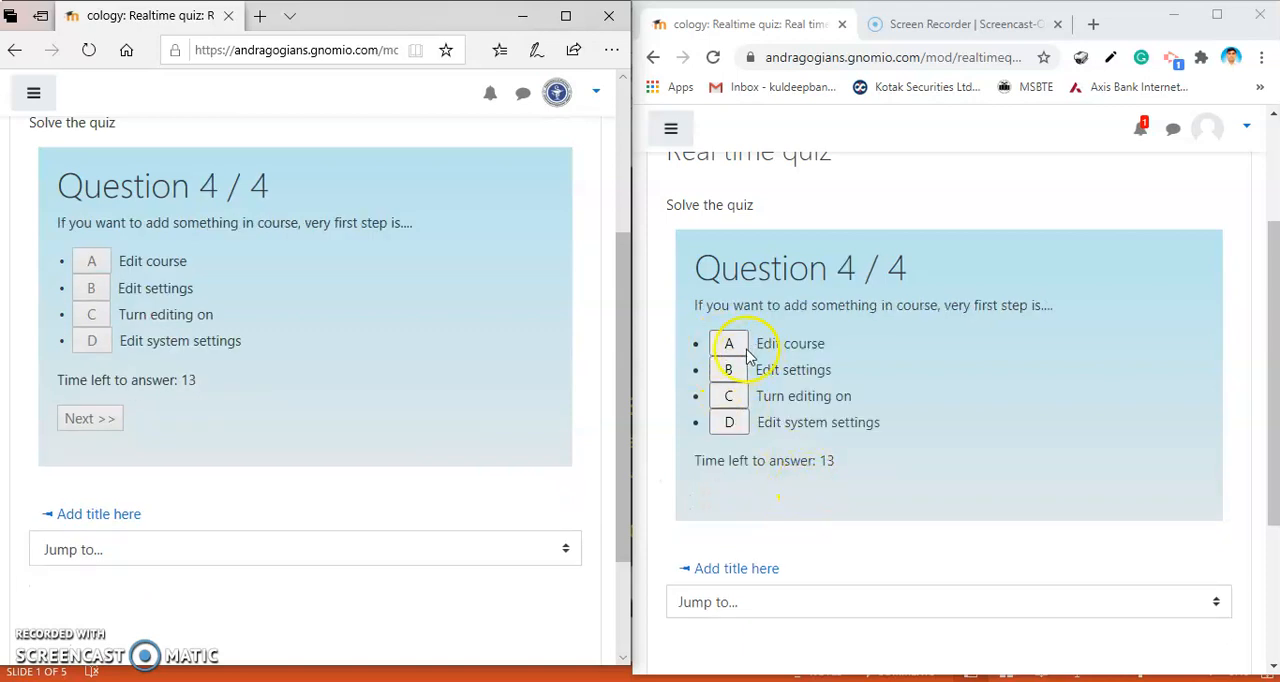
# - Answer question 4 with Edit course (0% correct), then advance past the last question to the final results
pyautogui.click(728, 344)
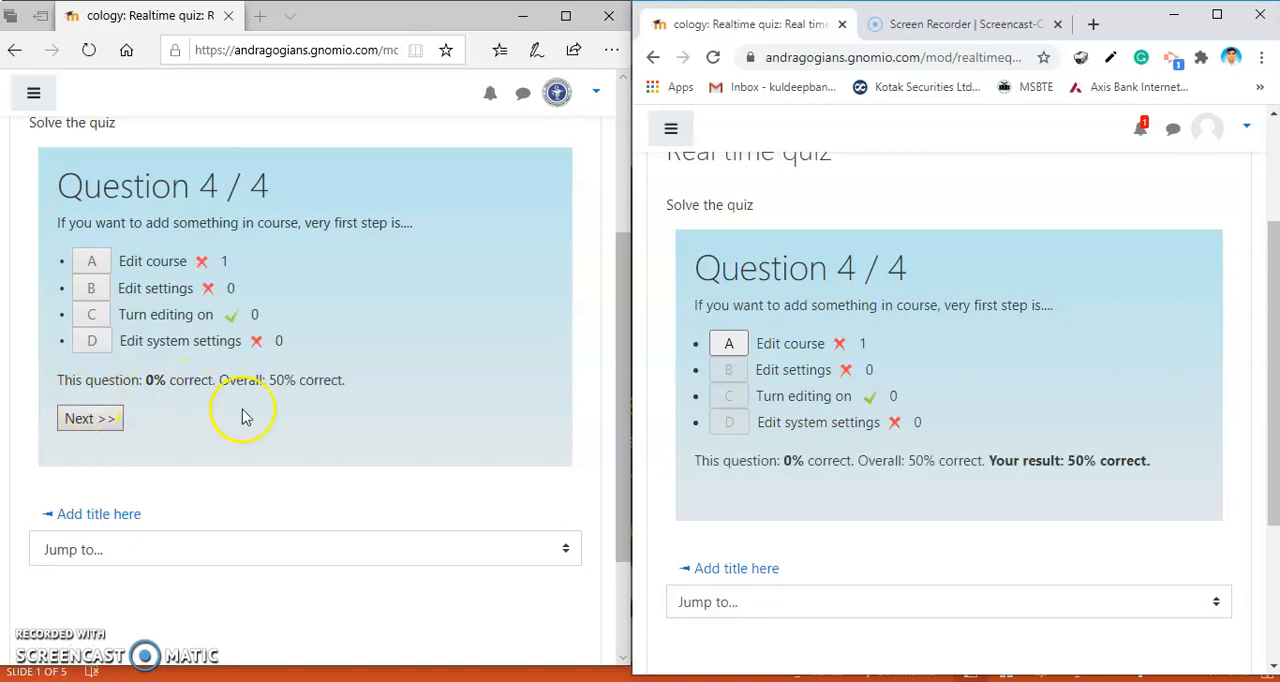
pyautogui.doubleClick(180, 380)
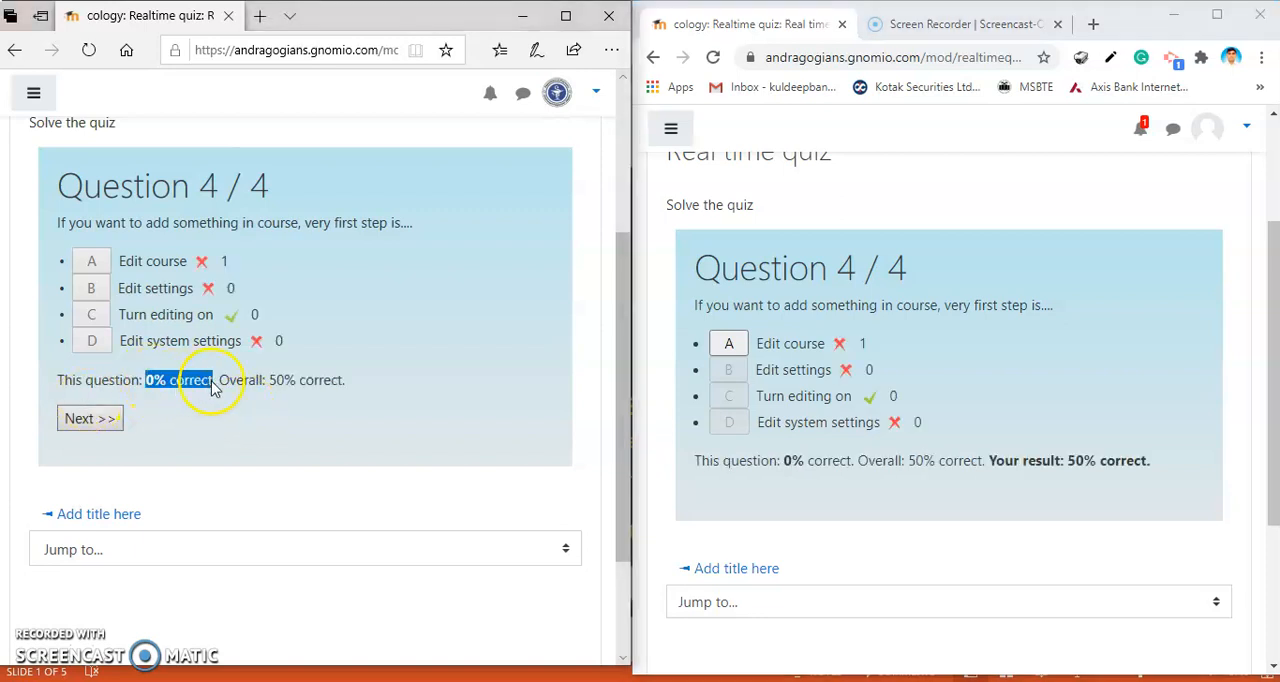
pyautogui.moveTo(212, 386)
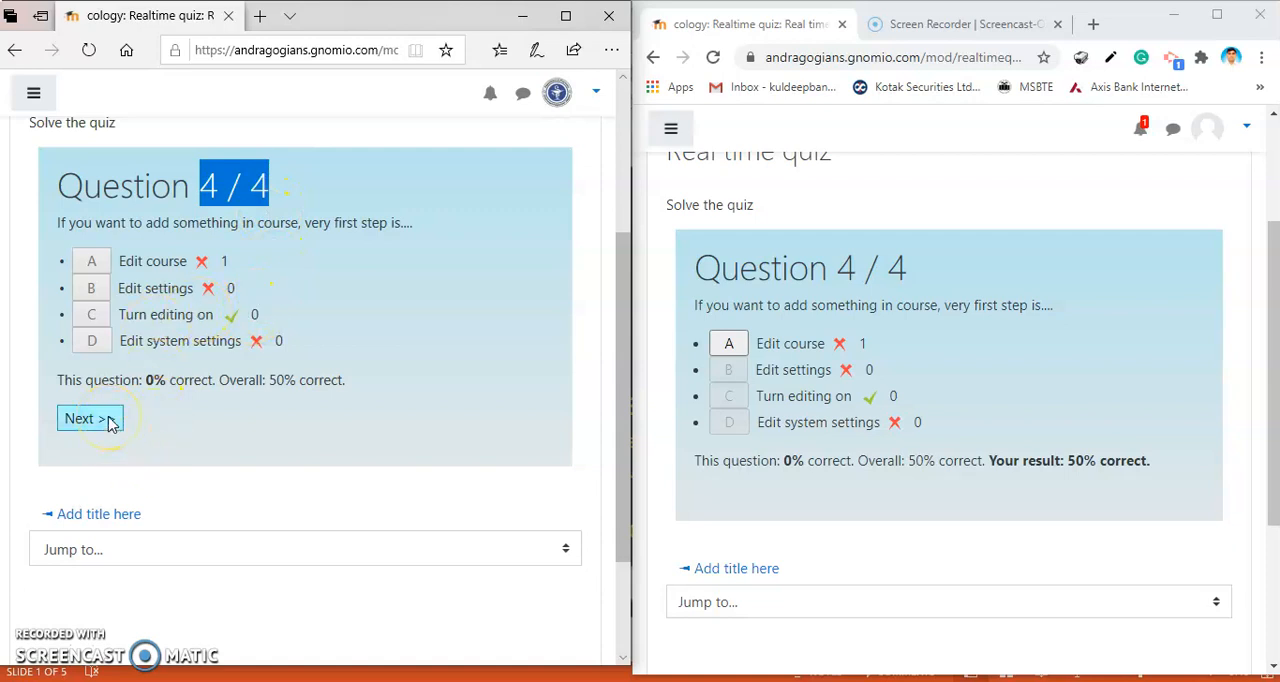
pyautogui.click(88, 418)
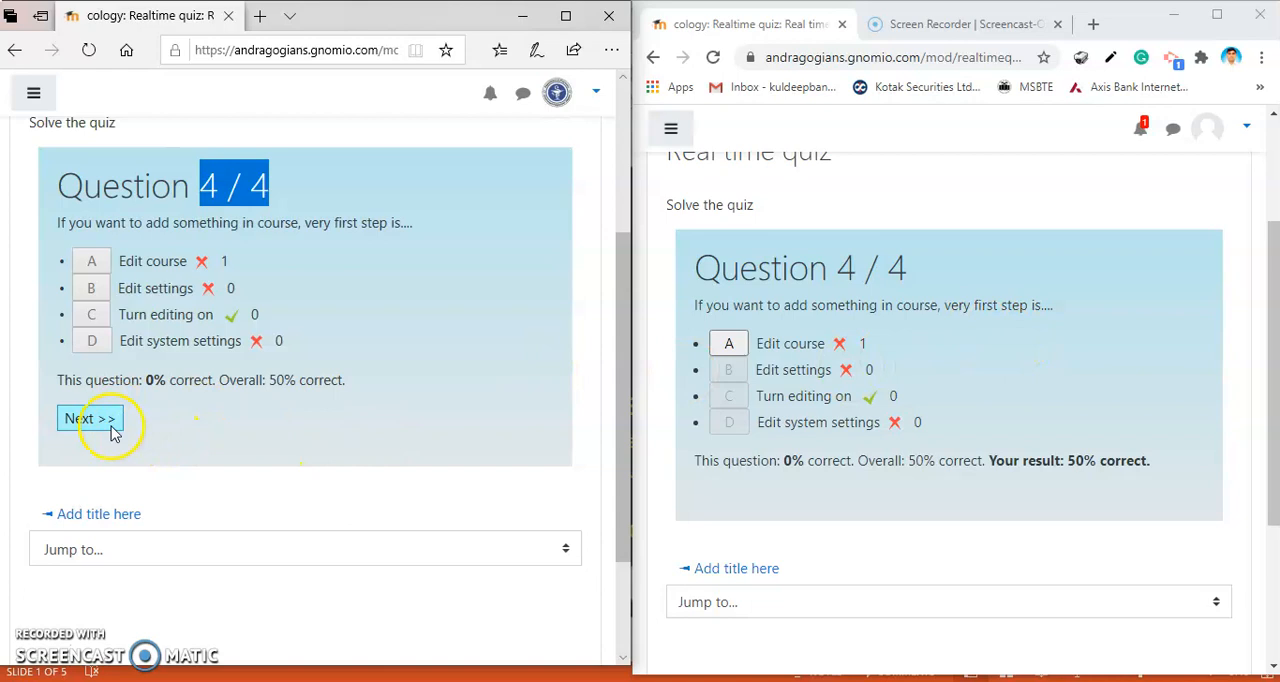
pyautogui.click(88, 418)
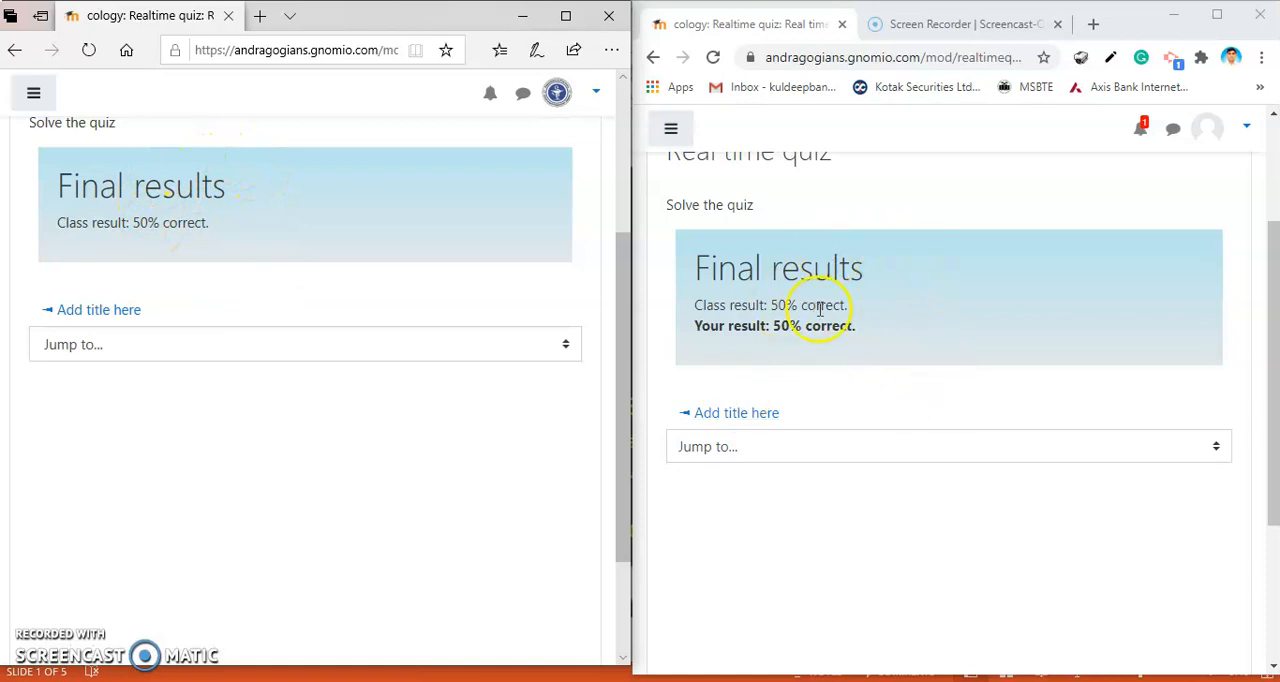
# - Review the 50% class and student results, then maximize the teacher's quiz page
pyautogui.doubleClick(770, 304)
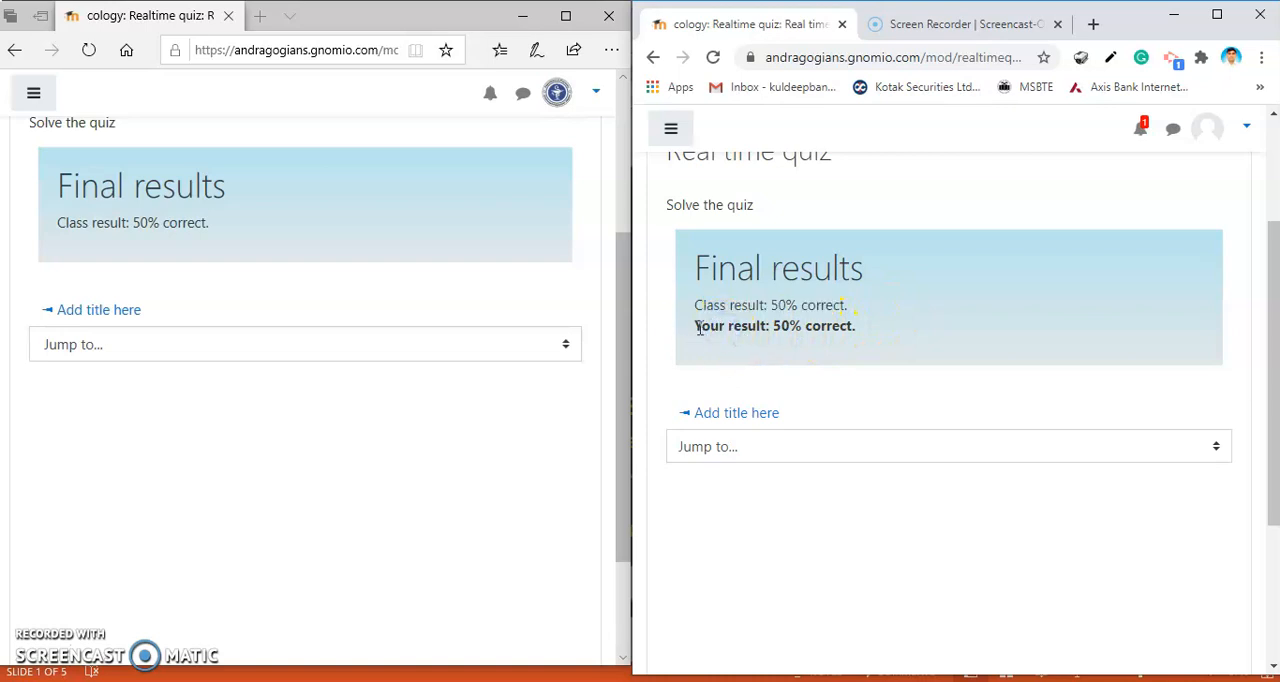
pyautogui.moveTo(694, 326); pyautogui.dragTo(856, 326)
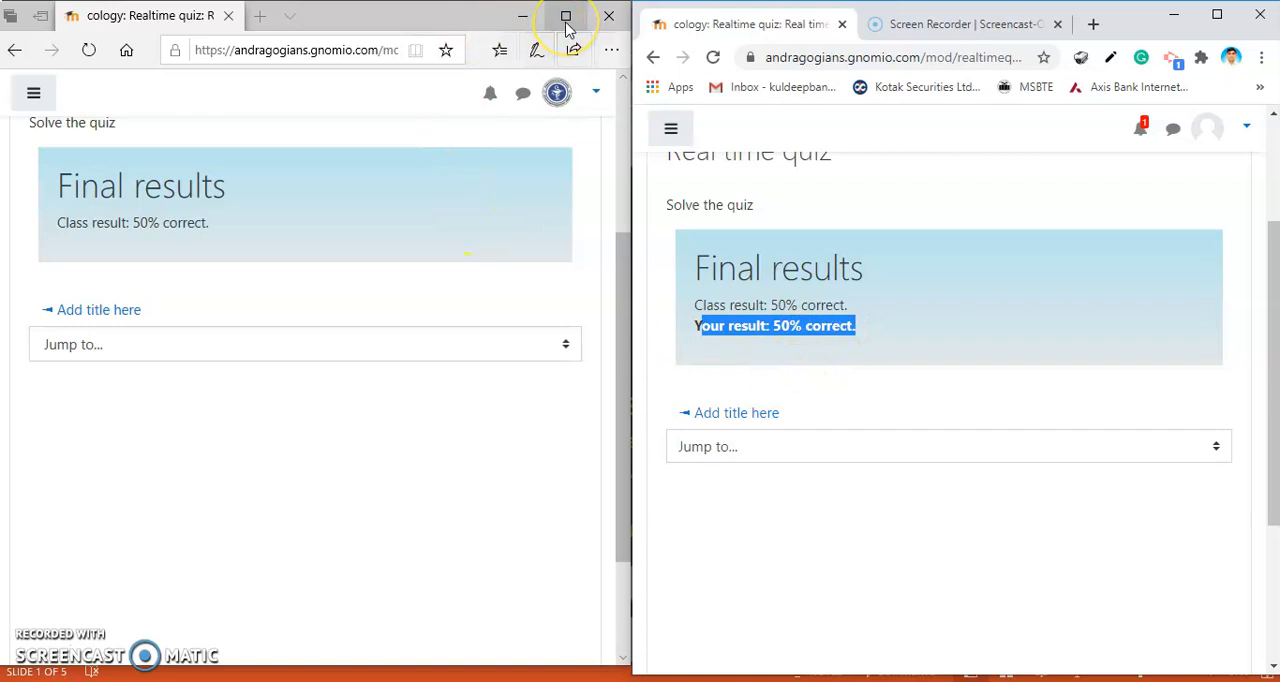
pyautogui.click(564, 16)
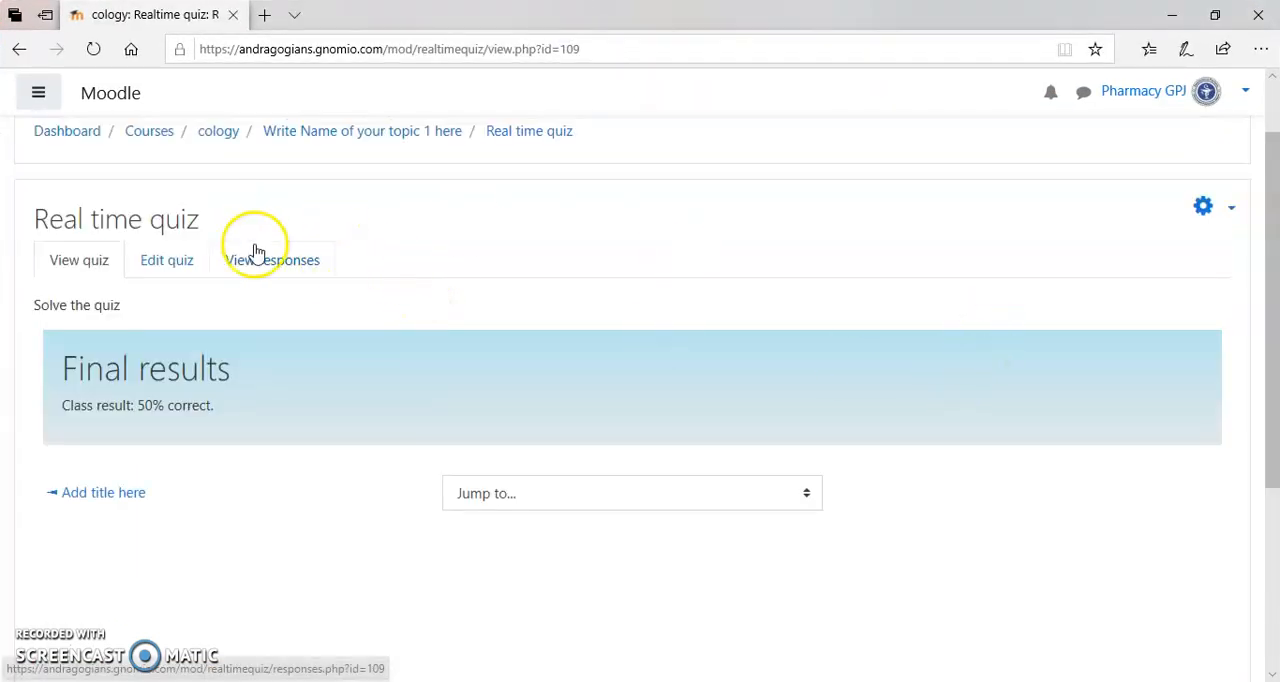
pyautogui.moveTo(284, 270)
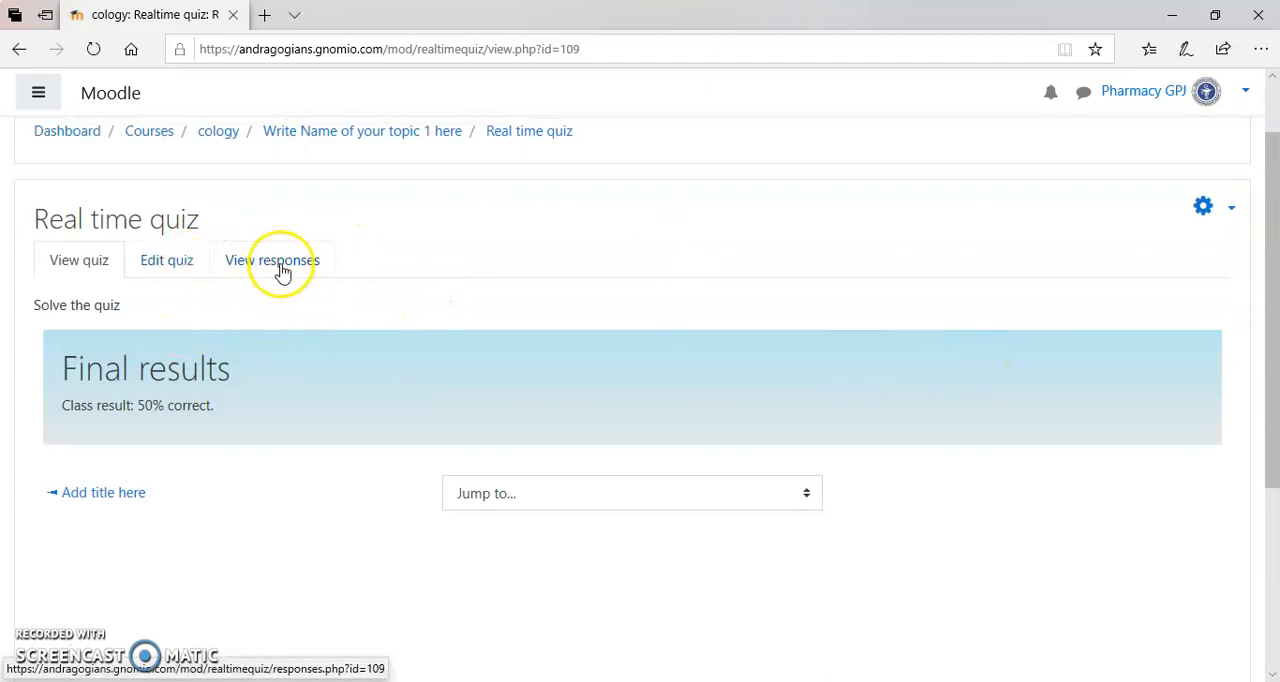
# - Show the View responses report for the Demos 28/06/2020 12:38 session with per-answer counts
pyautogui.click(272, 260)
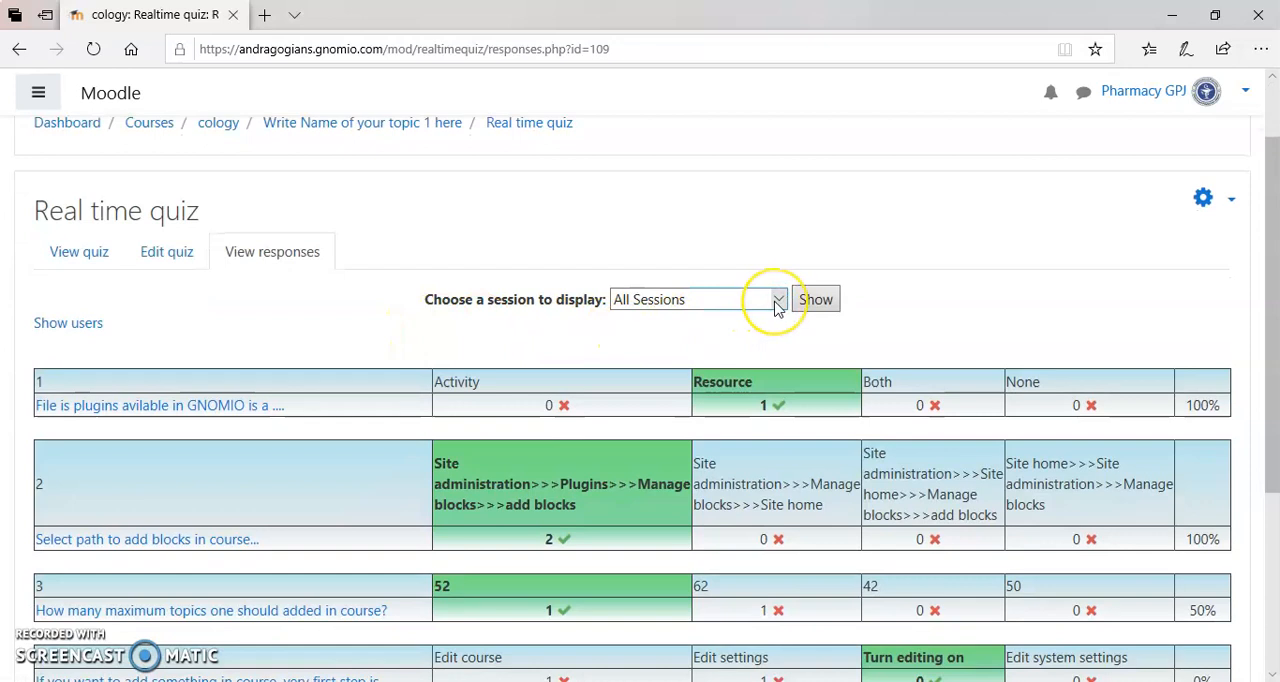
pyautogui.click(696, 300)
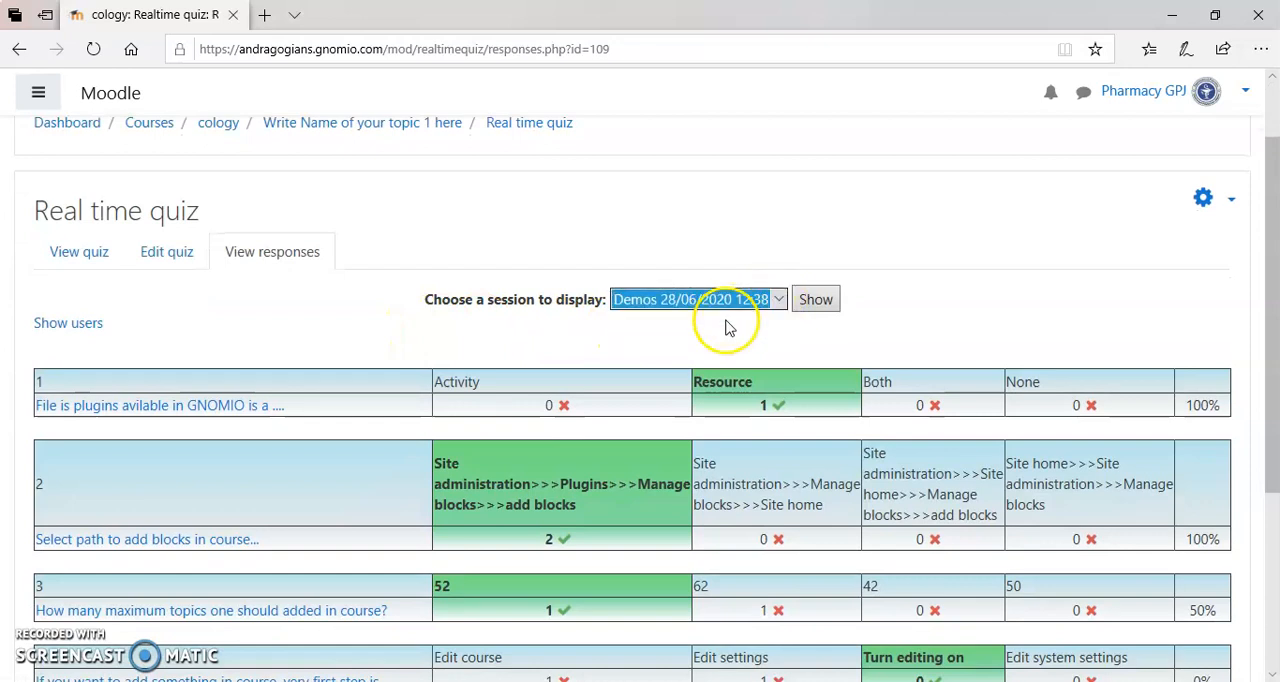
pyautogui.moveTo(670, 318)
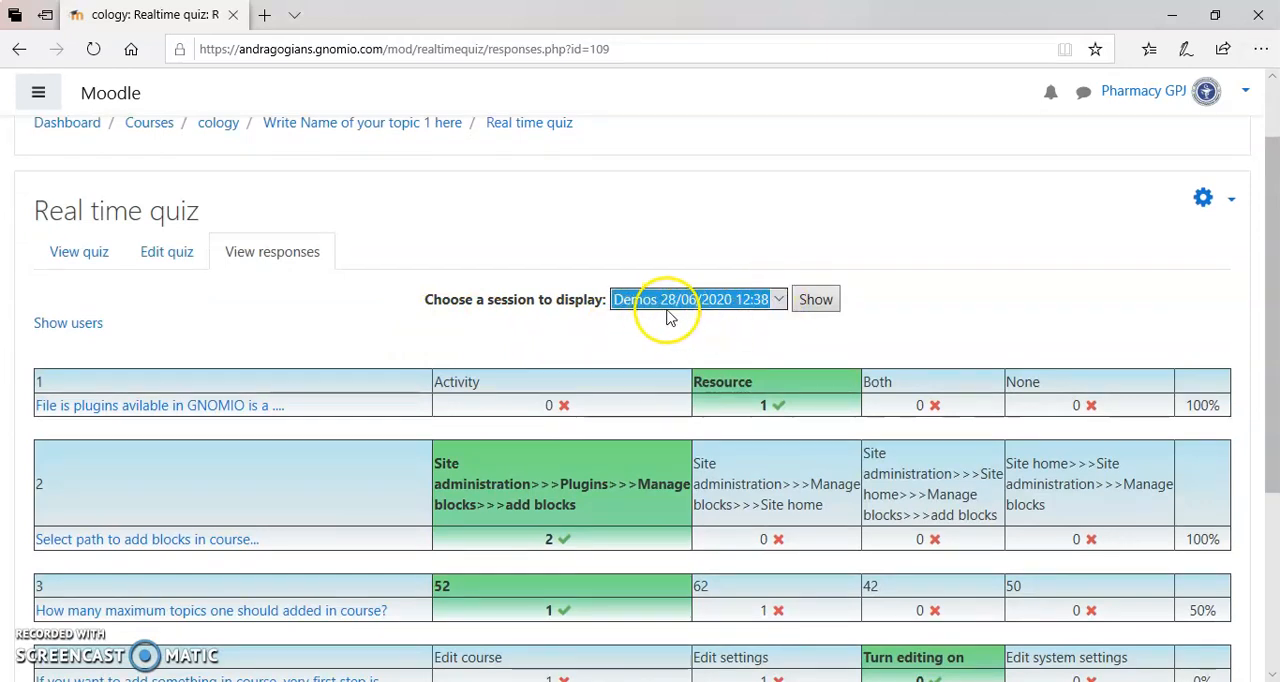
pyautogui.moveTo(698, 332)
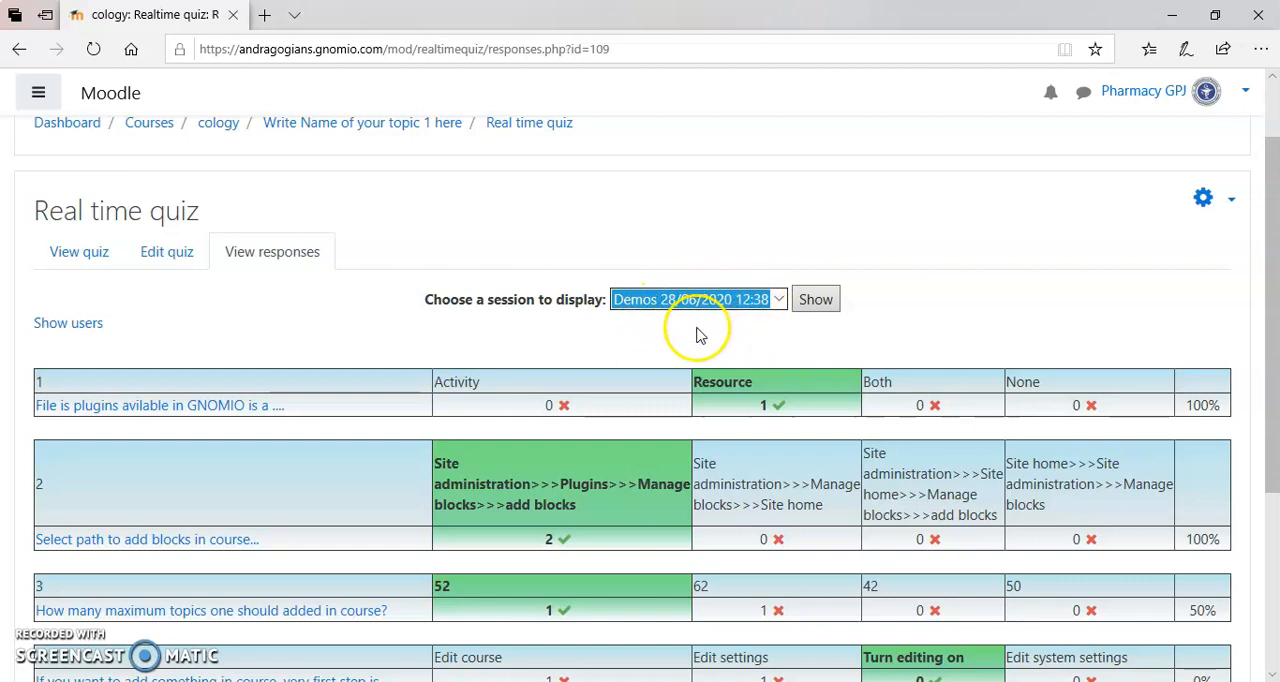
pyautogui.click(816, 300)
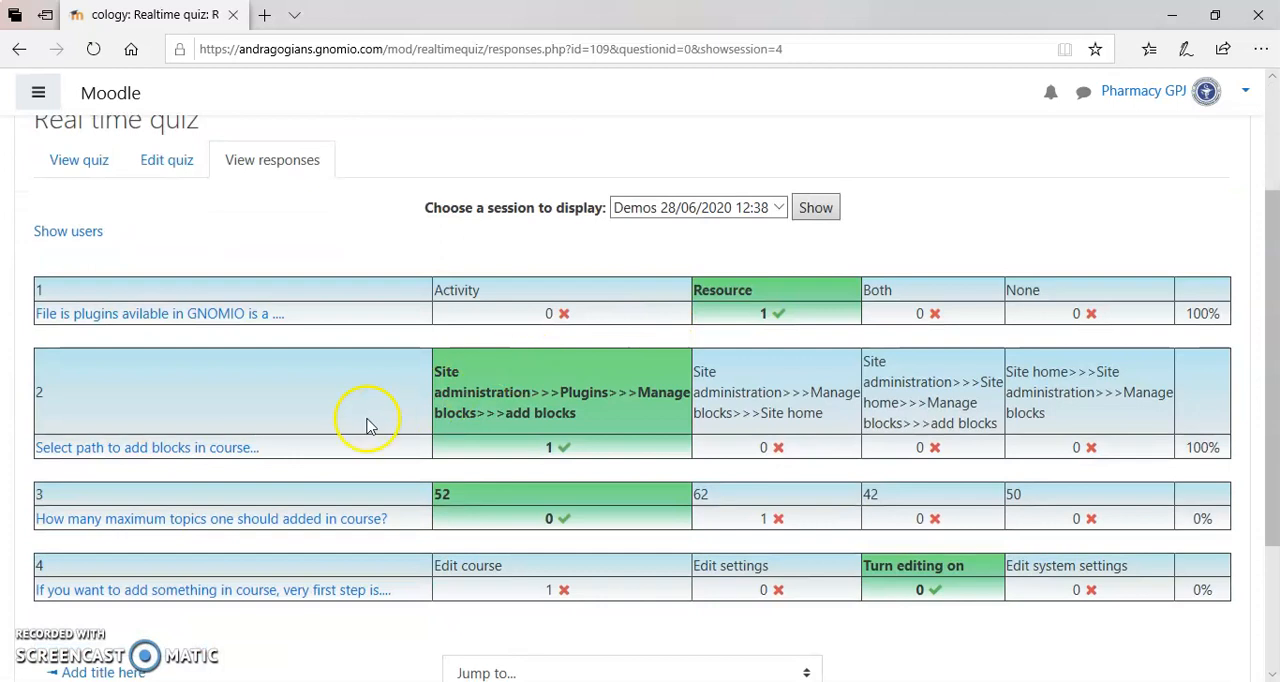
pyautogui.moveTo(724, 556)
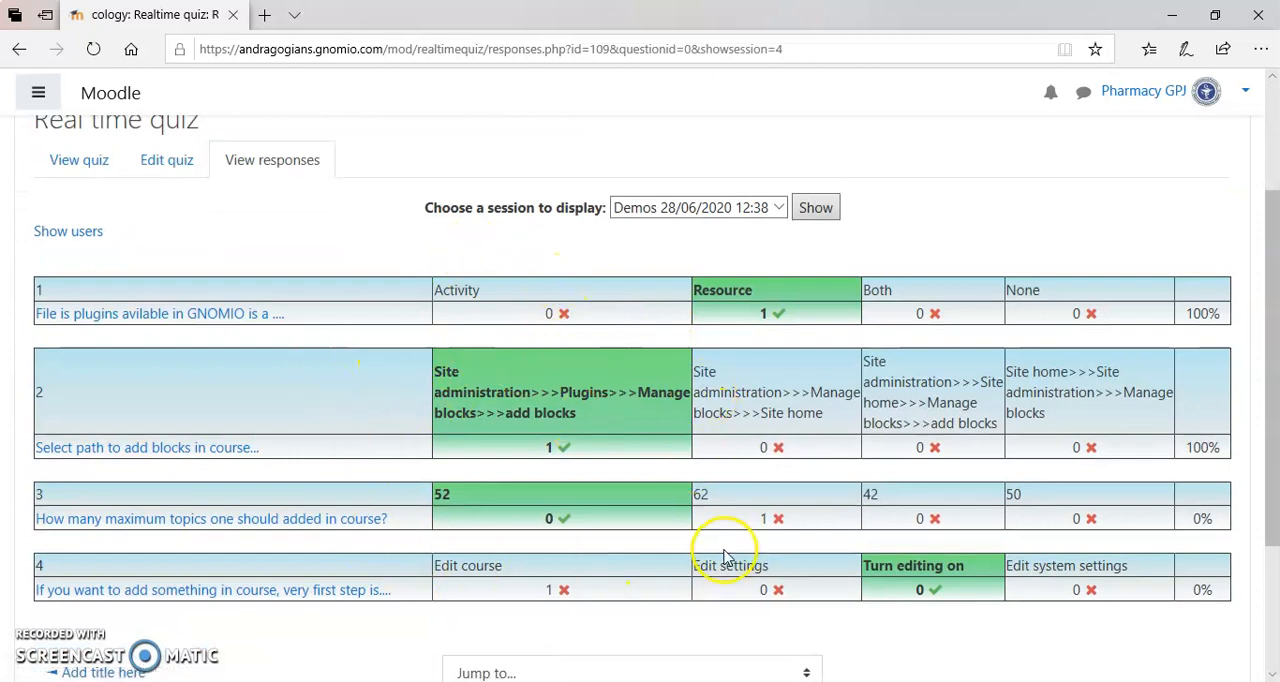
pyautogui.moveTo(764, 304)
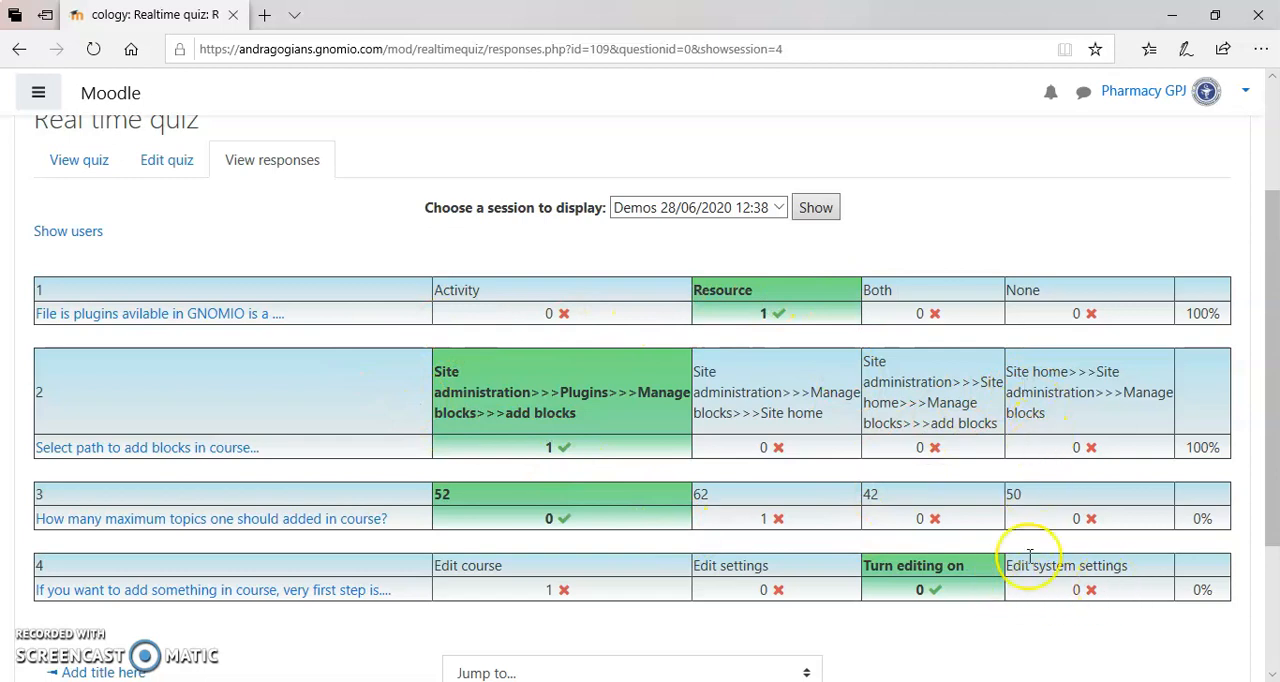
pyautogui.moveTo(776, 590)
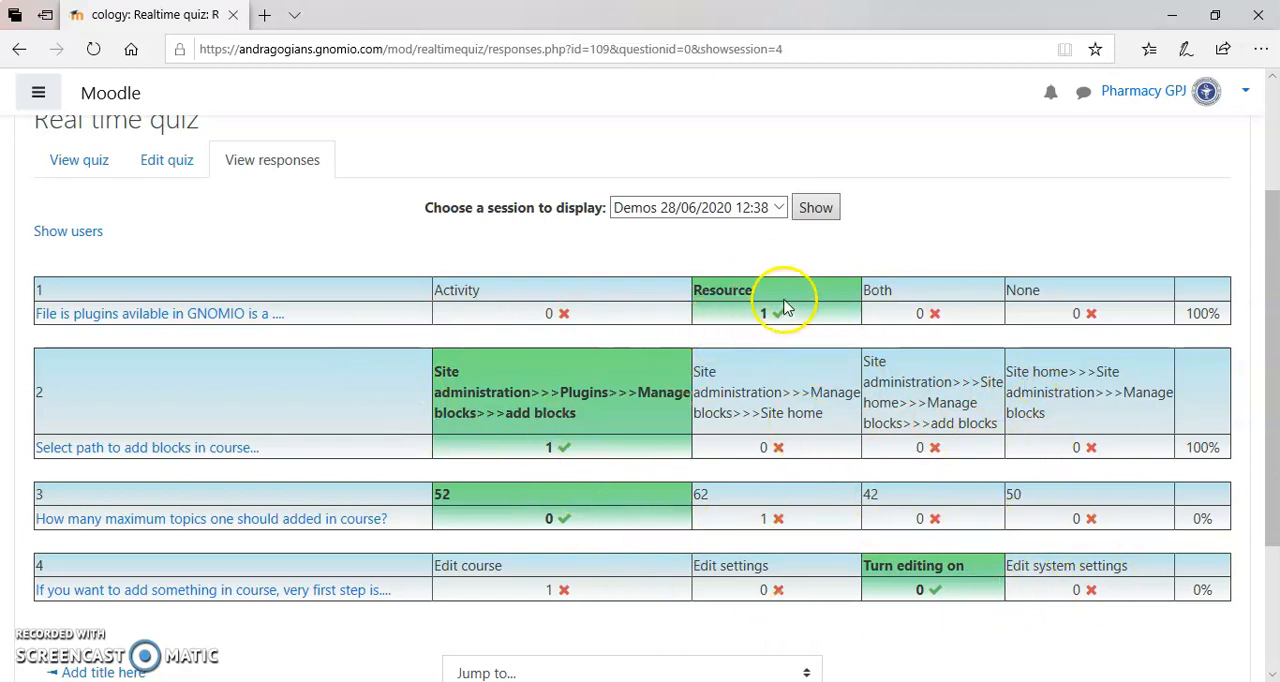
pyautogui.moveTo(996, 620)
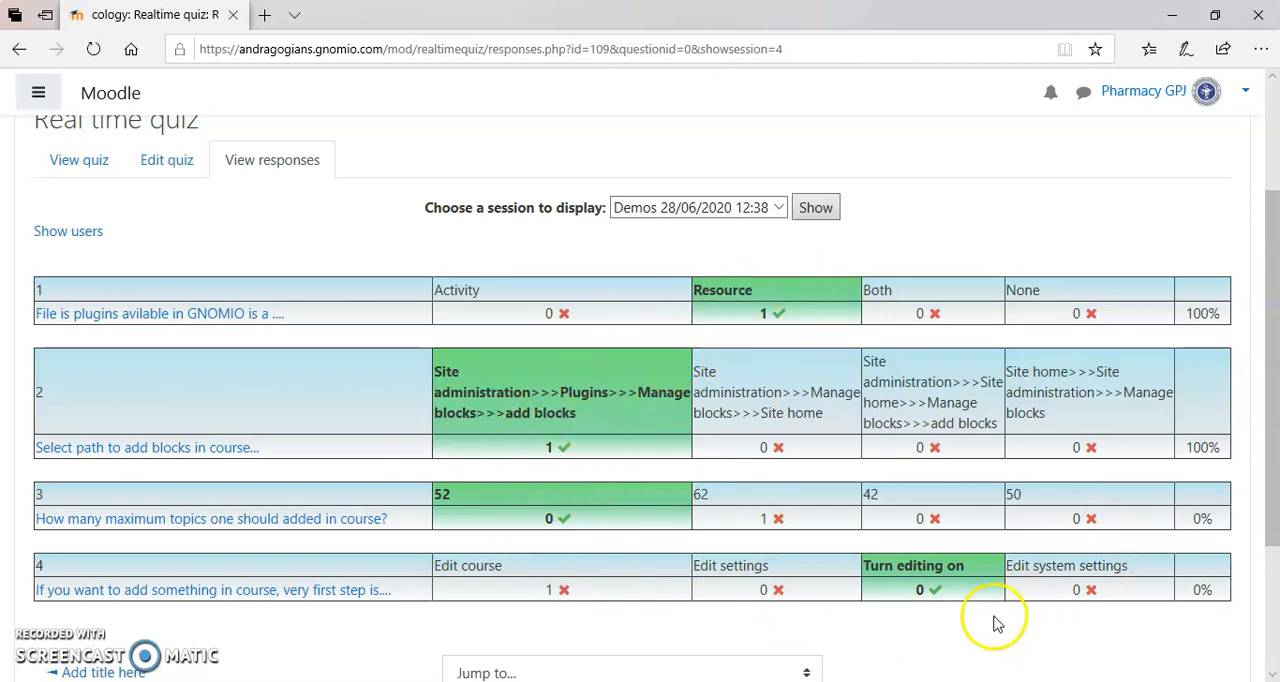
pyautogui.moveTo(744, 374)
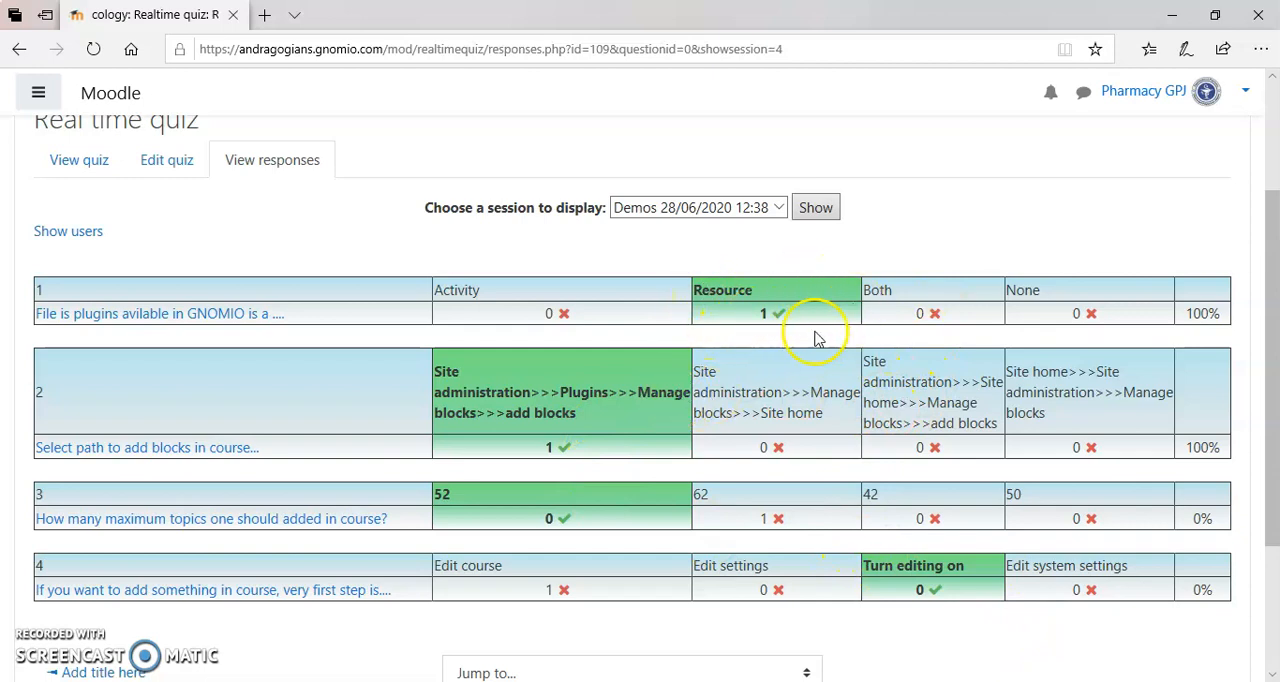
pyautogui.doubleClick(764, 312)
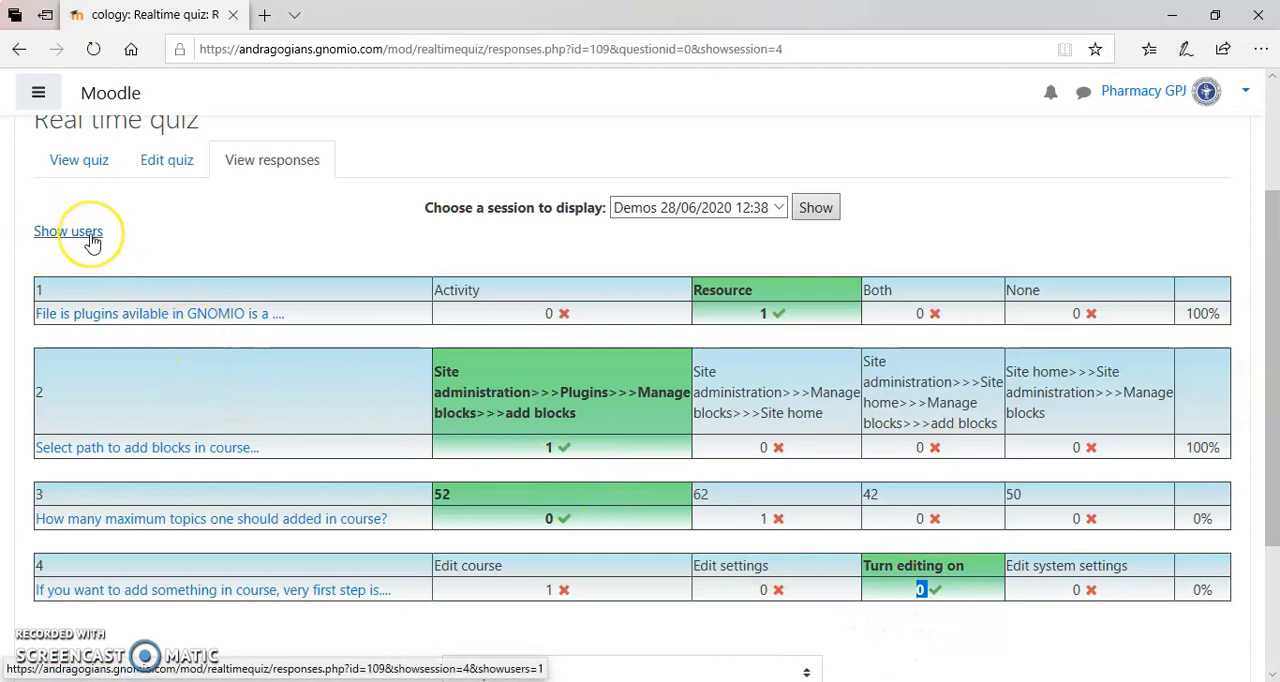
# - Show per-user responses under each question and review the Scores table with 2/4 = 50%
pyautogui.click(68, 230)
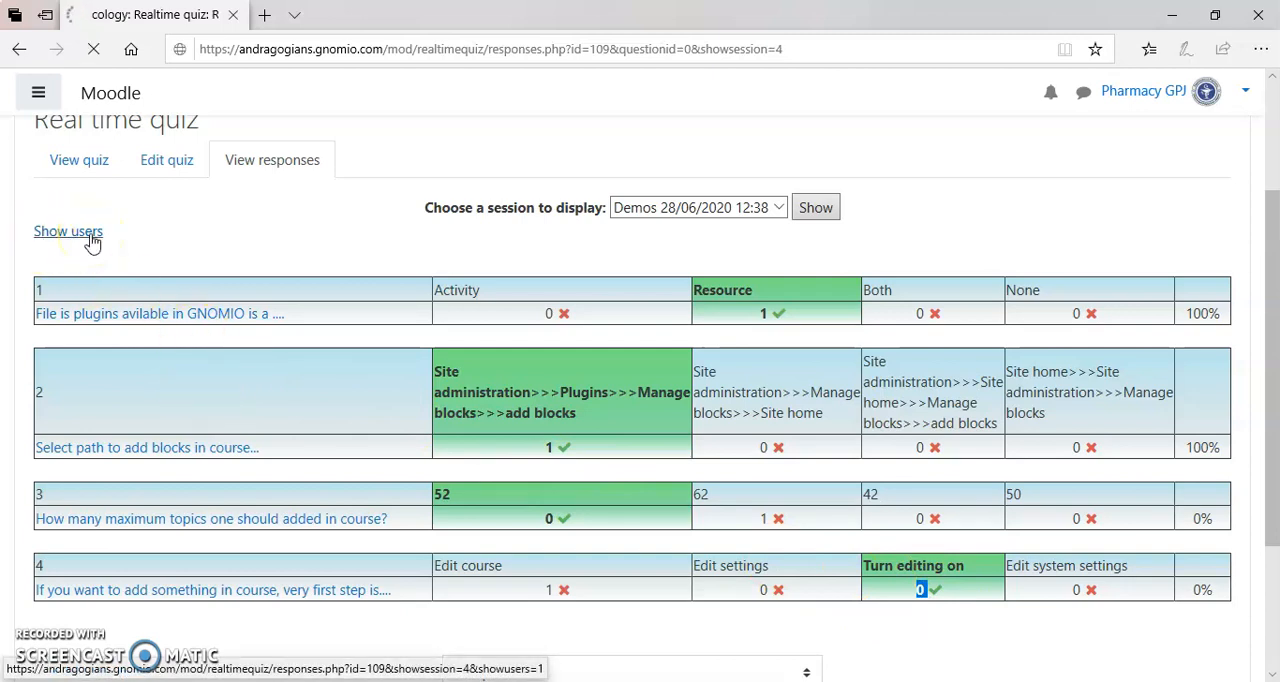
pyautogui.click(68, 230)
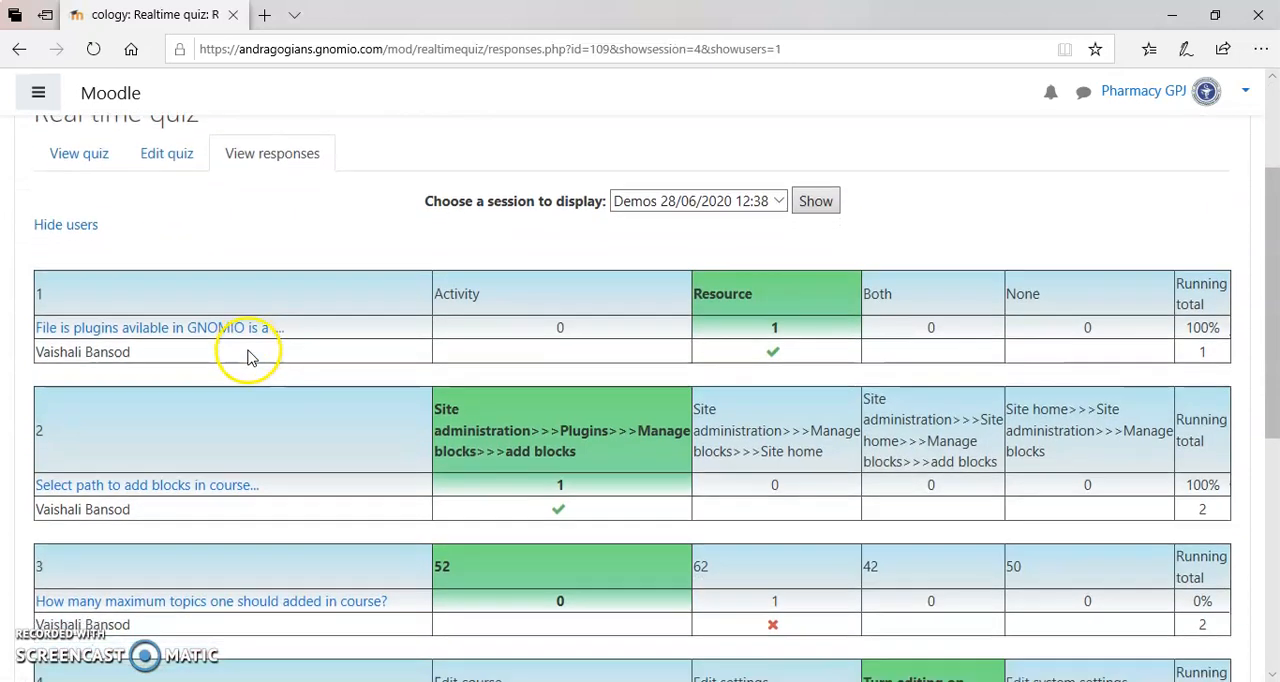
pyautogui.scroll(-3)
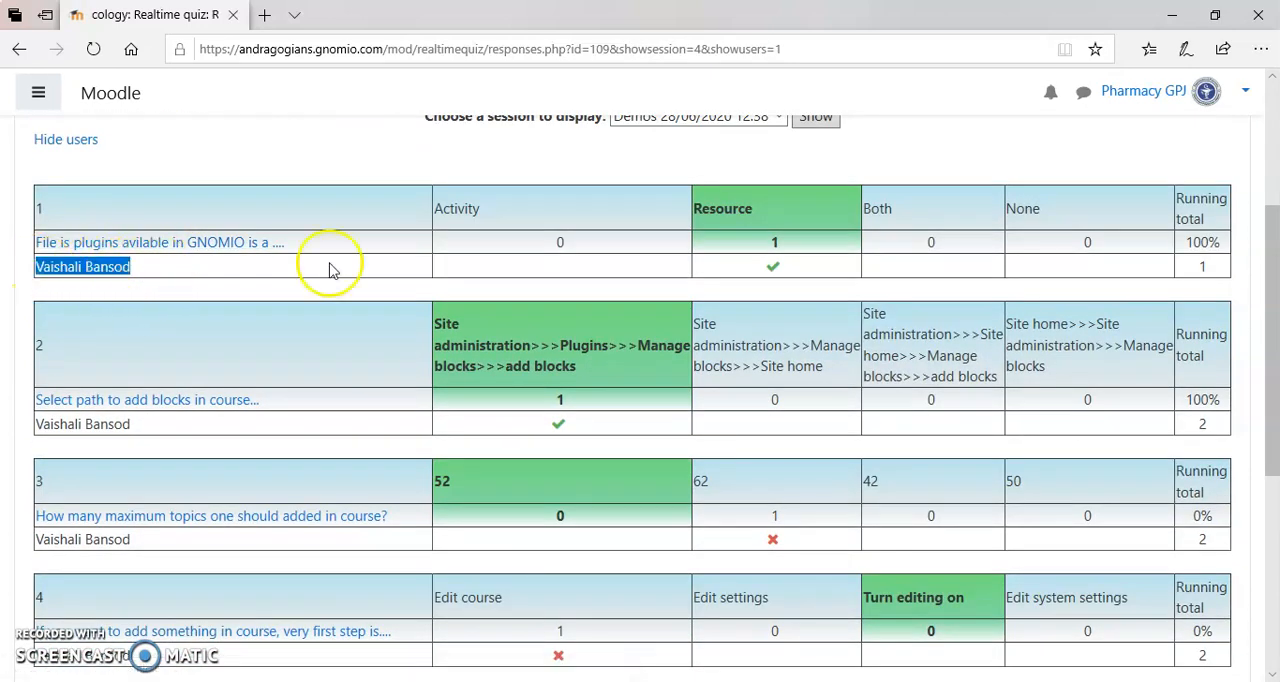
pyautogui.moveTo(810, 270)
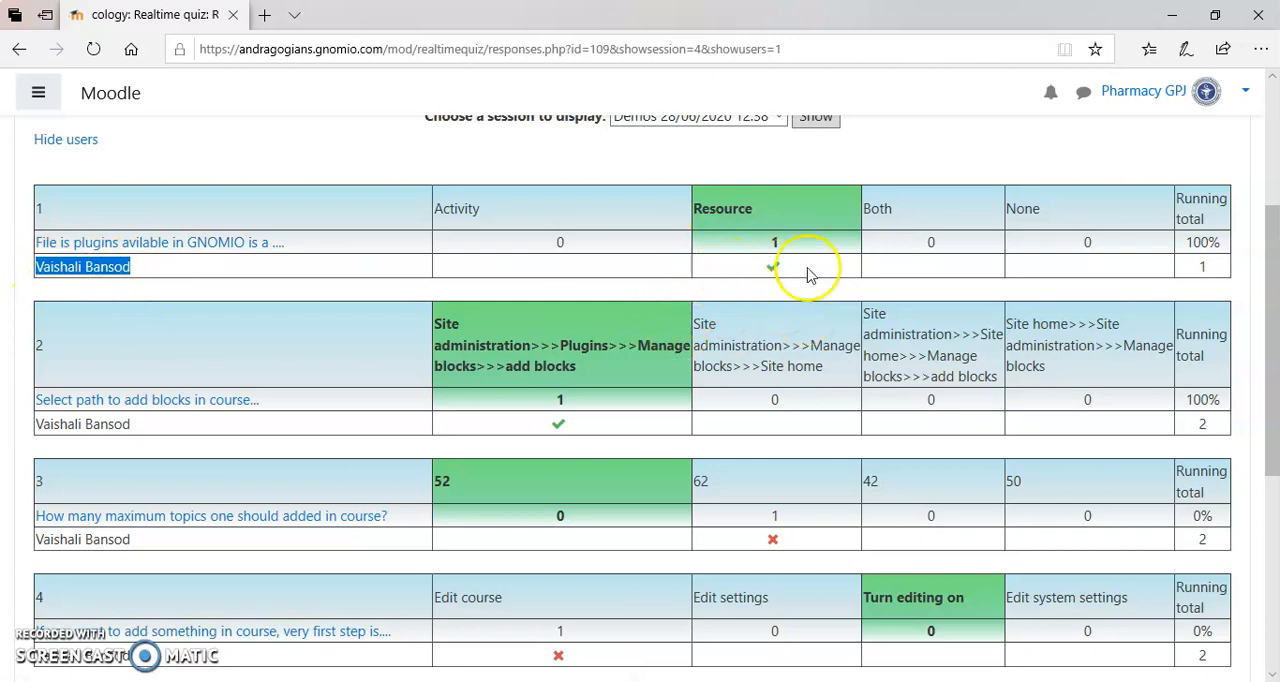
pyautogui.scroll(-3)
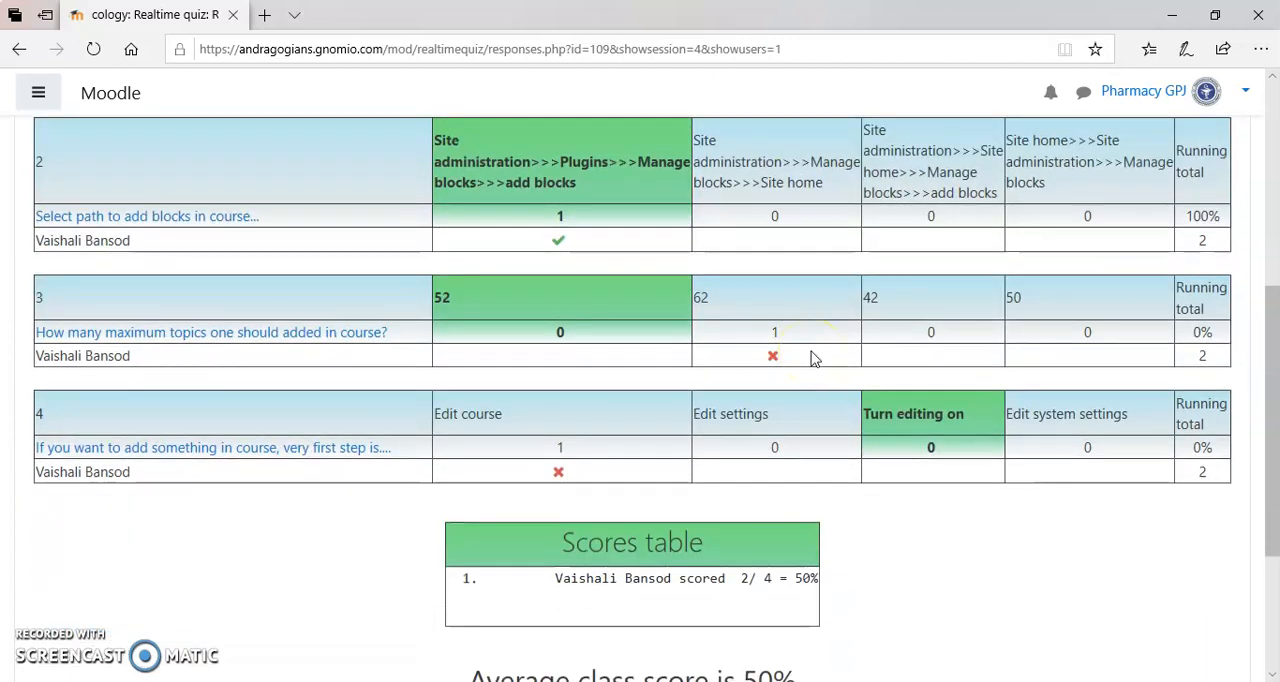